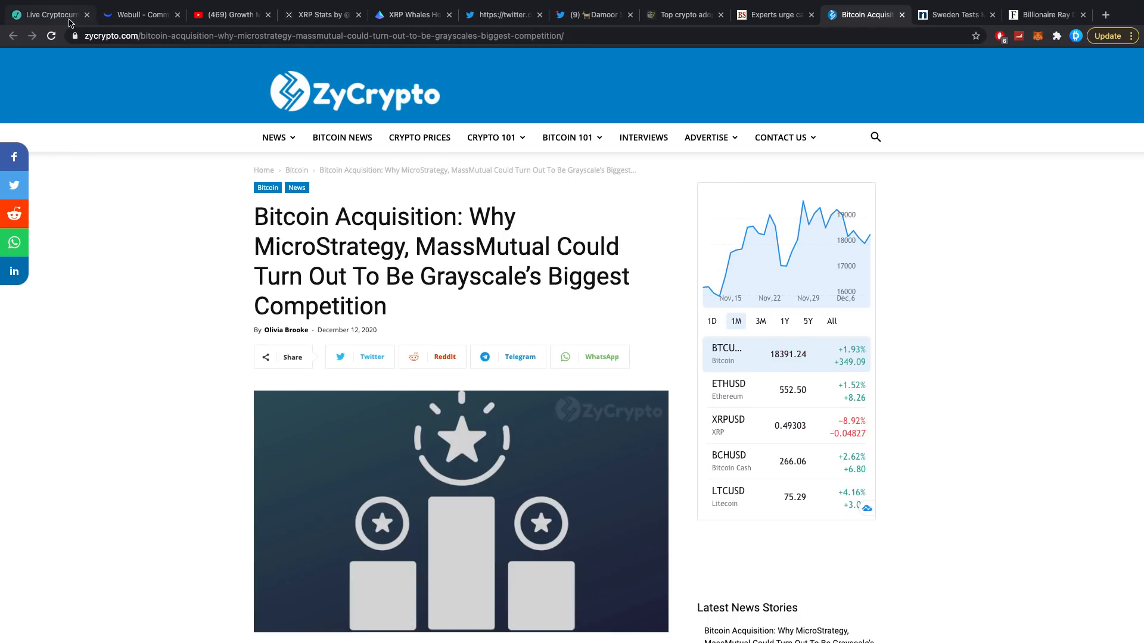
mouse_move(48, 14)
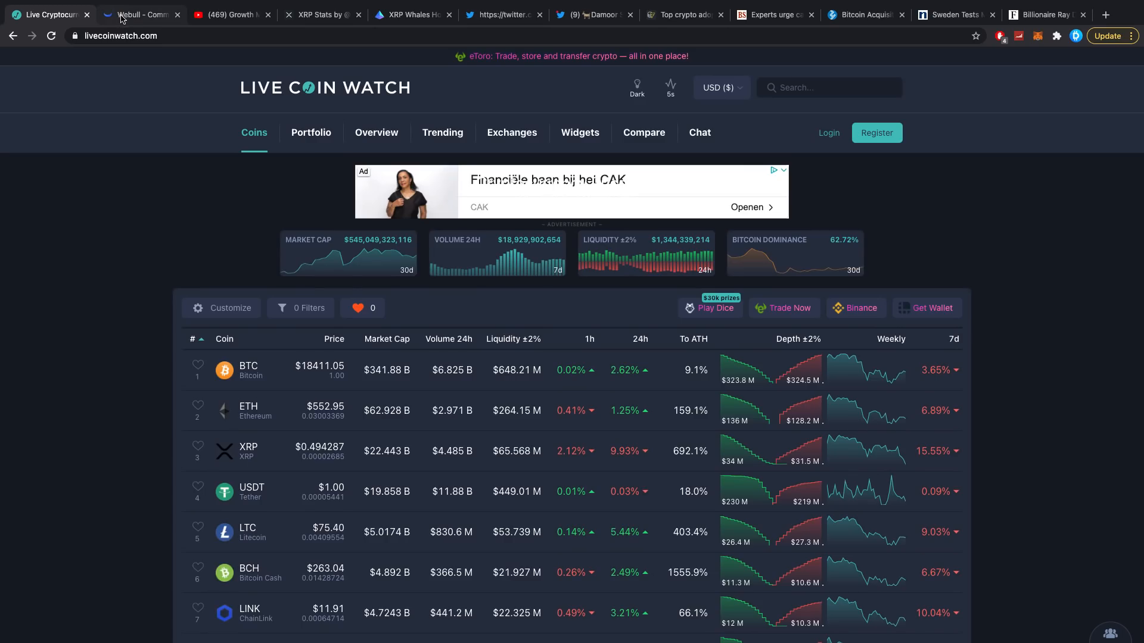
Switch to the Webull tab showing the United States market overview and top gainers
click(139, 15)
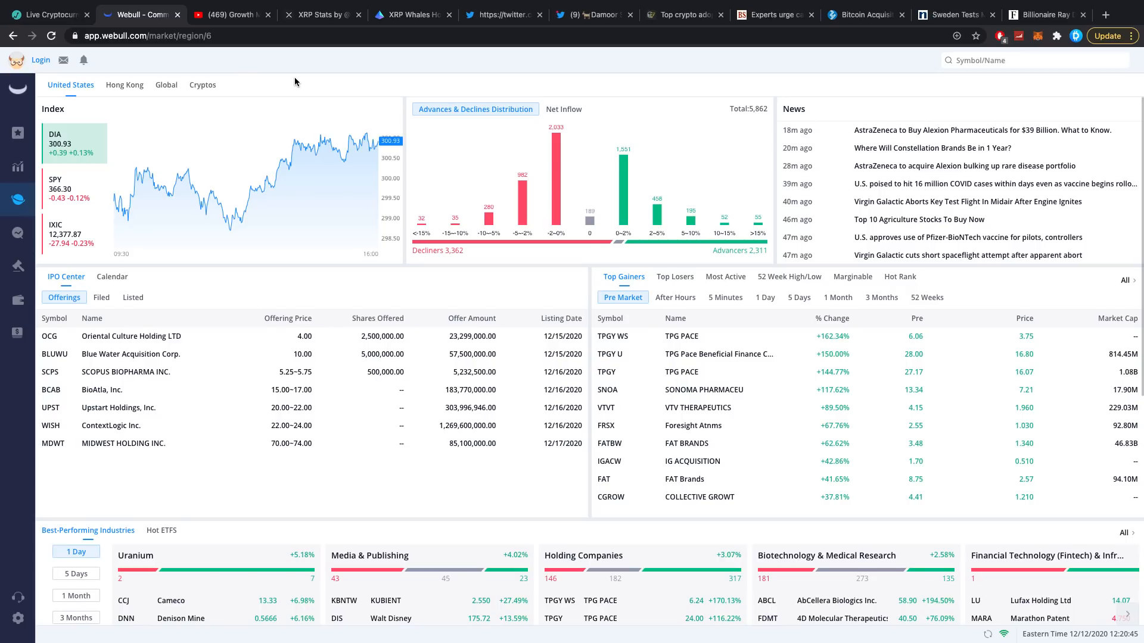
mouse_move(224, 107)
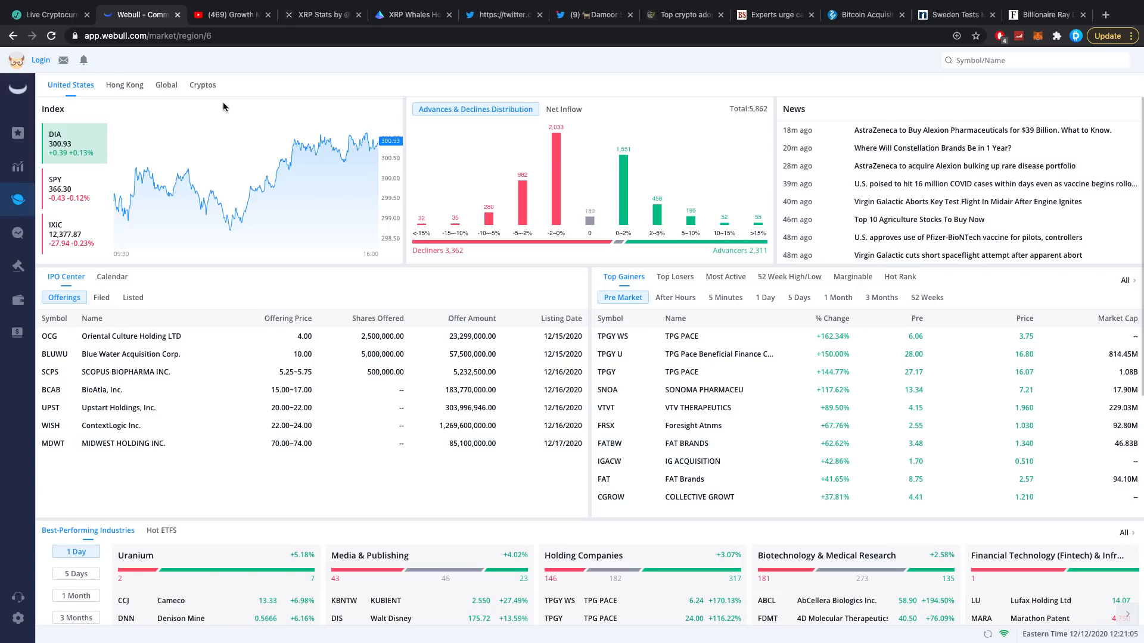
Switch to the Growth Masters Academy YouTube channel and scroll through its Instagram growth uploads
click(230, 15)
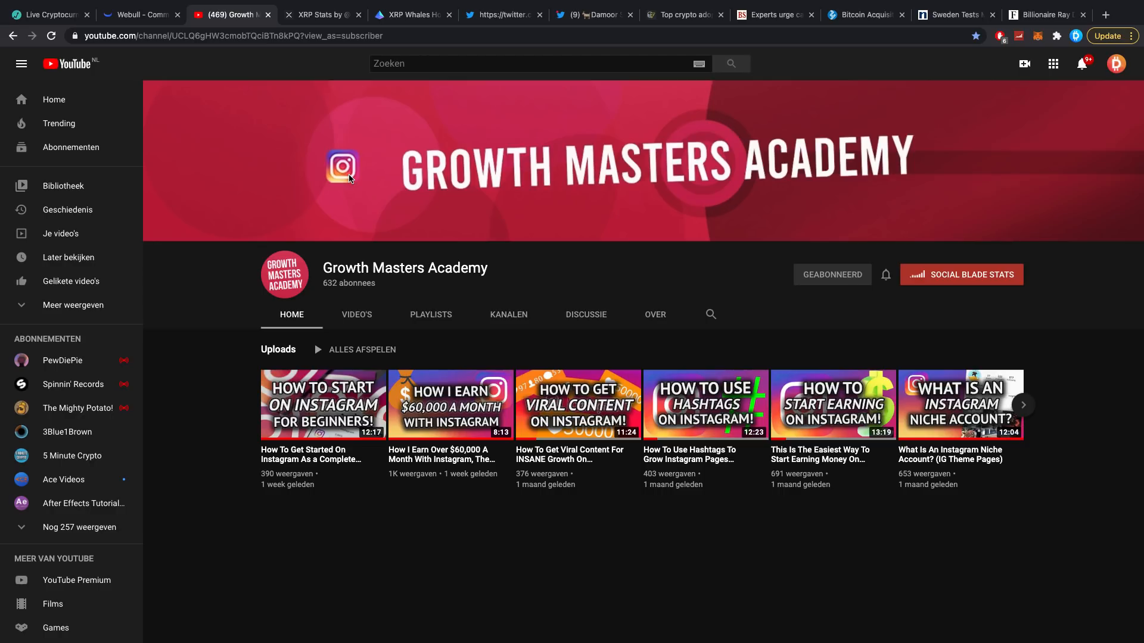
scroll(down, 3)
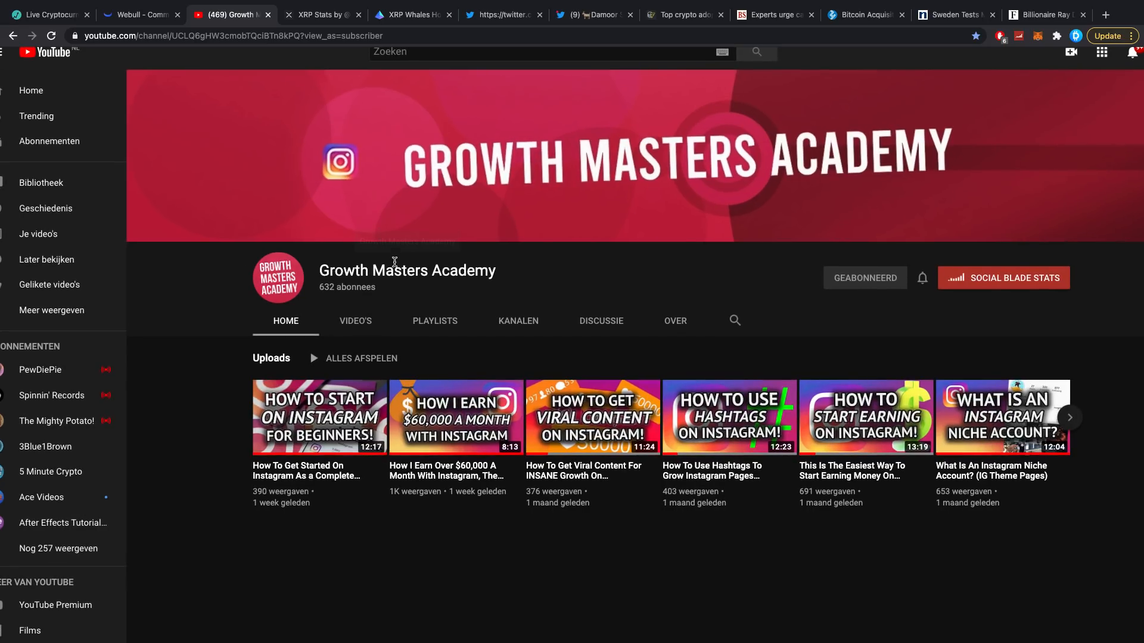
mouse_move(510, 265)
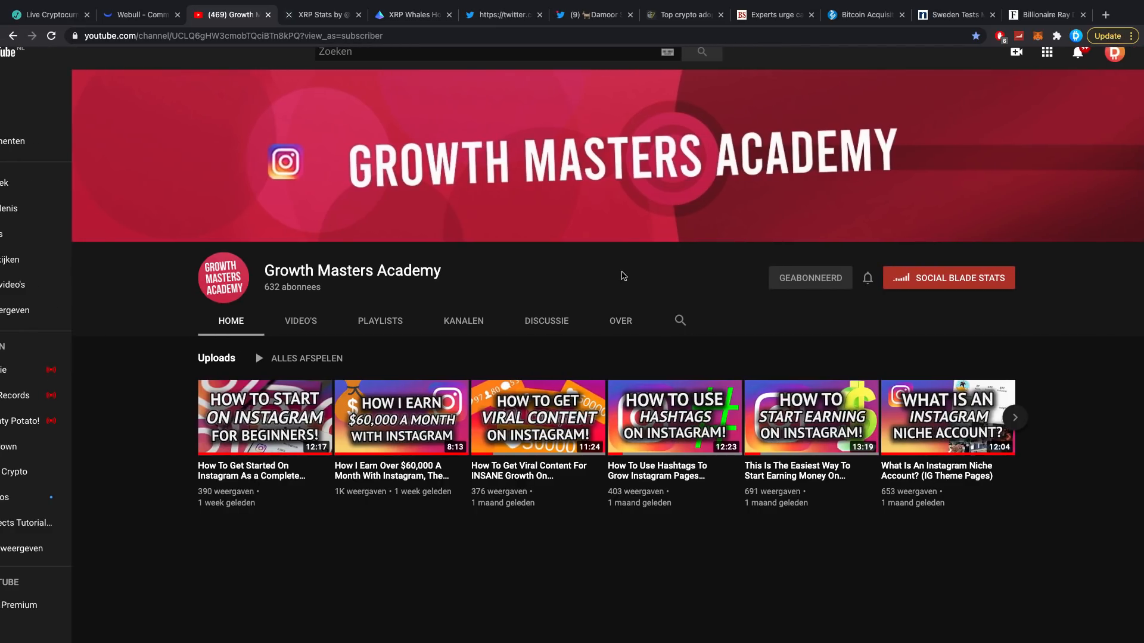
Open the XRP Stats richlist and show the percentage-of-accounts table with September–December trend lines
click(321, 14)
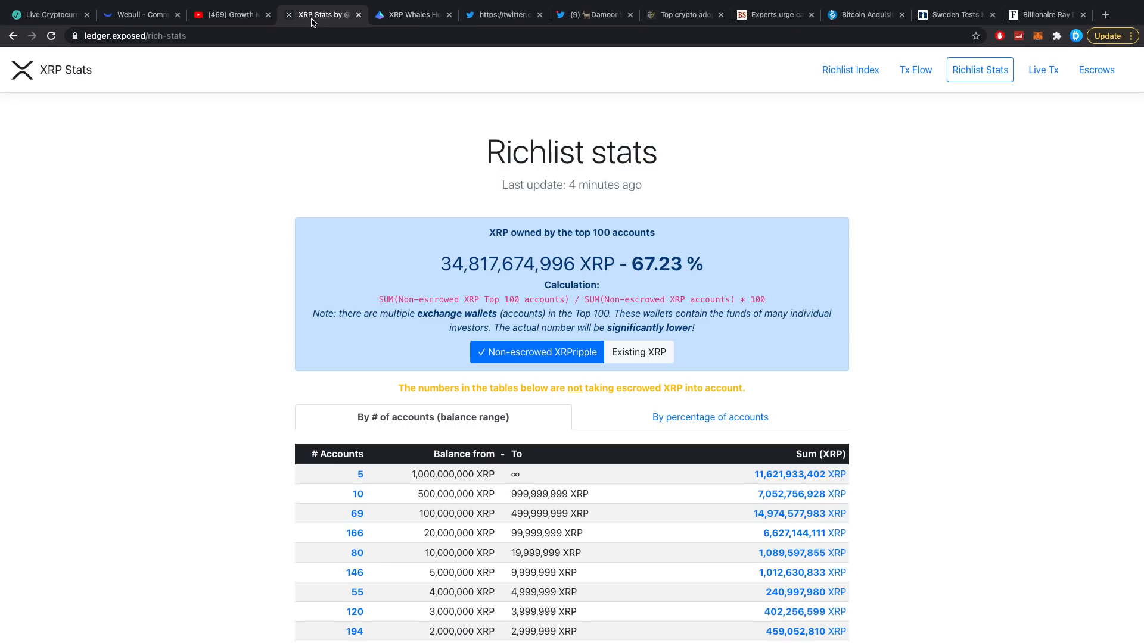
scroll(down, 3)
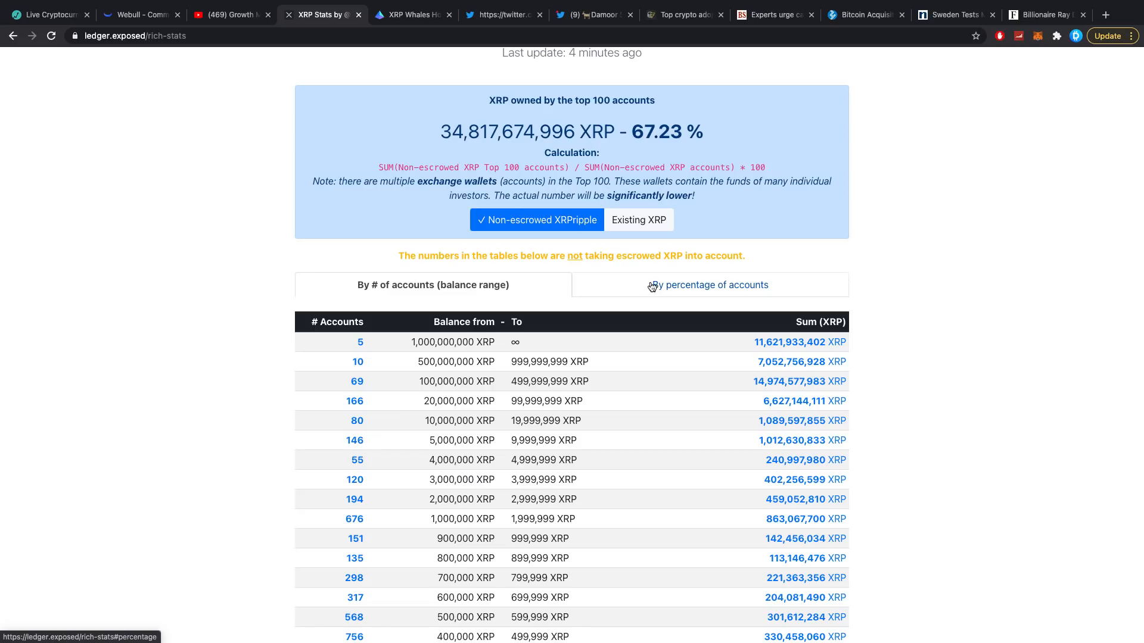
mouse_move(649, 286)
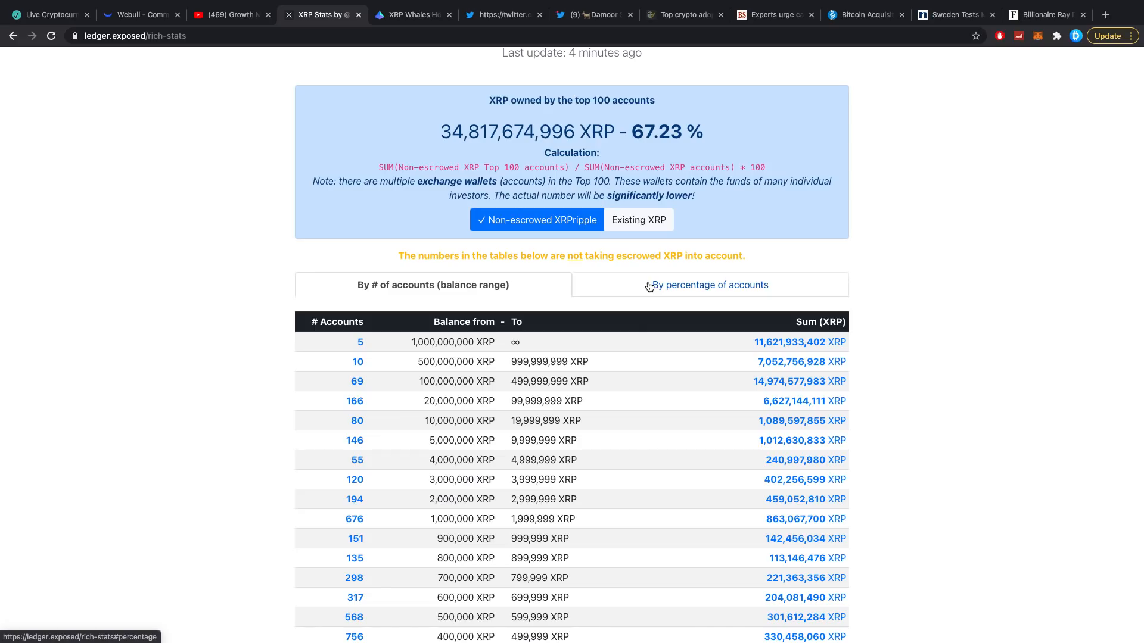
click(708, 284)
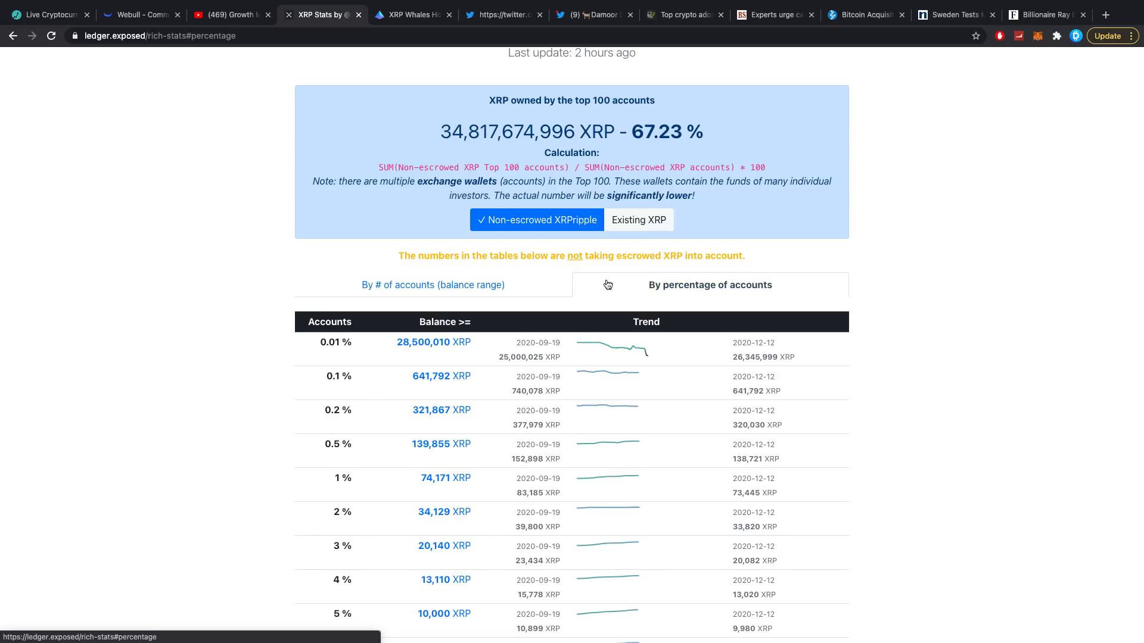
scroll(down, 3)
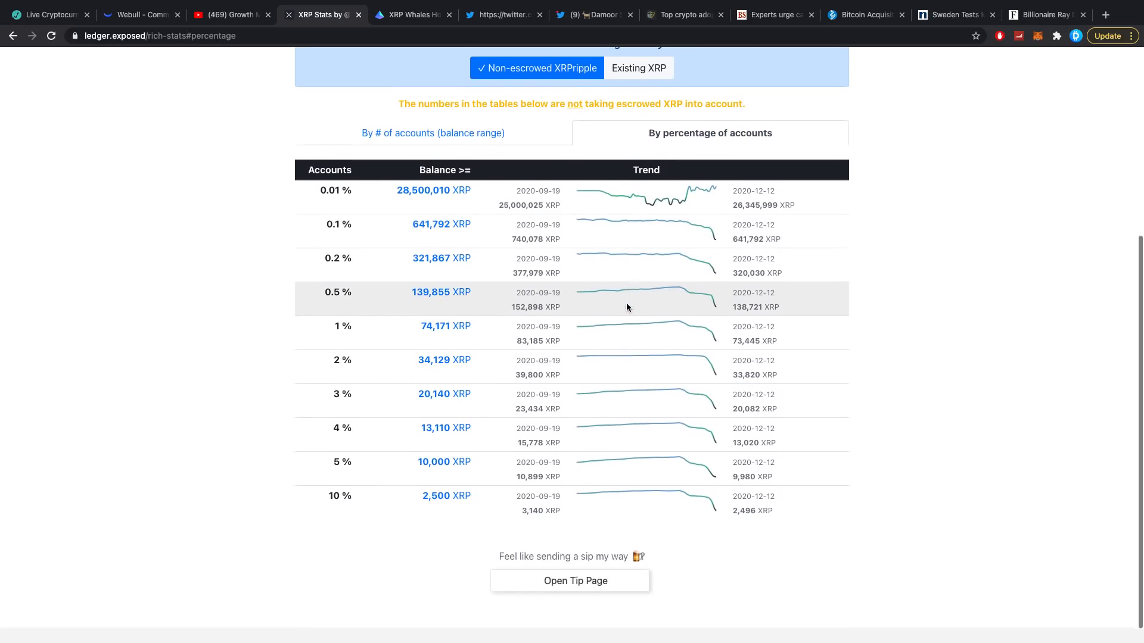
scroll(down, 3)
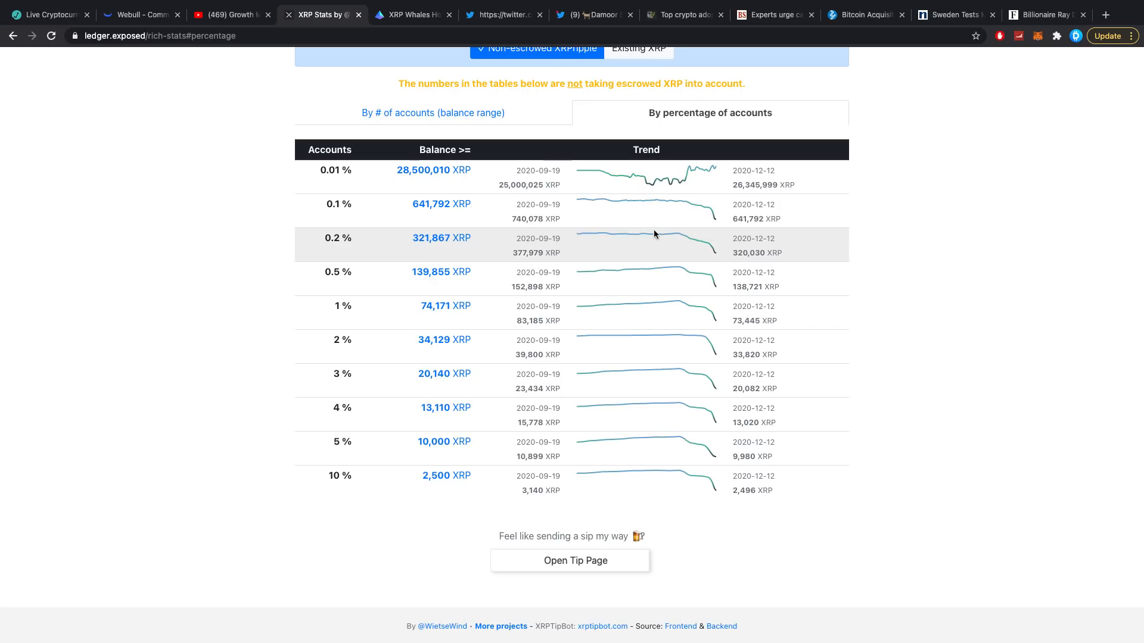
mouse_move(686, 432)
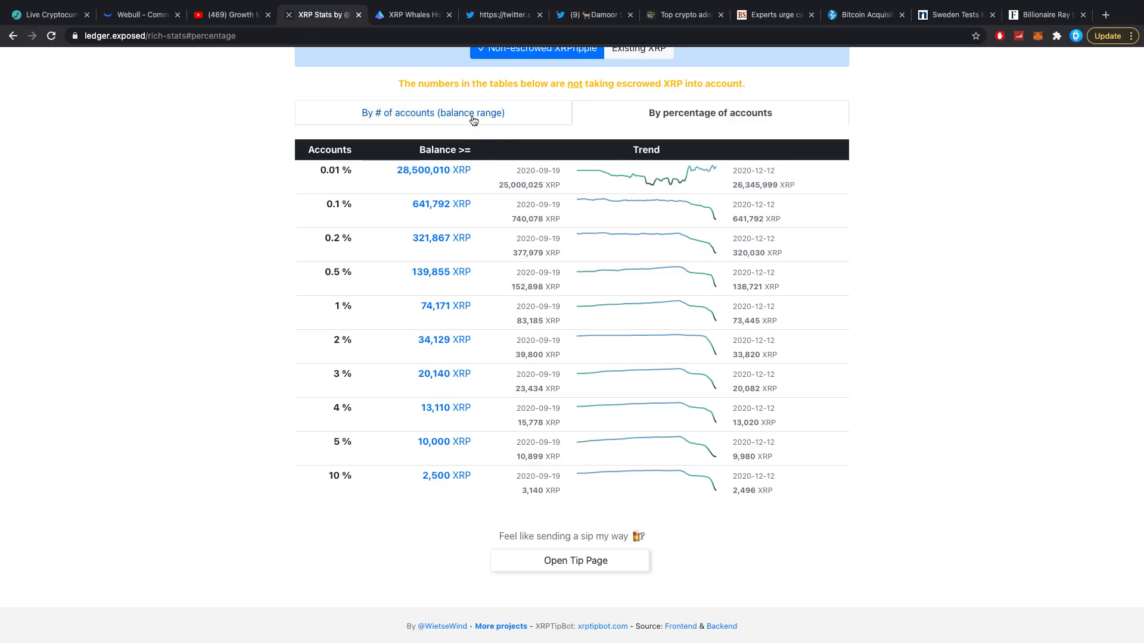
Toggle between balance-range account counts and percentage-of-accounts thresholds, ending on percentages
click(432, 112)
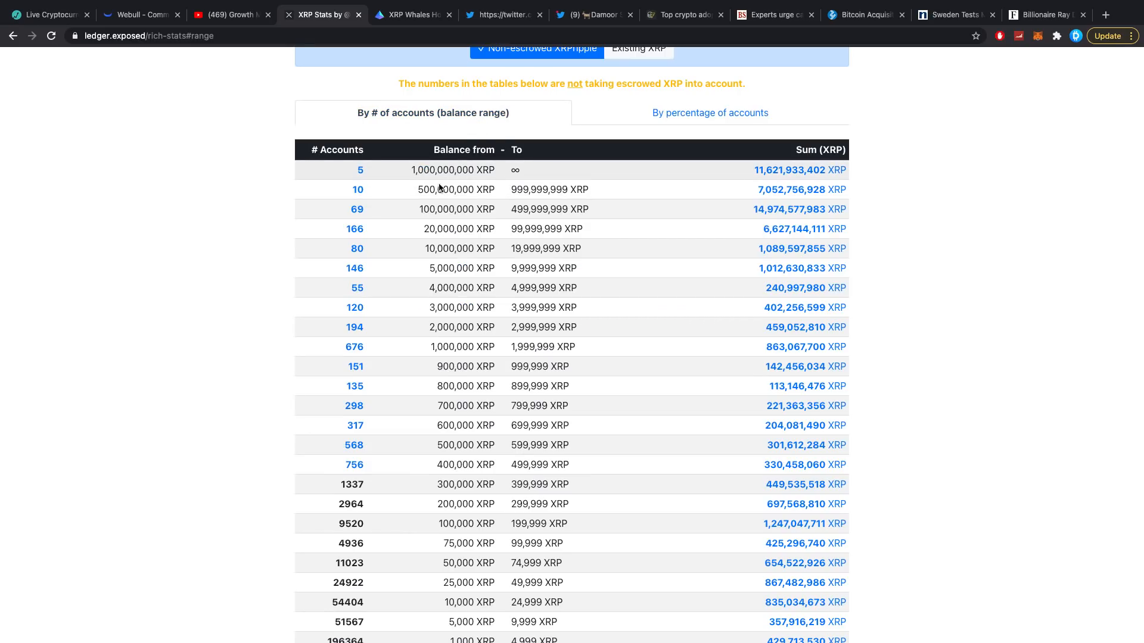
click(708, 113)
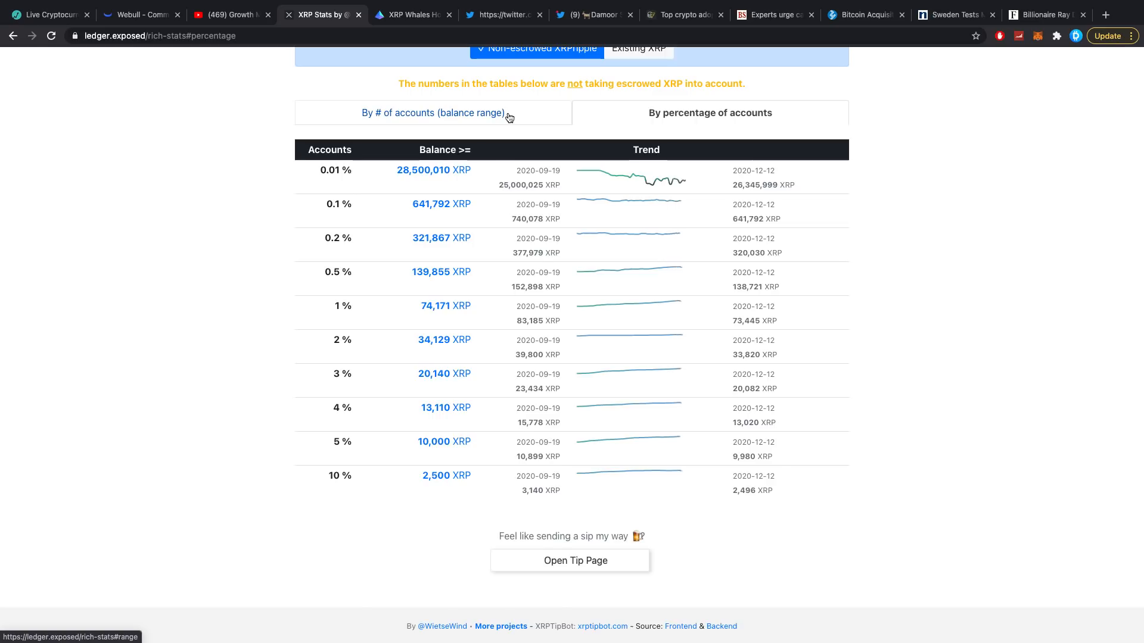
click(432, 112)
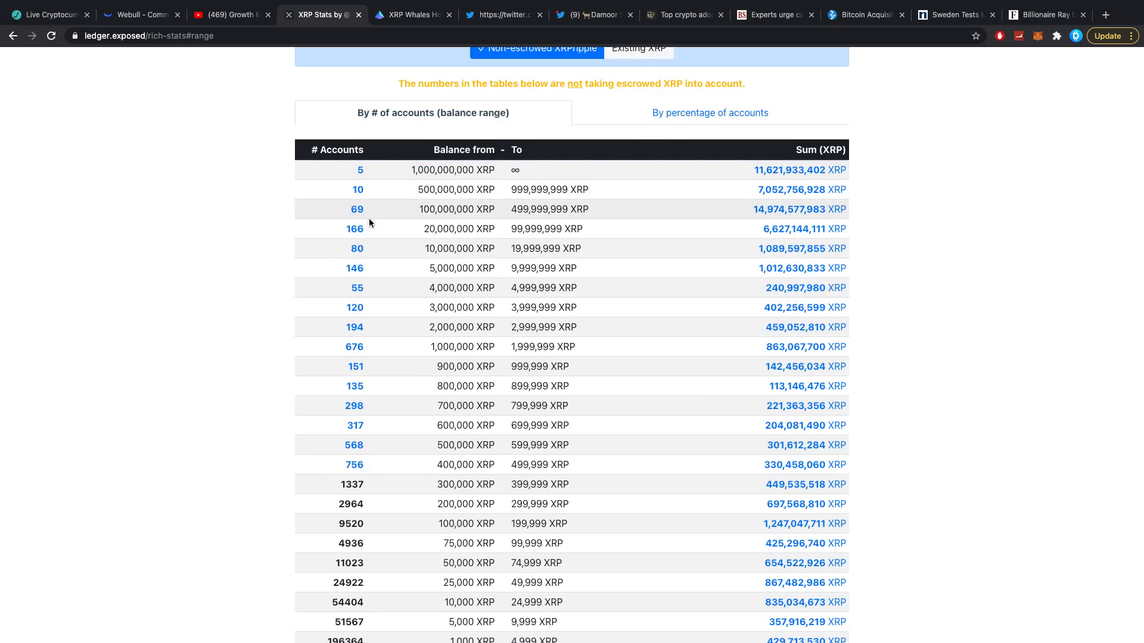
mouse_move(634, 179)
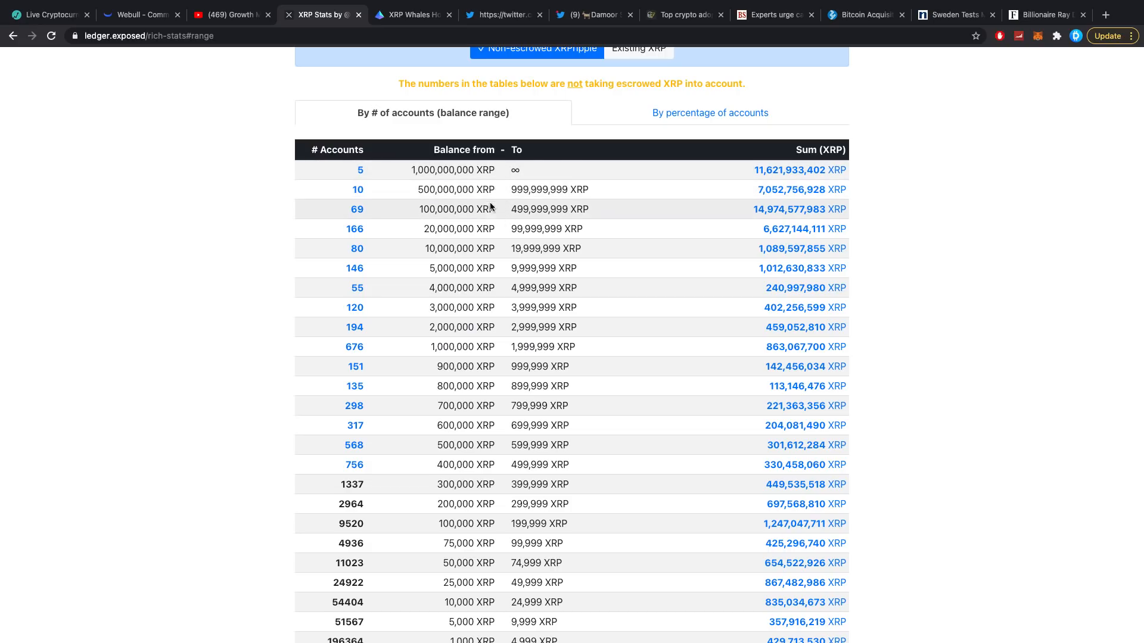
click(708, 112)
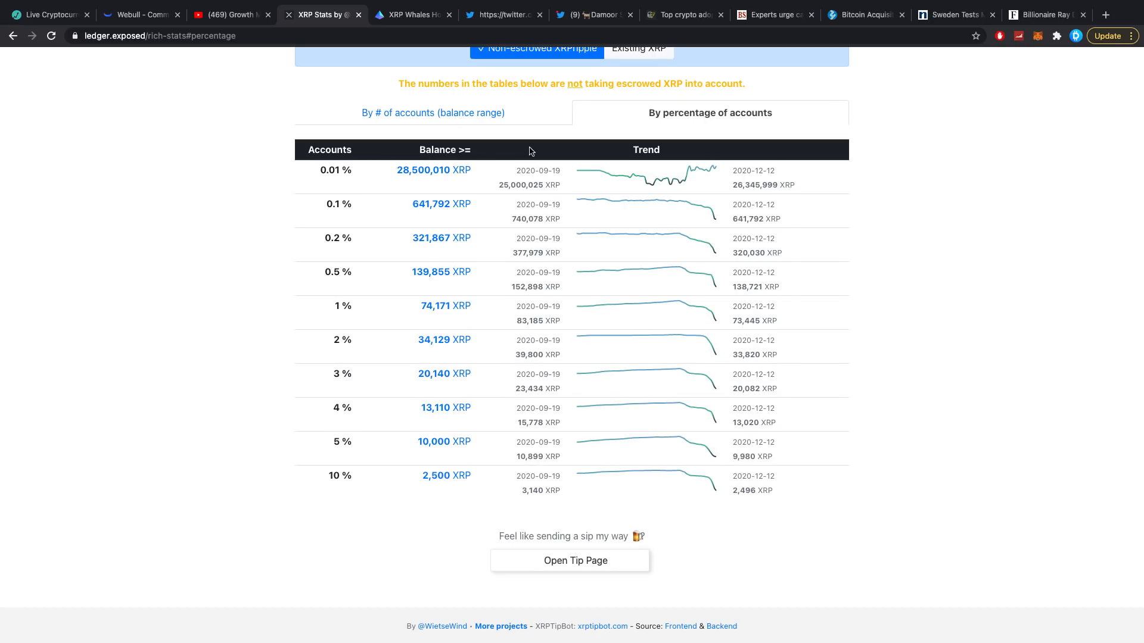
mouse_move(720, 298)
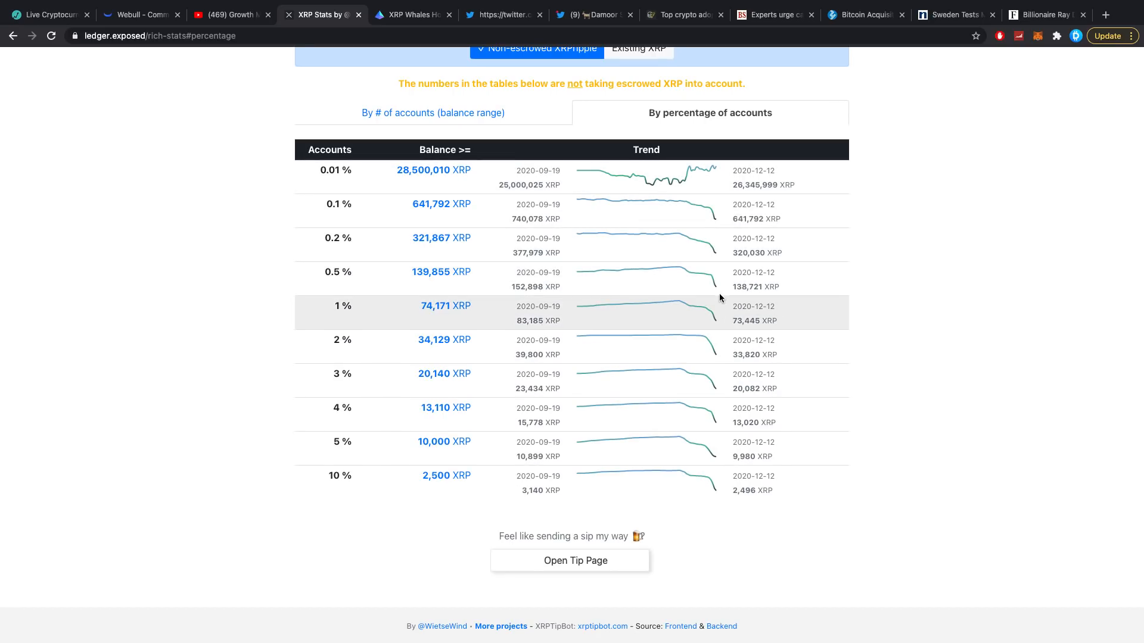
mouse_move(507, 204)
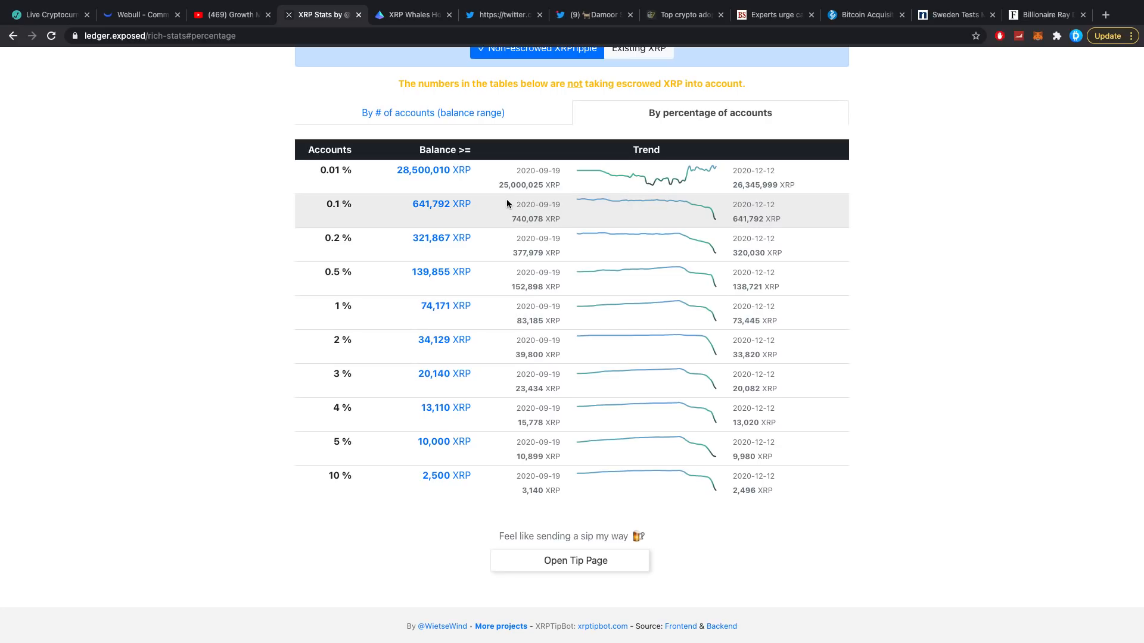
mouse_move(545, 272)
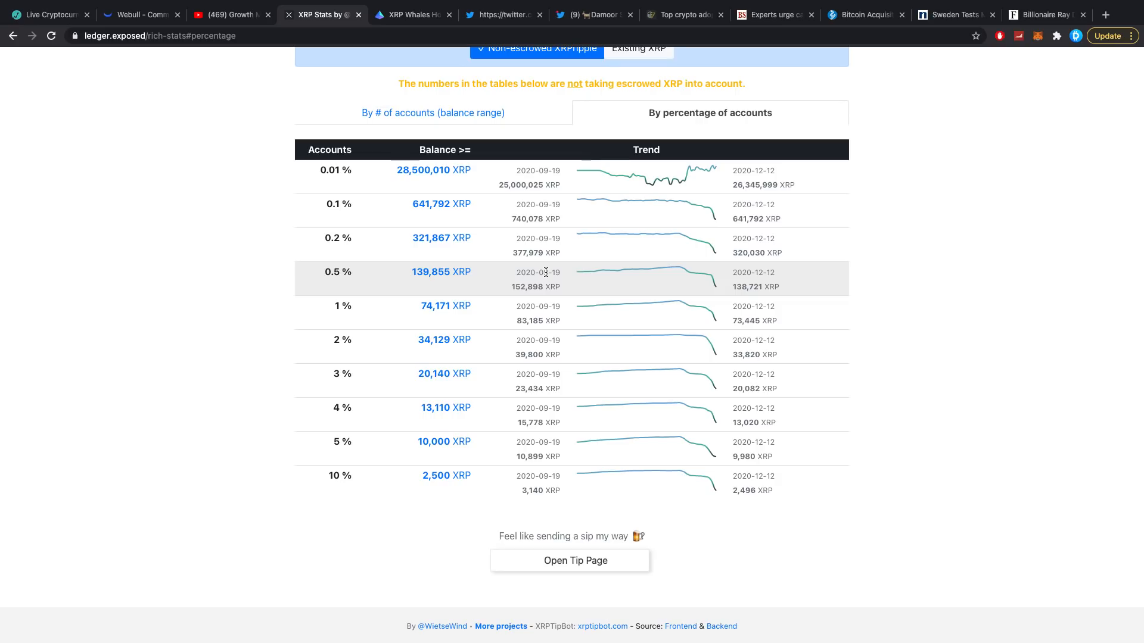
mouse_move(559, 237)
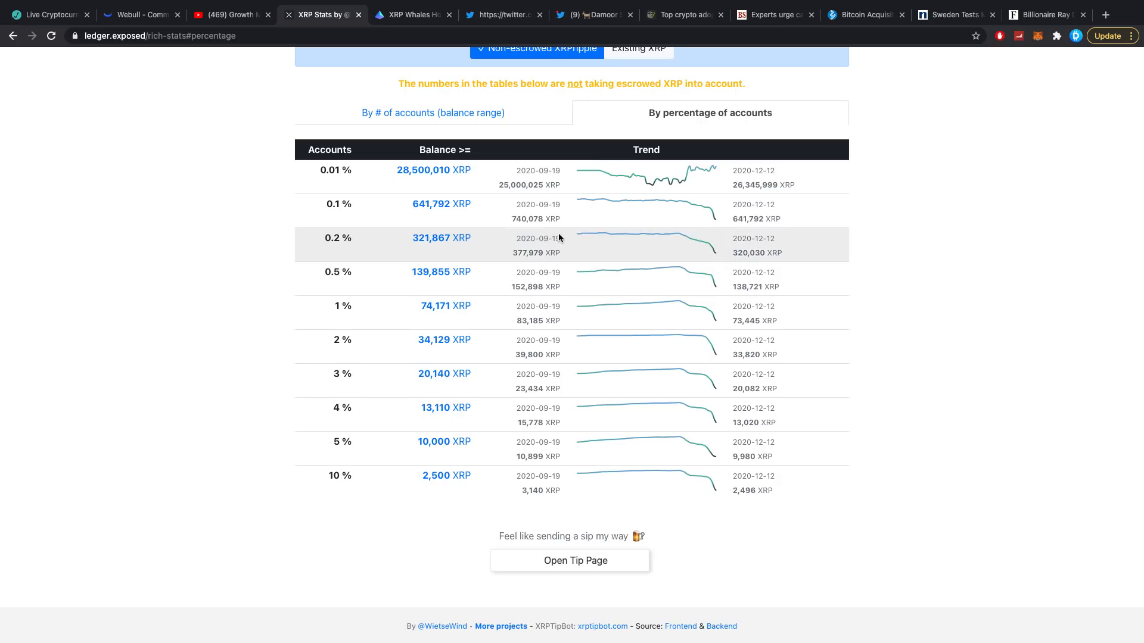
mouse_move(547, 184)
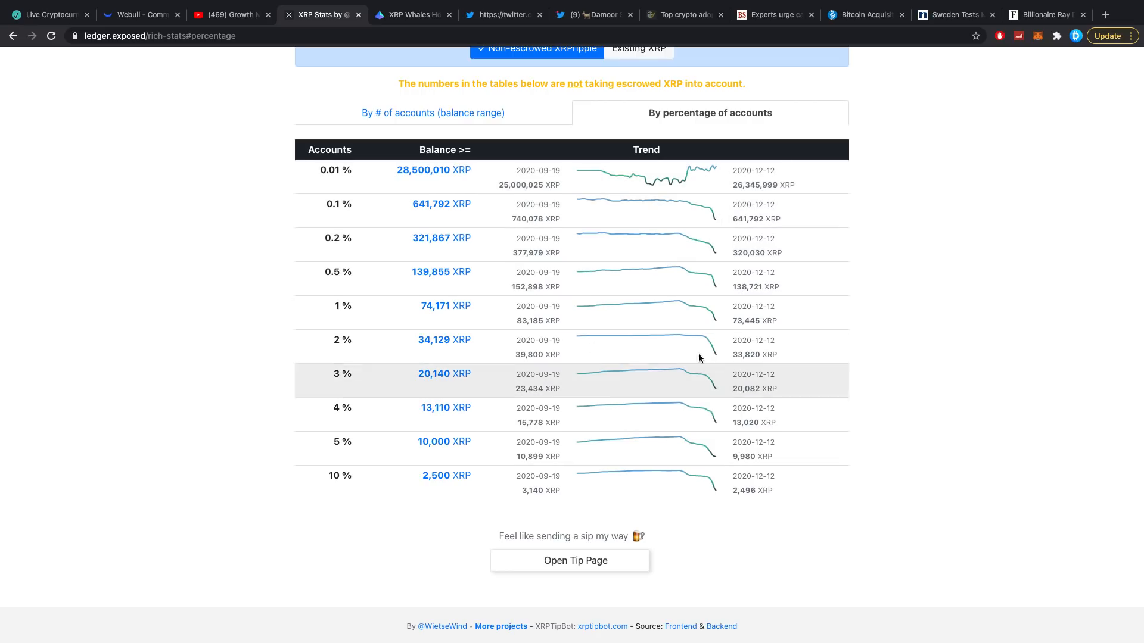
mouse_move(666, 440)
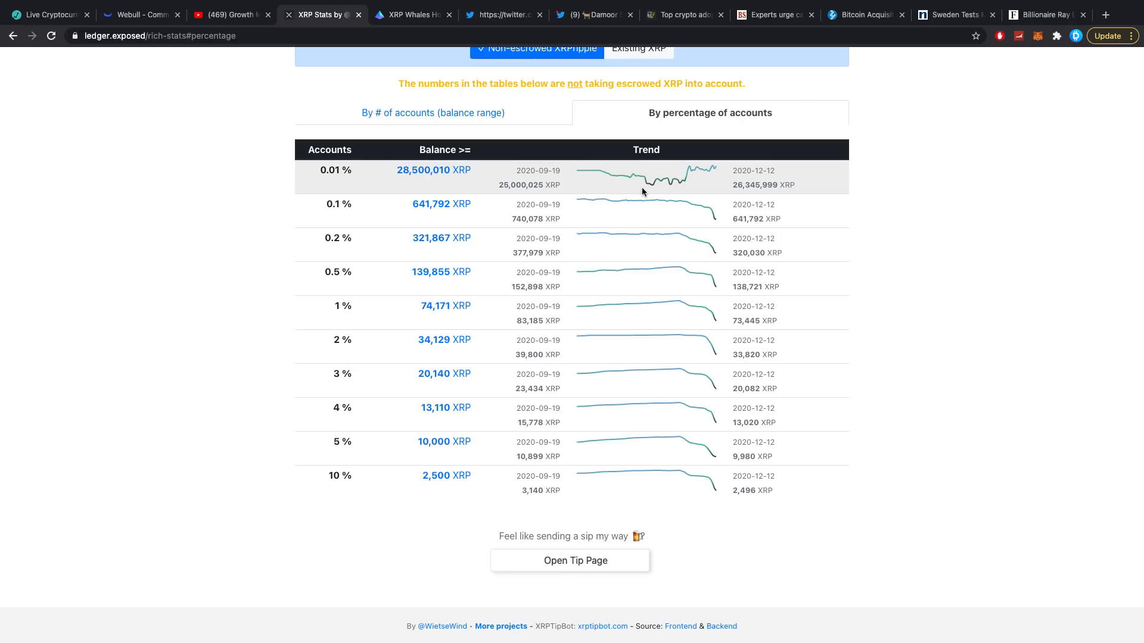
mouse_move(589, 192)
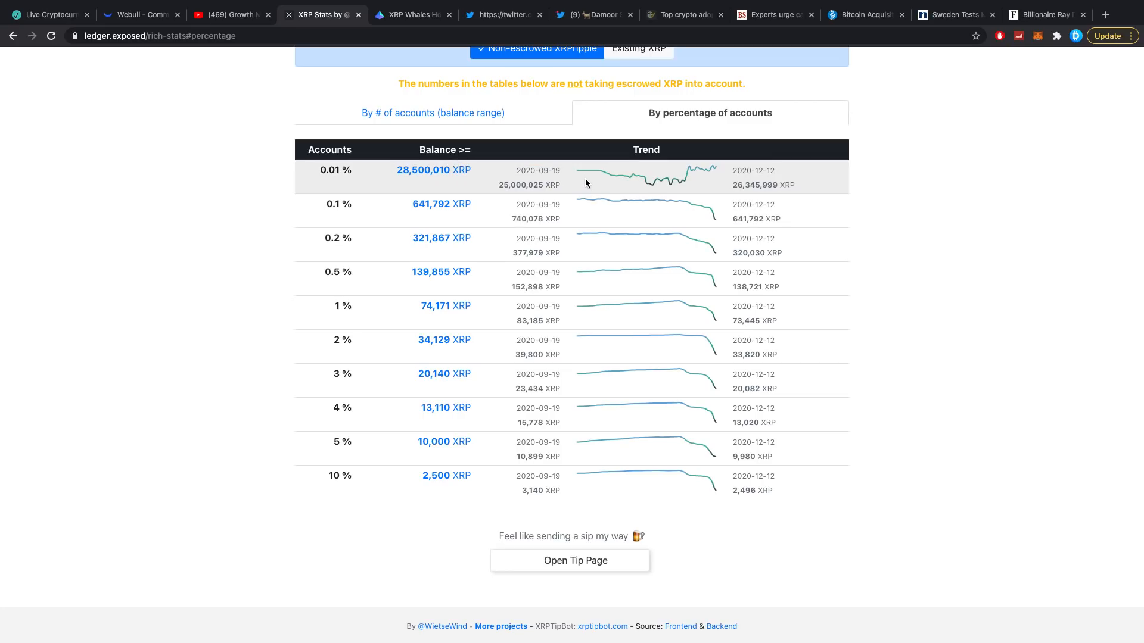
mouse_move(583, 177)
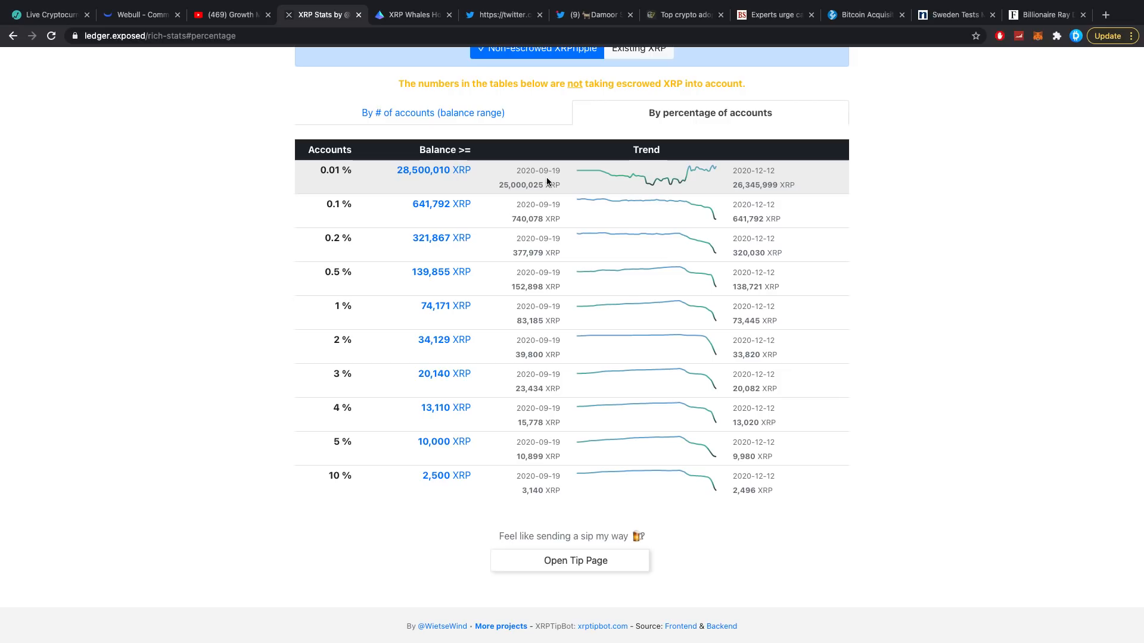
mouse_move(547, 211)
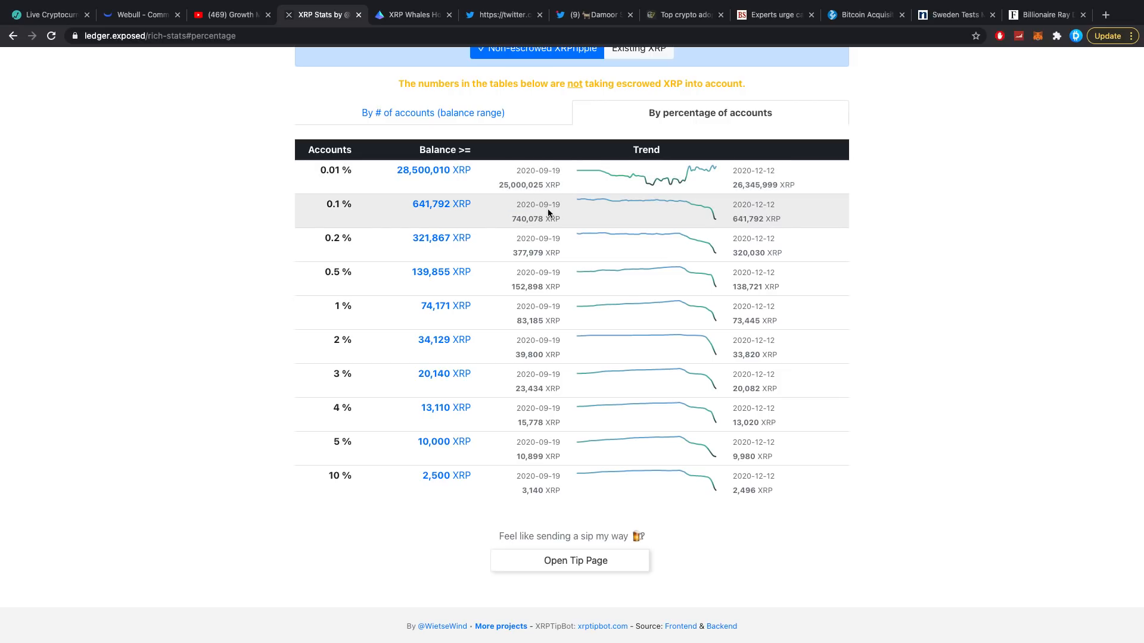
mouse_move(550, 207)
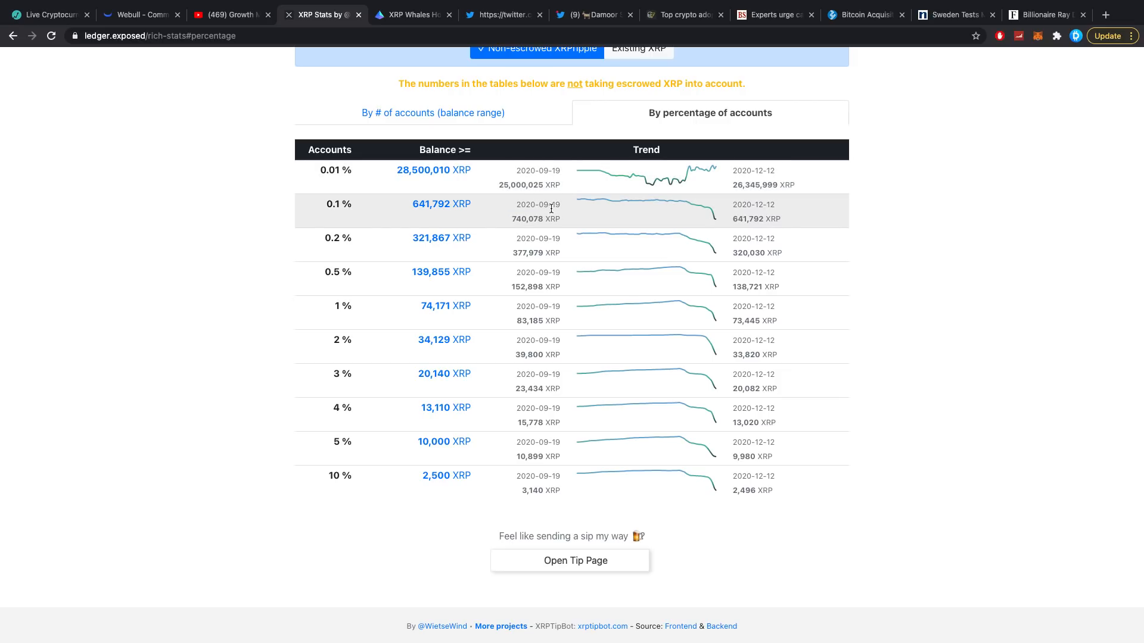
mouse_move(675, 200)
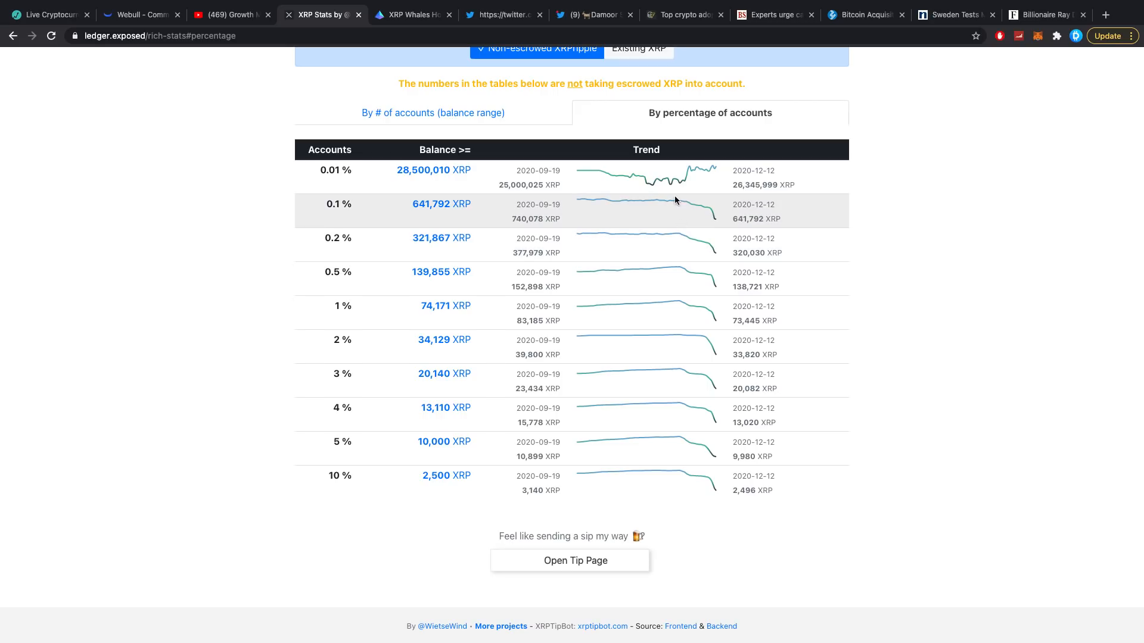
mouse_move(675, 360)
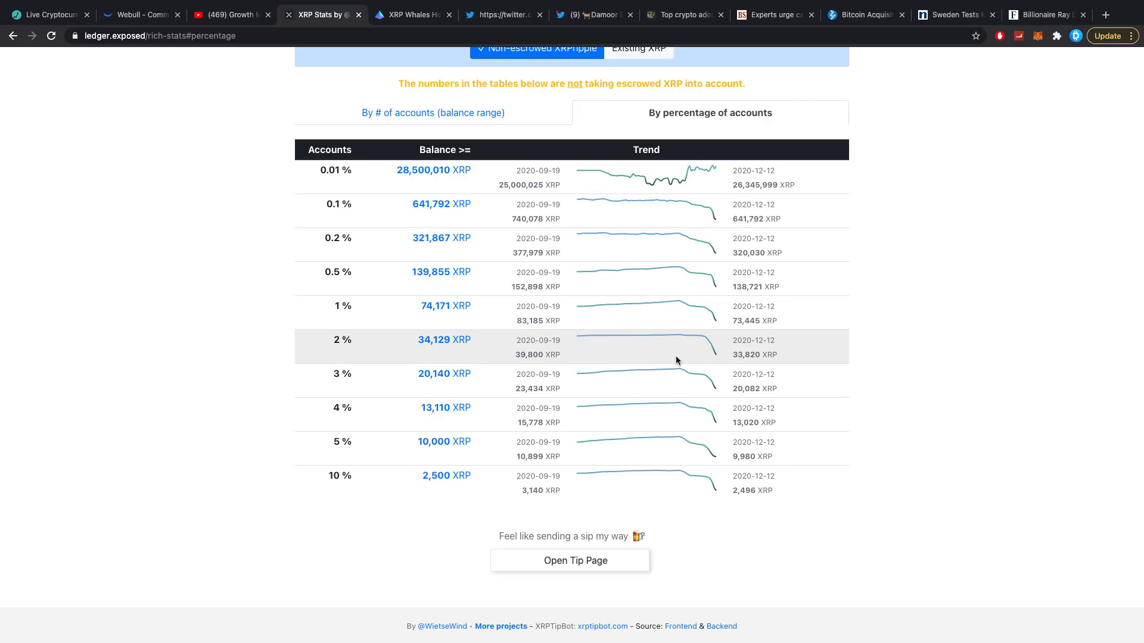
mouse_move(684, 296)
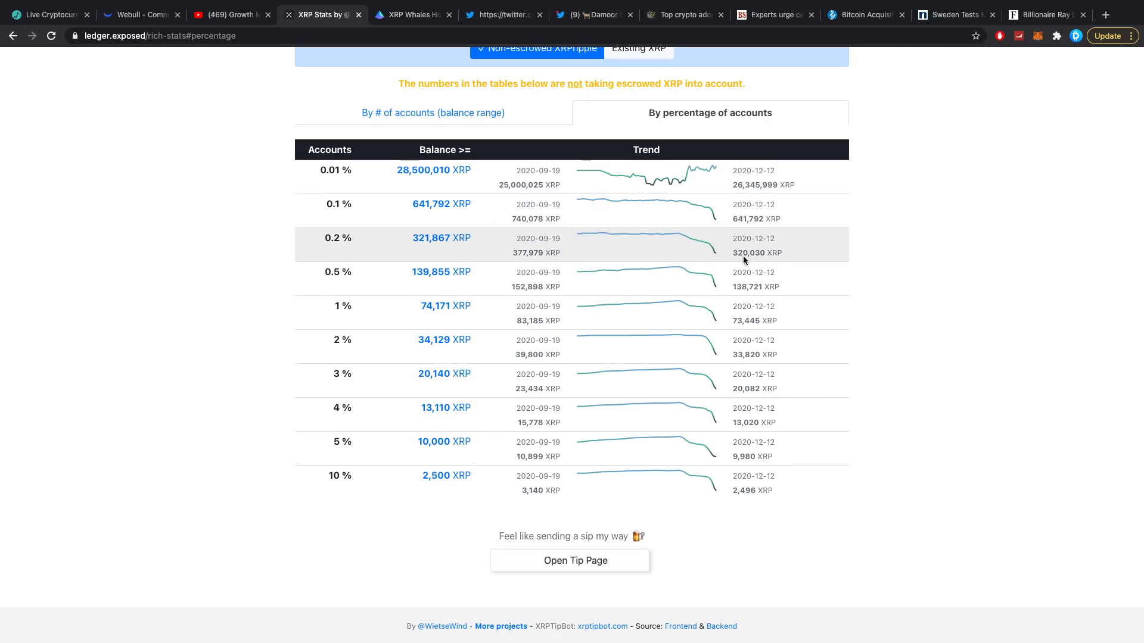
mouse_move(724, 257)
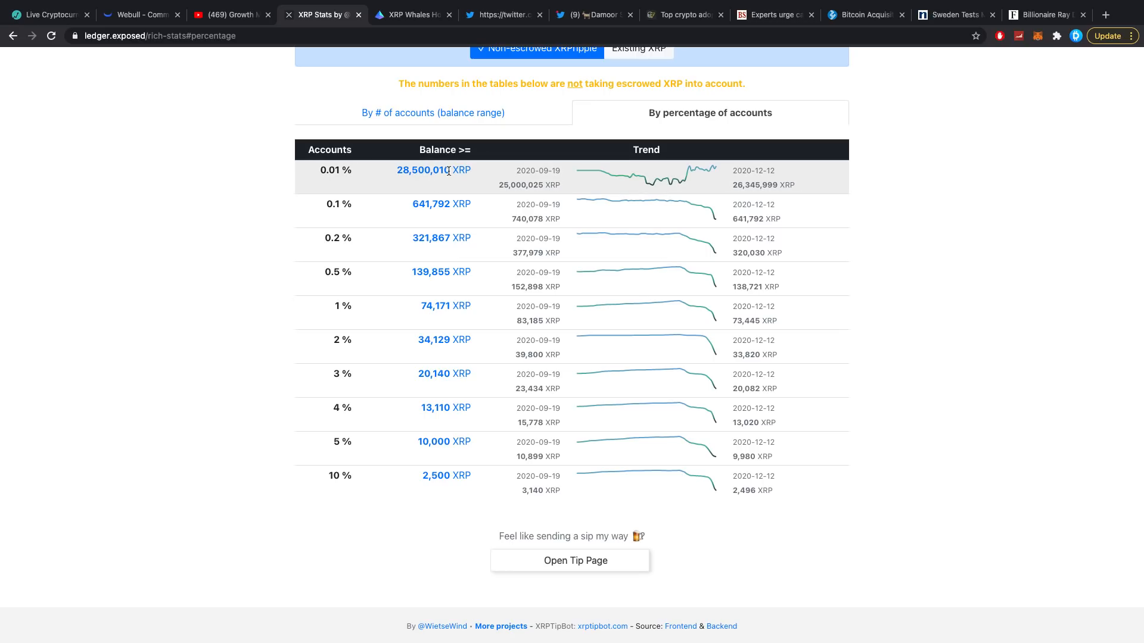
mouse_move(684, 193)
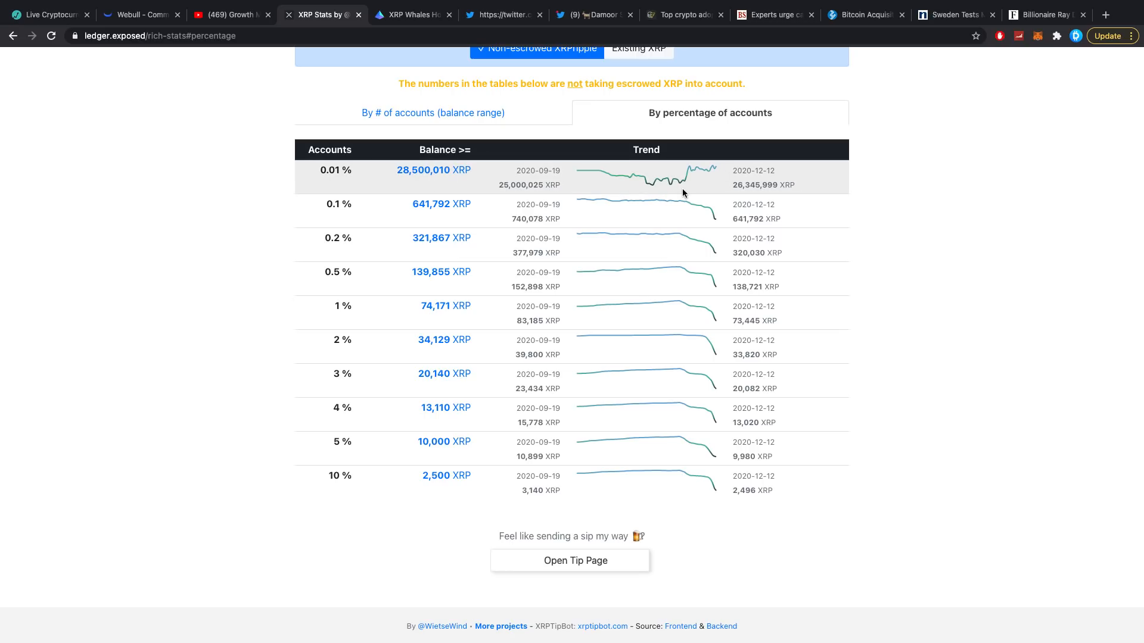
mouse_move(696, 217)
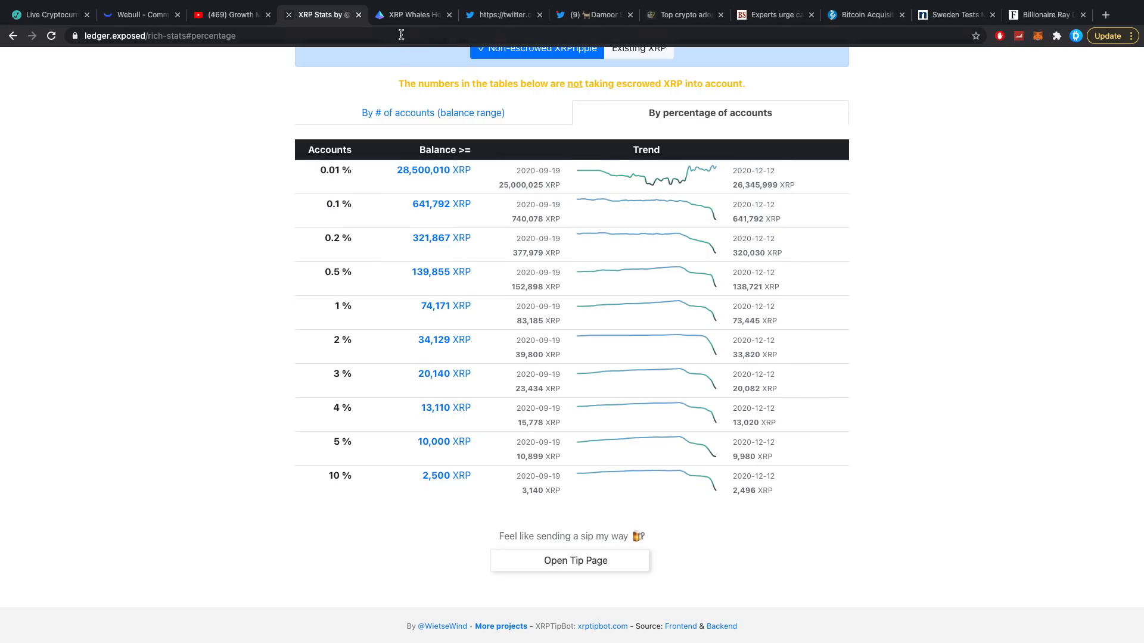
Open the article on XRP whales holding 10M+ coins and scroll to Santiment's tweet
click(413, 15)
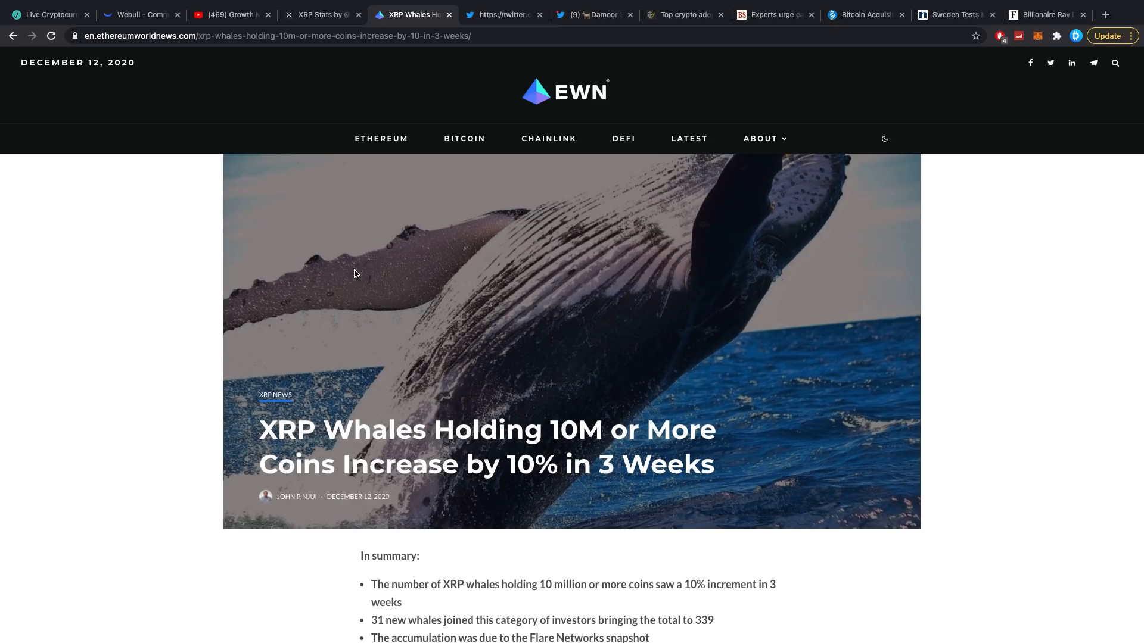
scroll(down, 3)
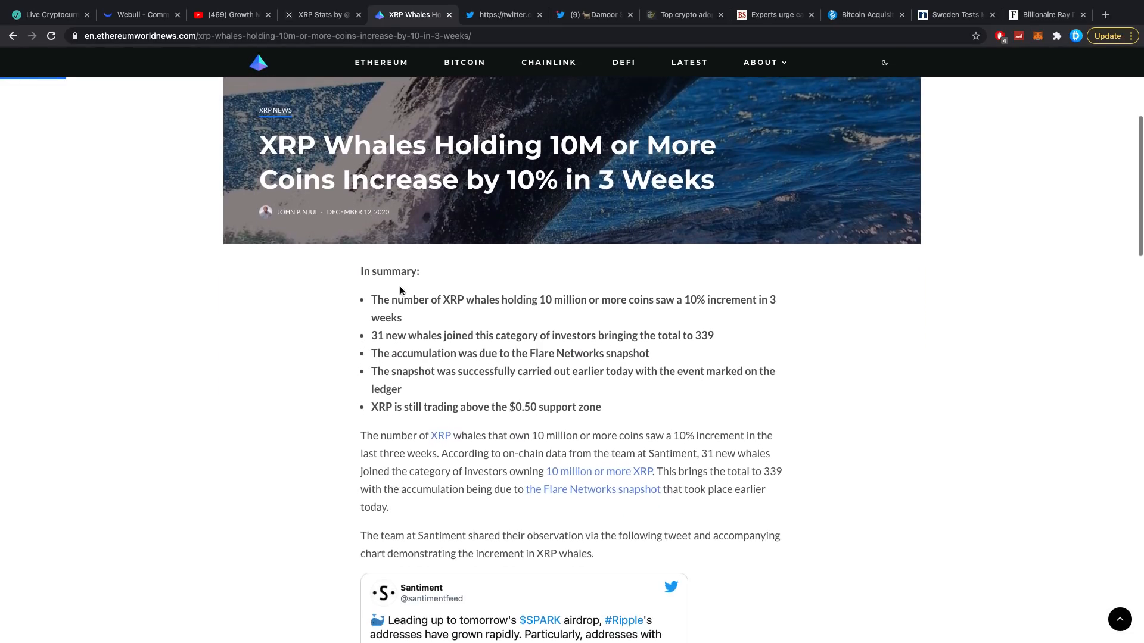
scroll(down, 3)
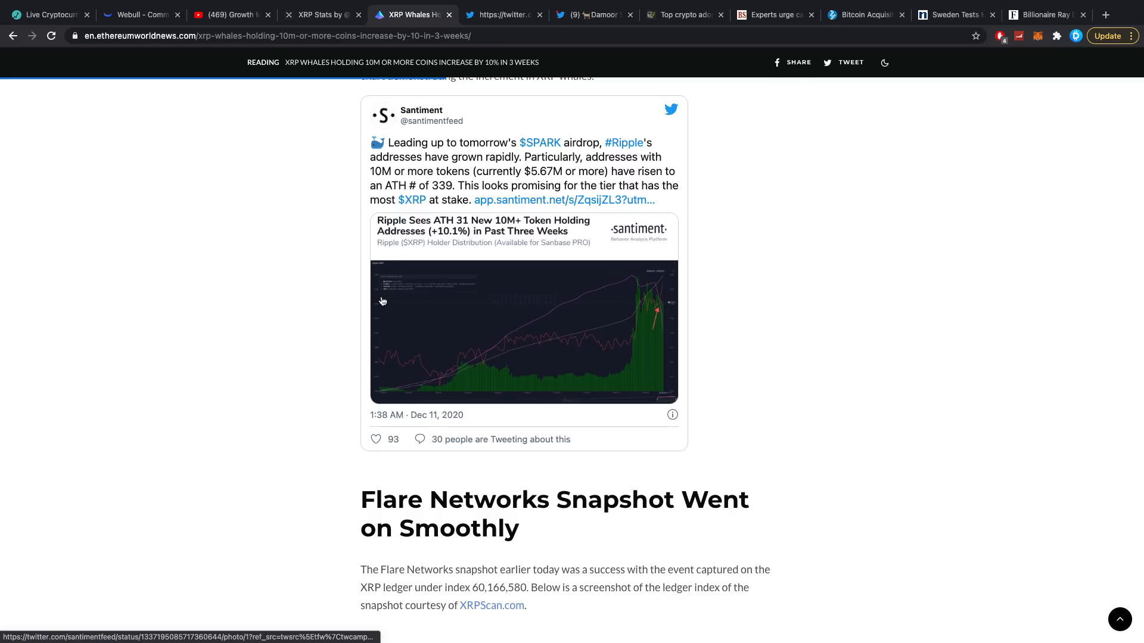
mouse_move(354, 227)
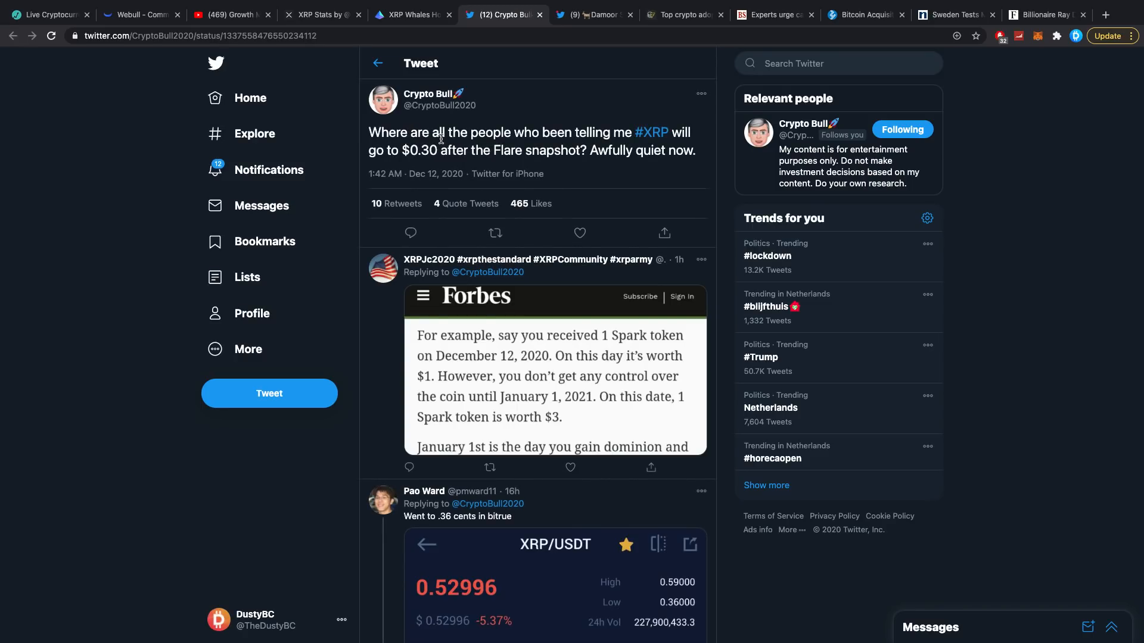
mouse_move(572, 150)
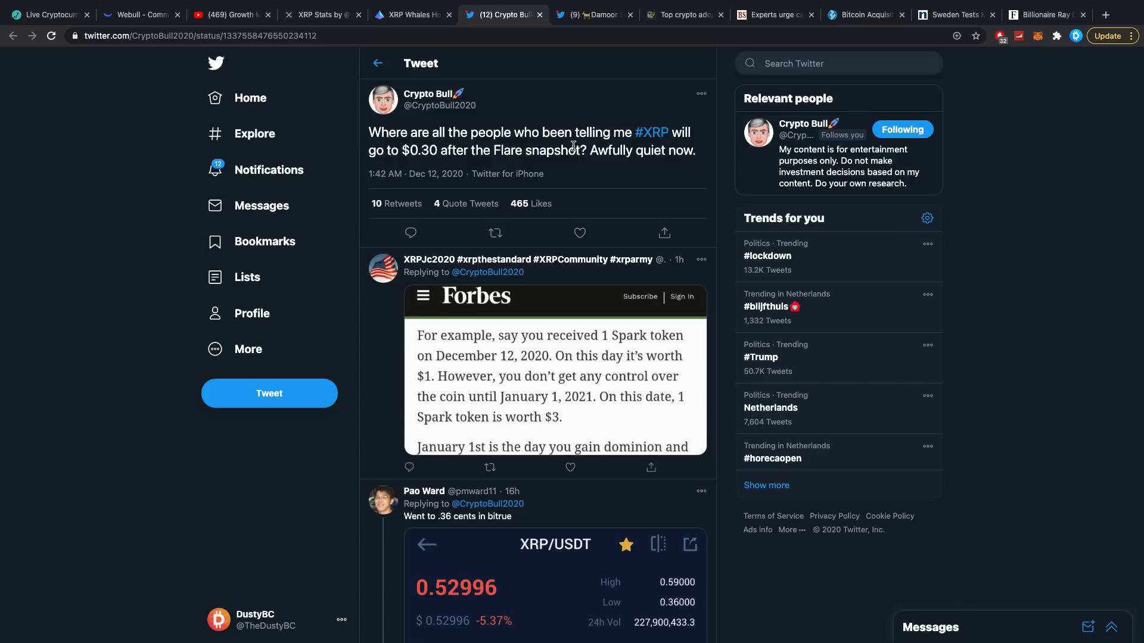
mouse_move(581, 161)
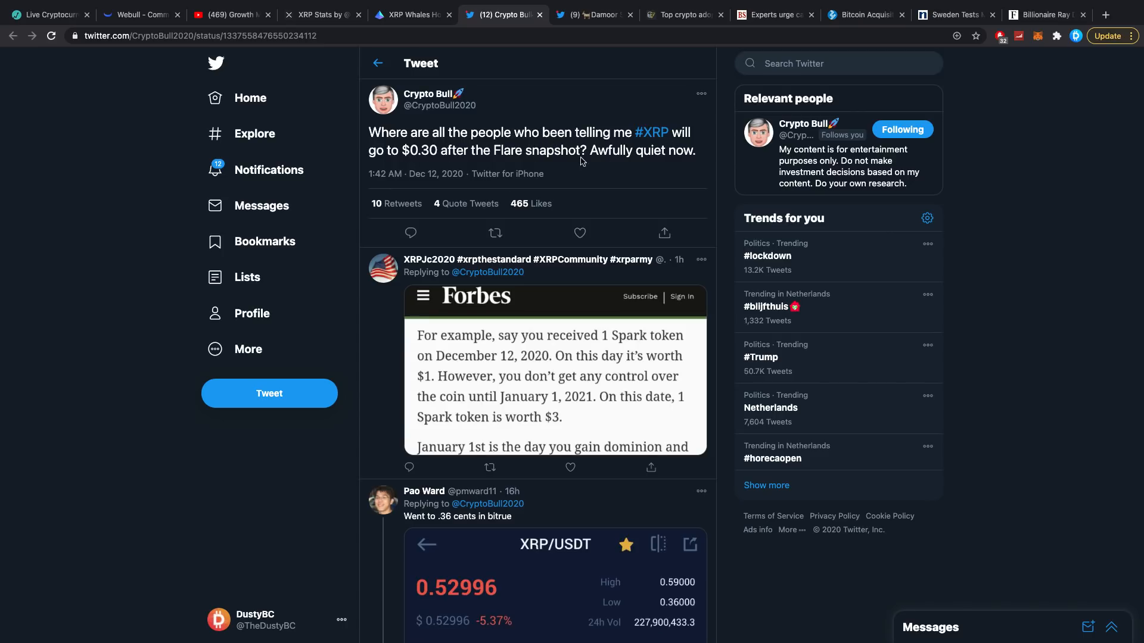
mouse_move(627, 163)
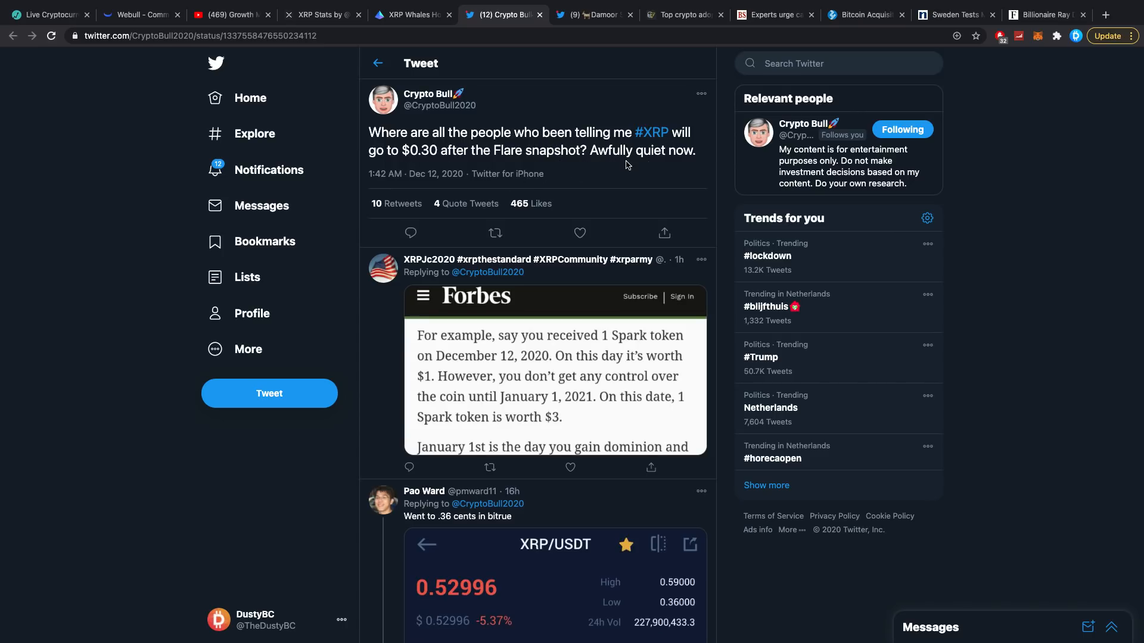
mouse_move(558, 166)
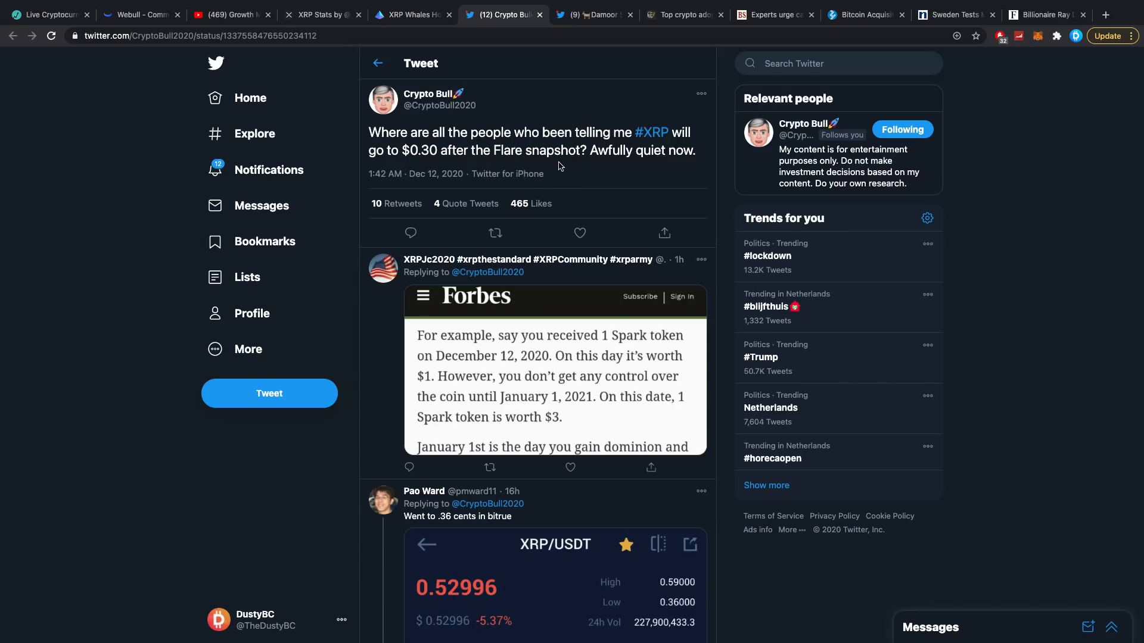
scroll(down, 3)
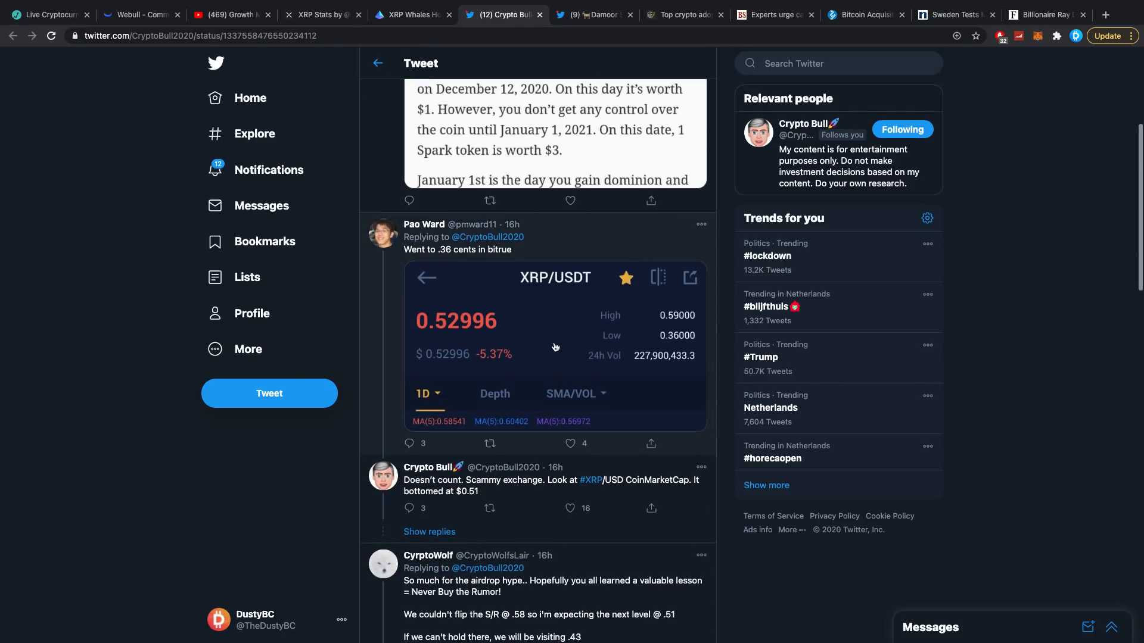
scroll(down, 3)
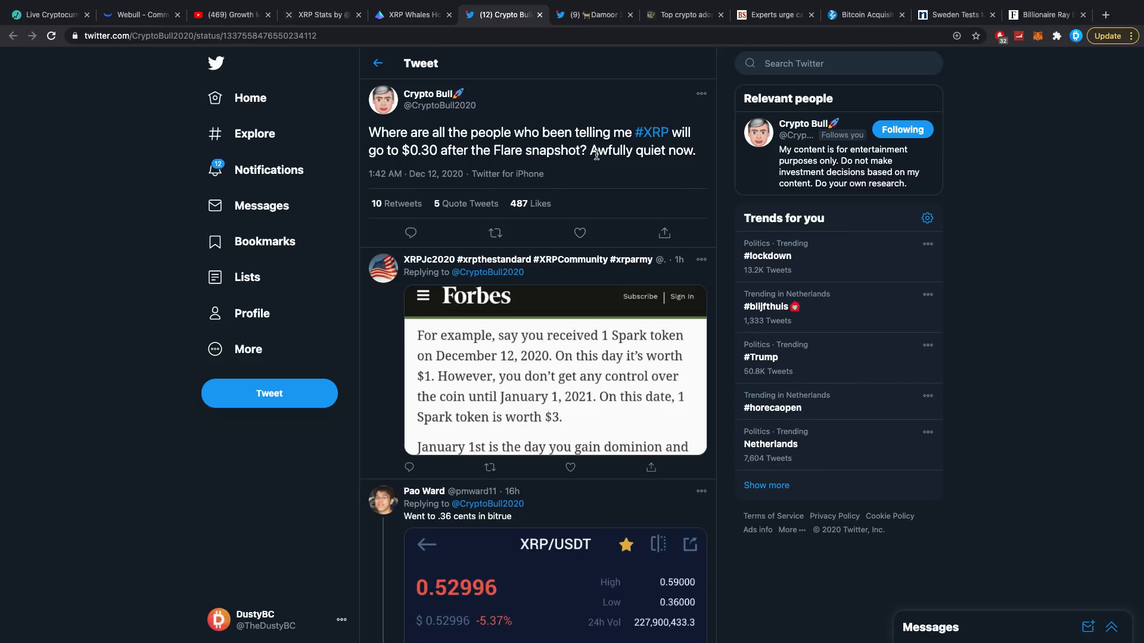
mouse_move(615, 134)
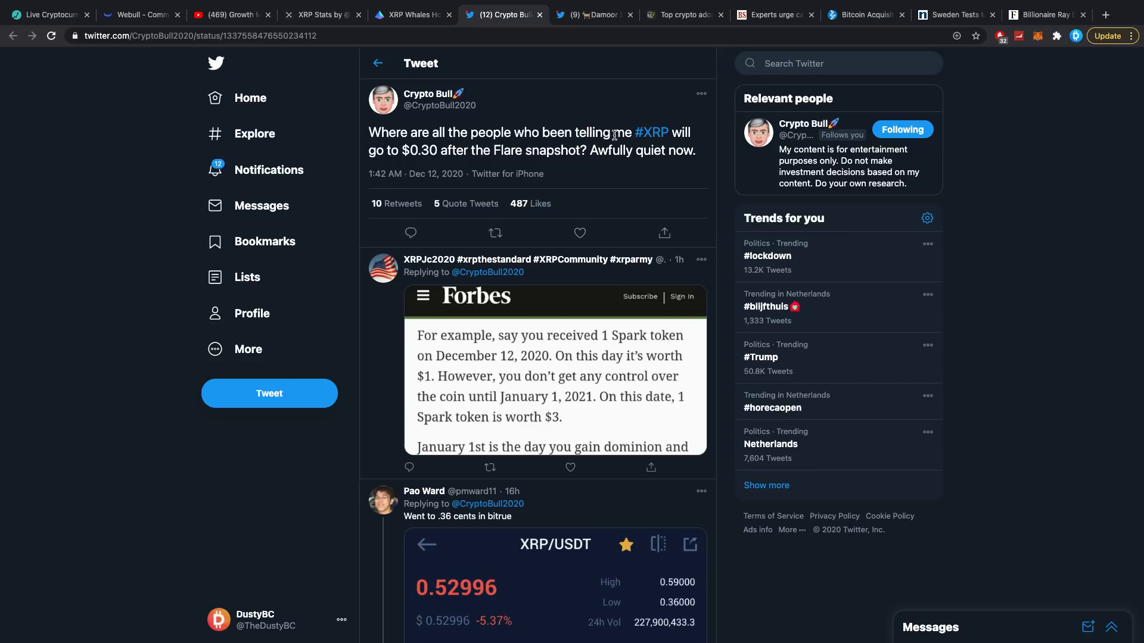
click(592, 14)
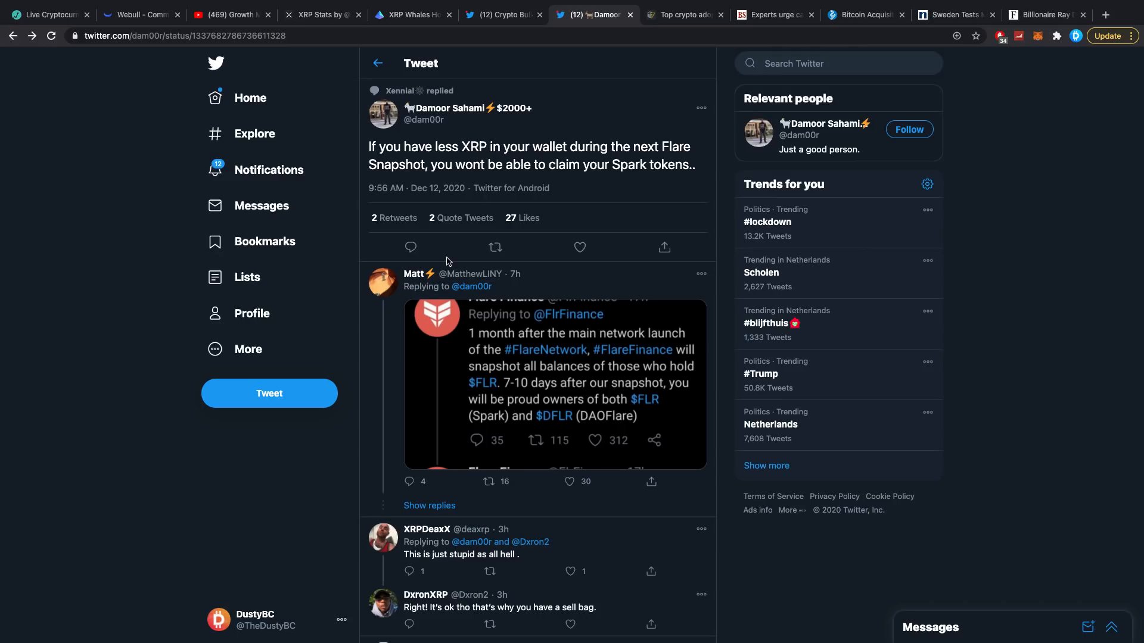
click(579, 248)
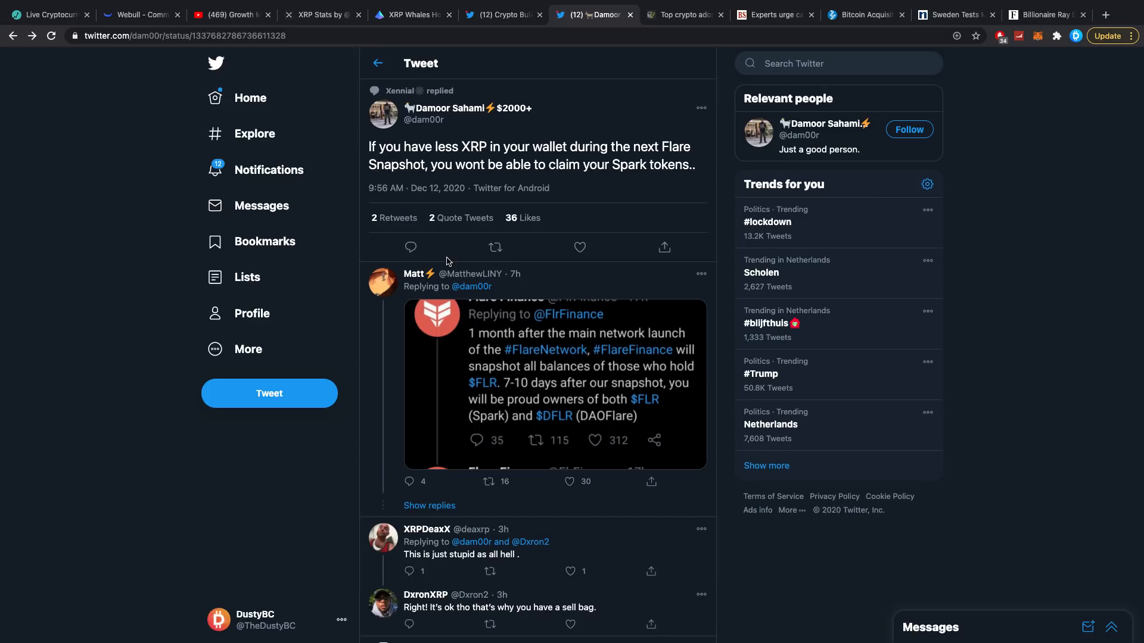
scroll(down, 3)
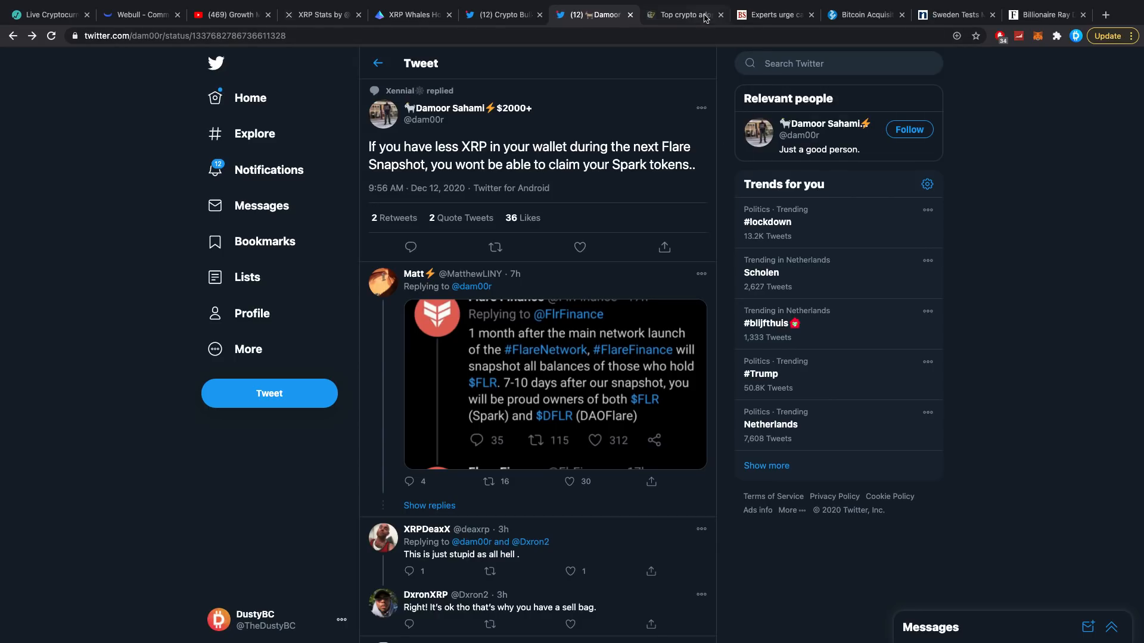
Switch to Cointelegraph's 2020 crypto adoption predictions article and read through its opening sections
click(682, 14)
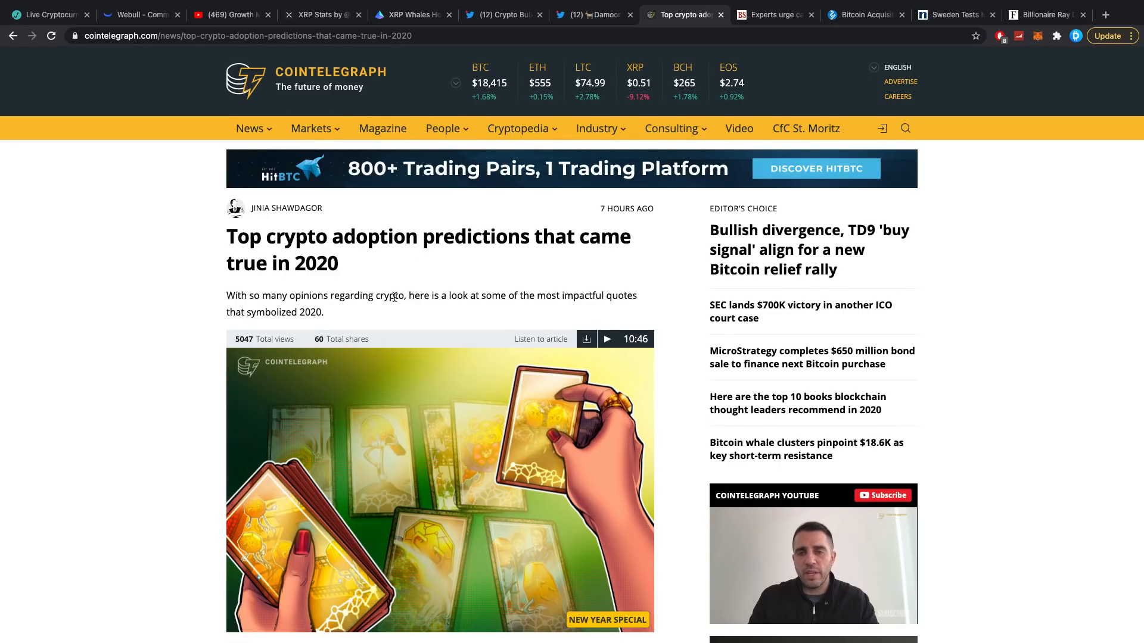
scroll(down, 3)
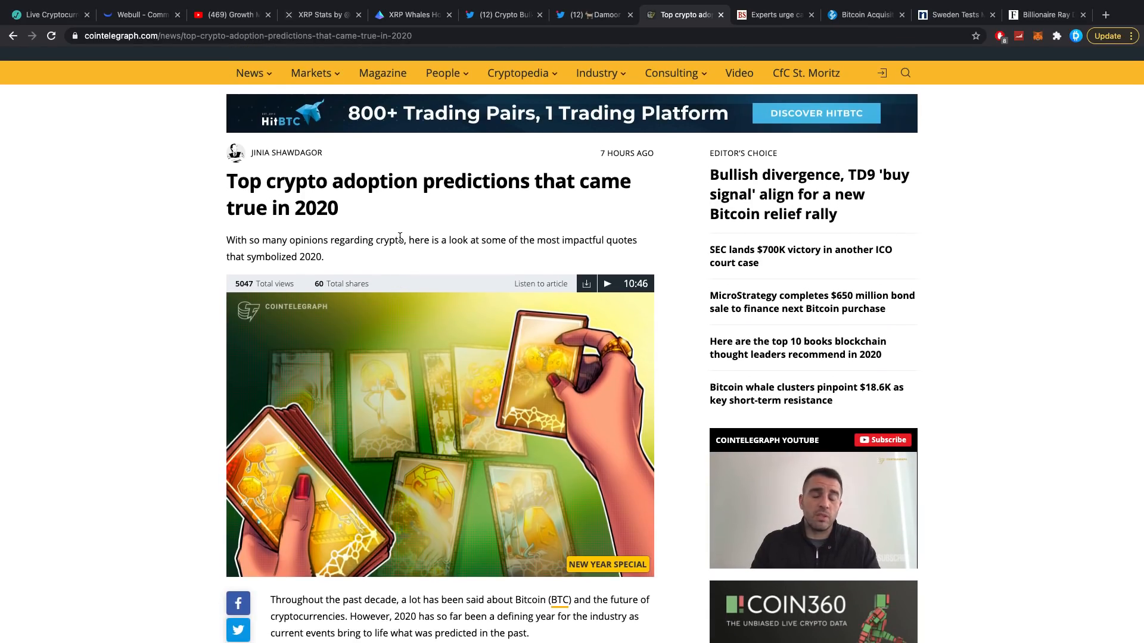
scroll(down, 3)
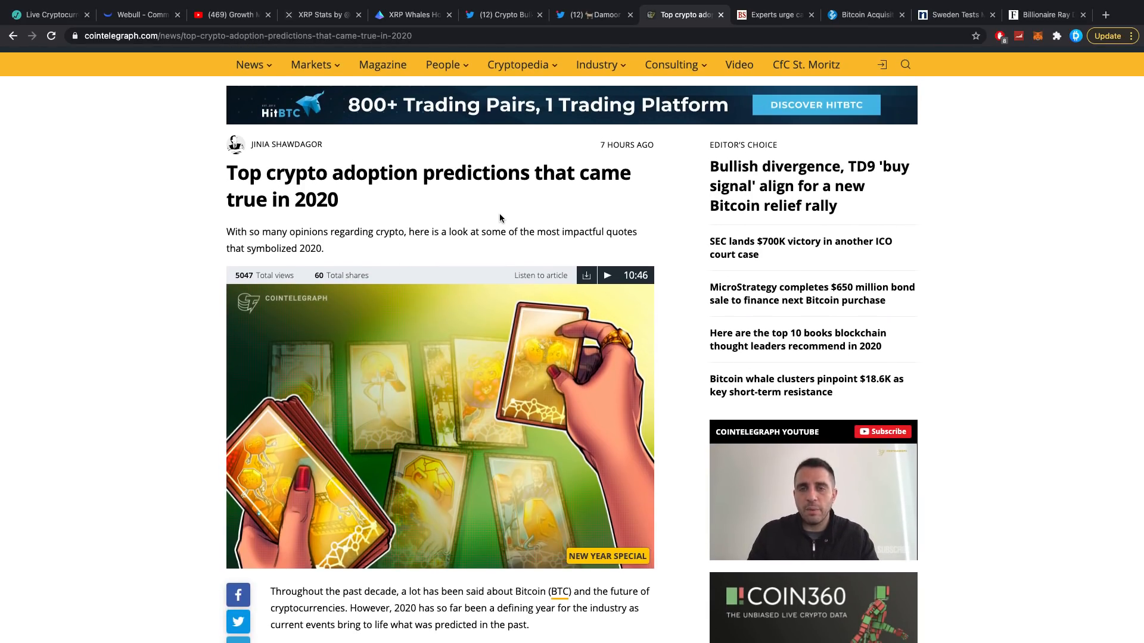
scroll(down, 3)
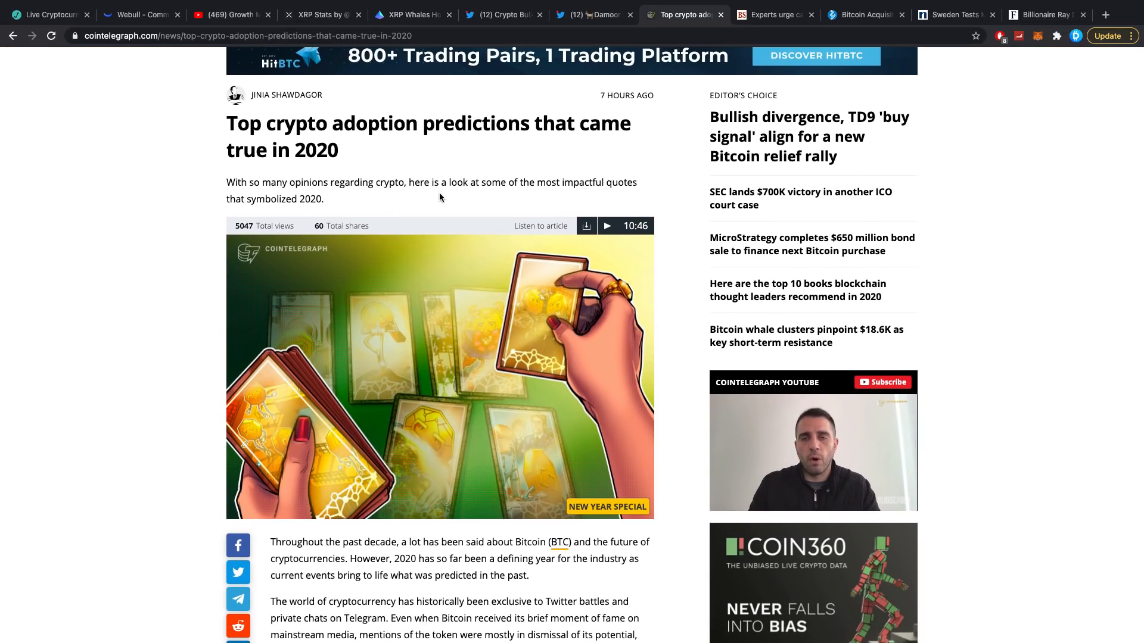
mouse_move(381, 202)
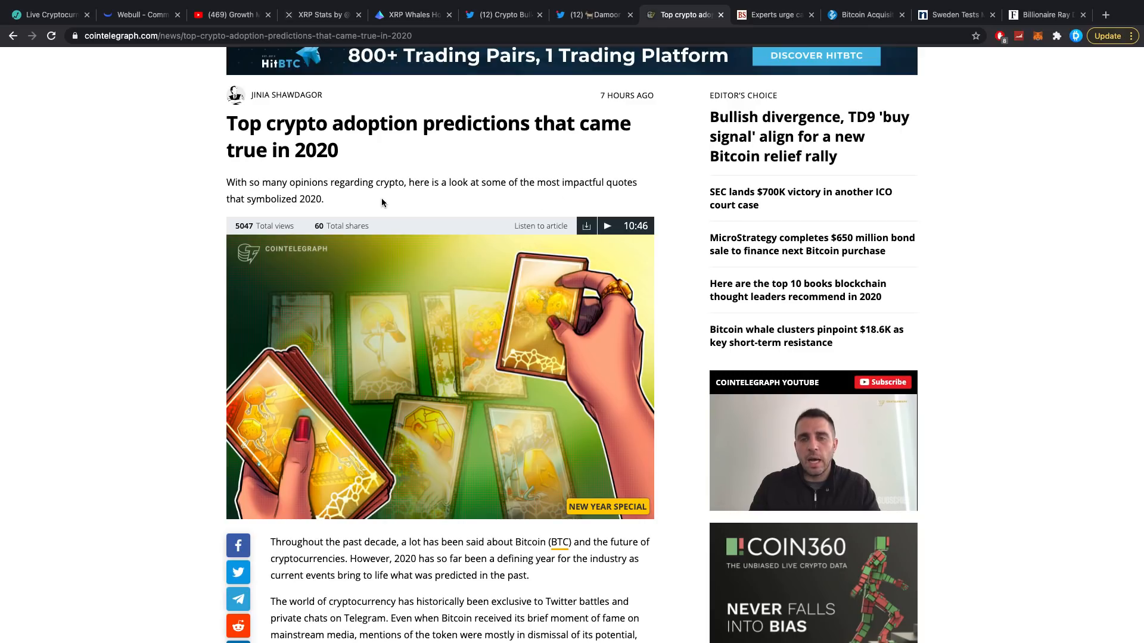
scroll(down, 3)
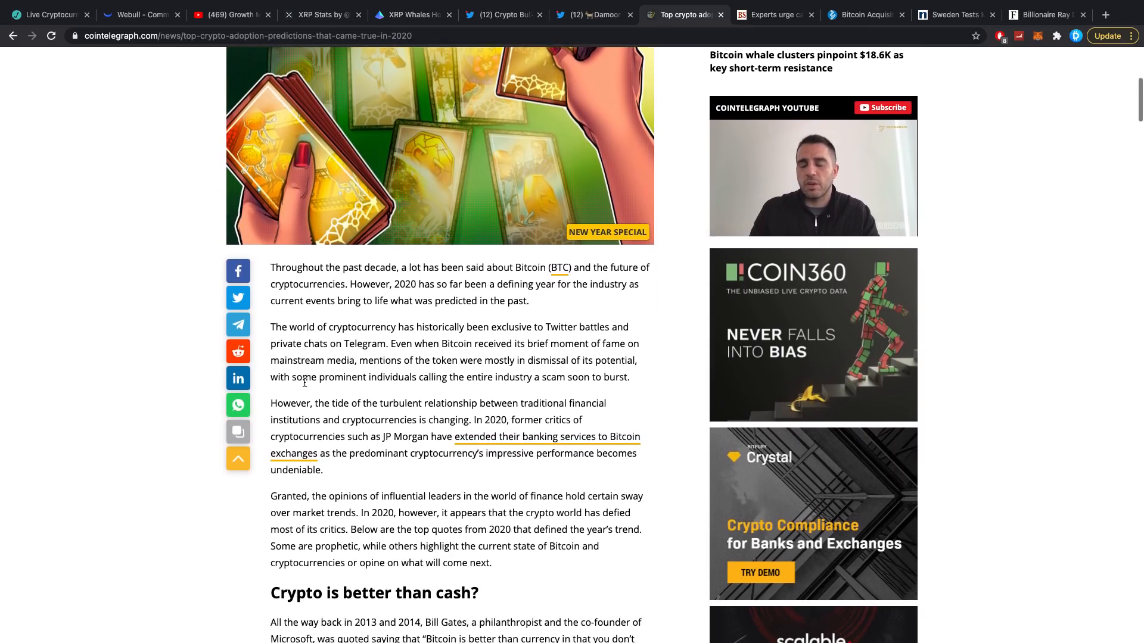
scroll(down, 3)
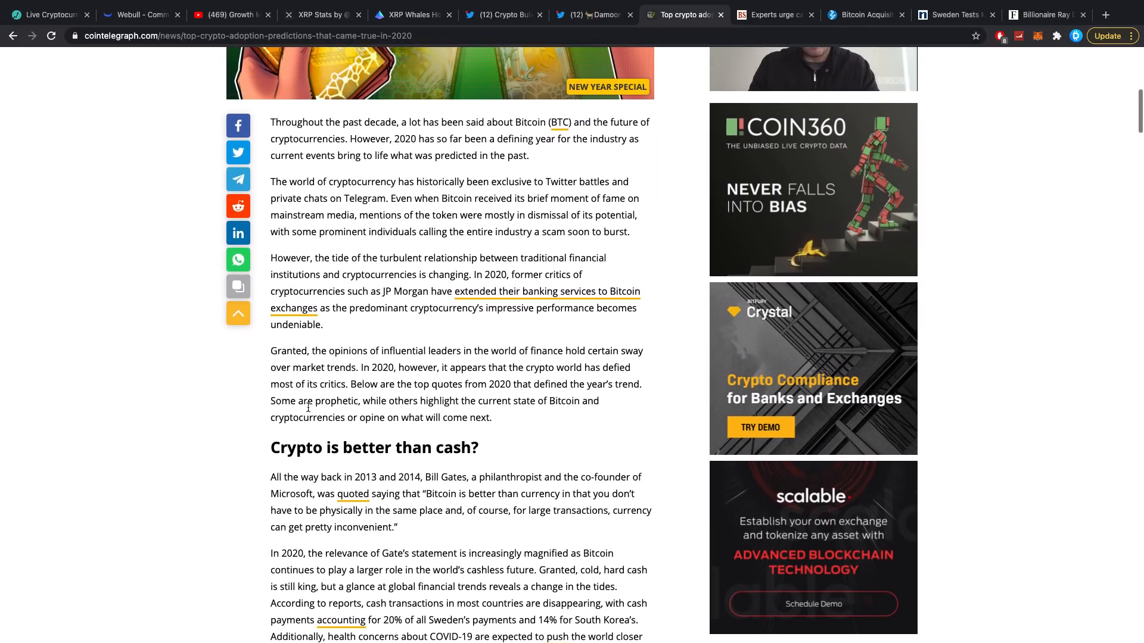
scroll(down, 3)
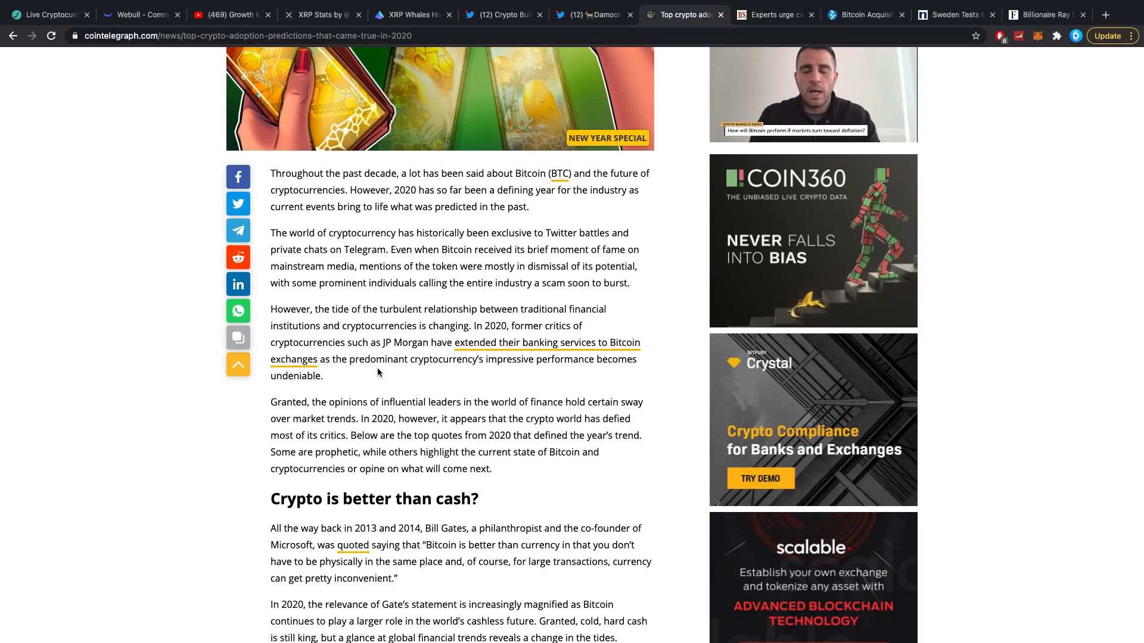
scroll(down, 3)
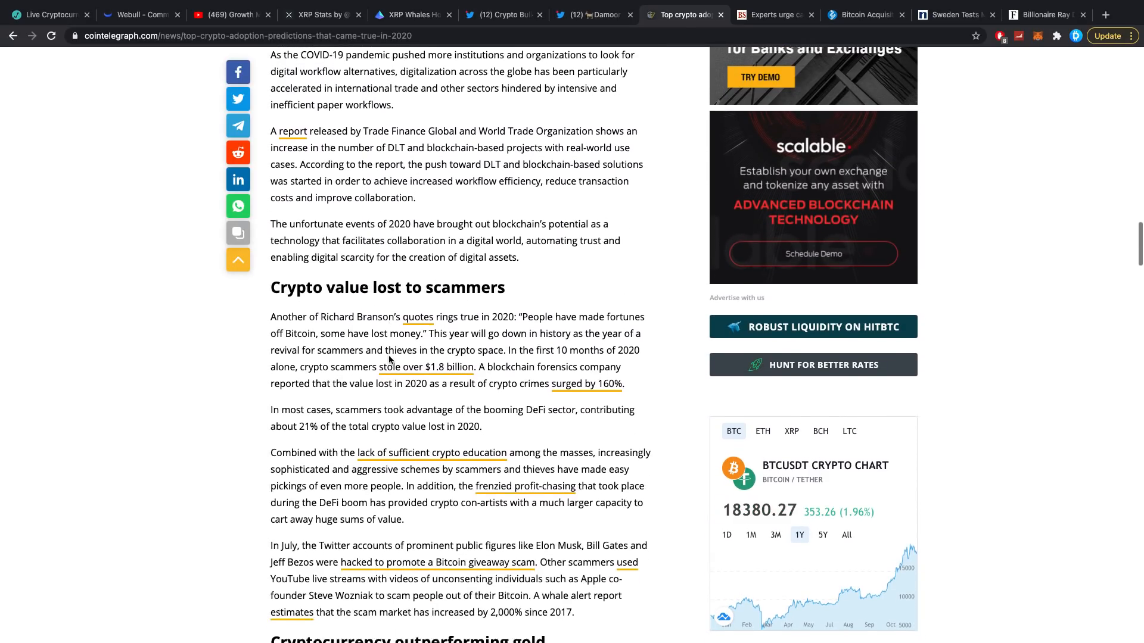
scroll(down, 3)
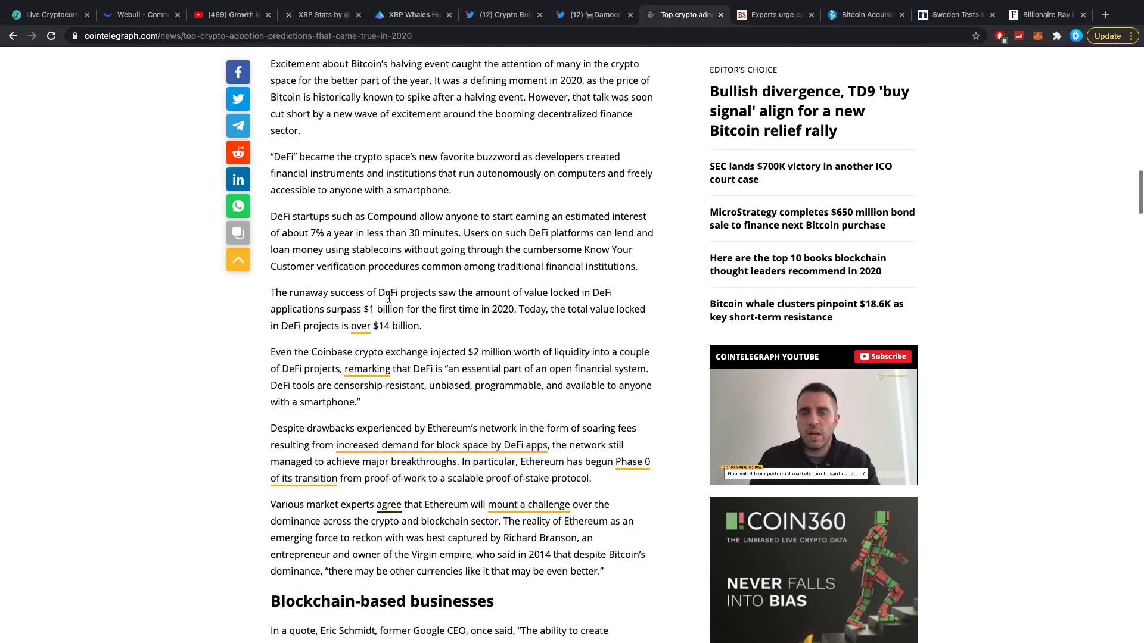
Read on through the article's later sections, then scroll back up
scroll(up, 3)
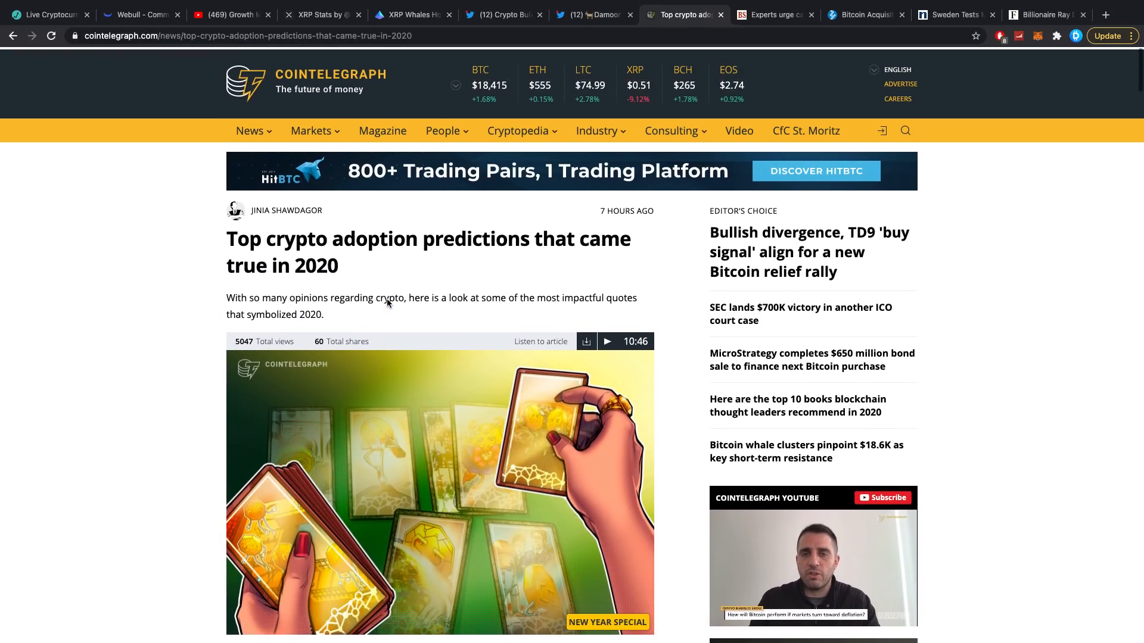
scroll(down, 3)
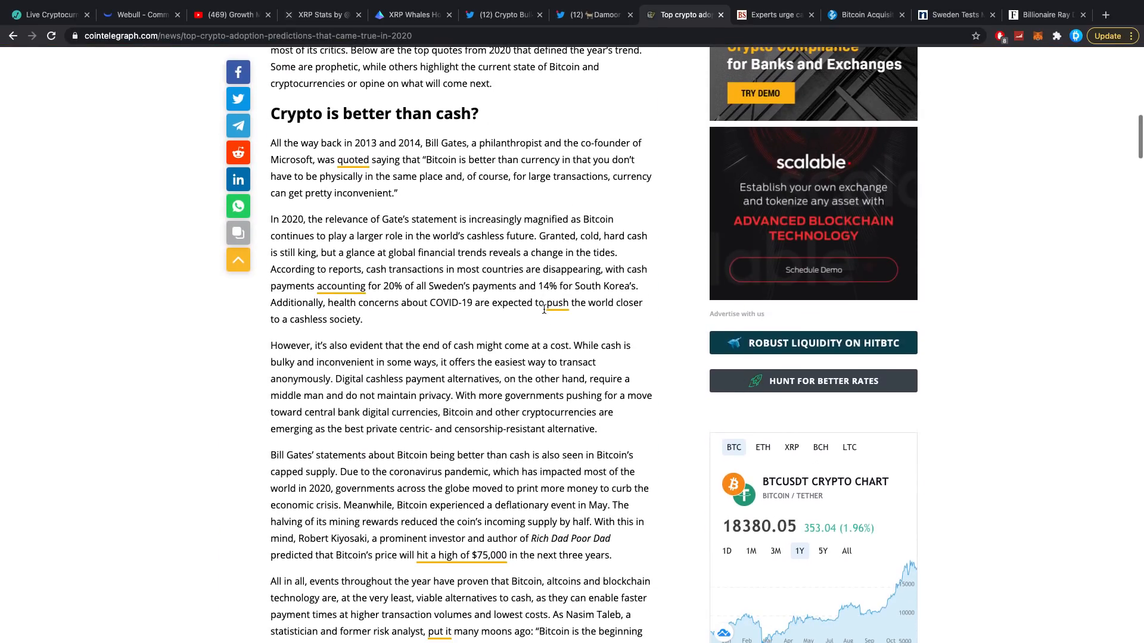
scroll(down, 3)
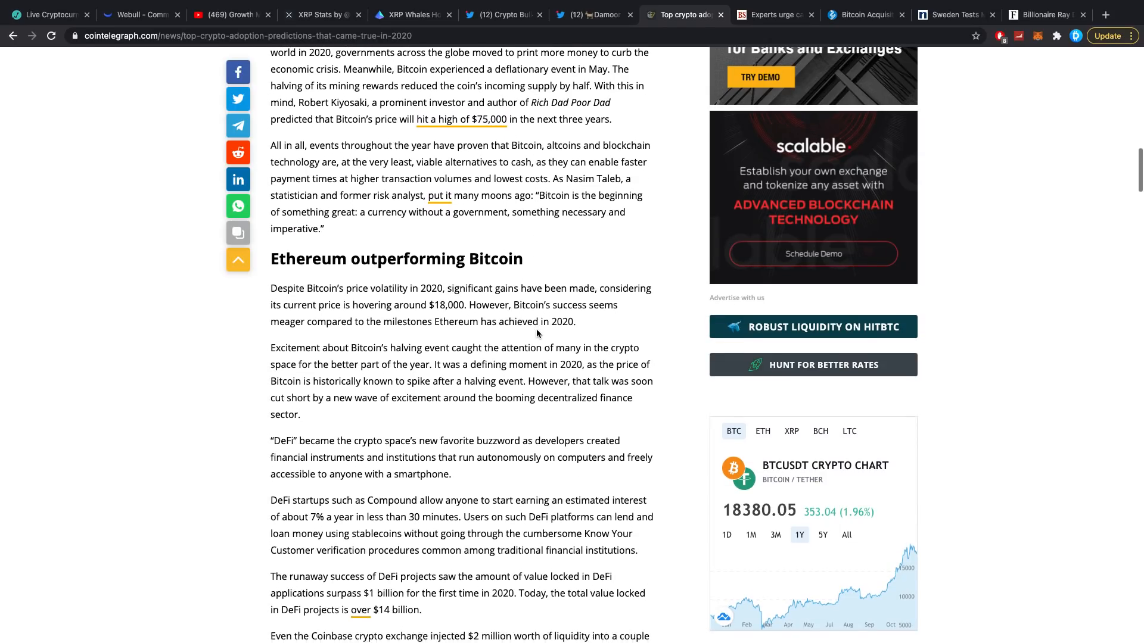
scroll(down, 3)
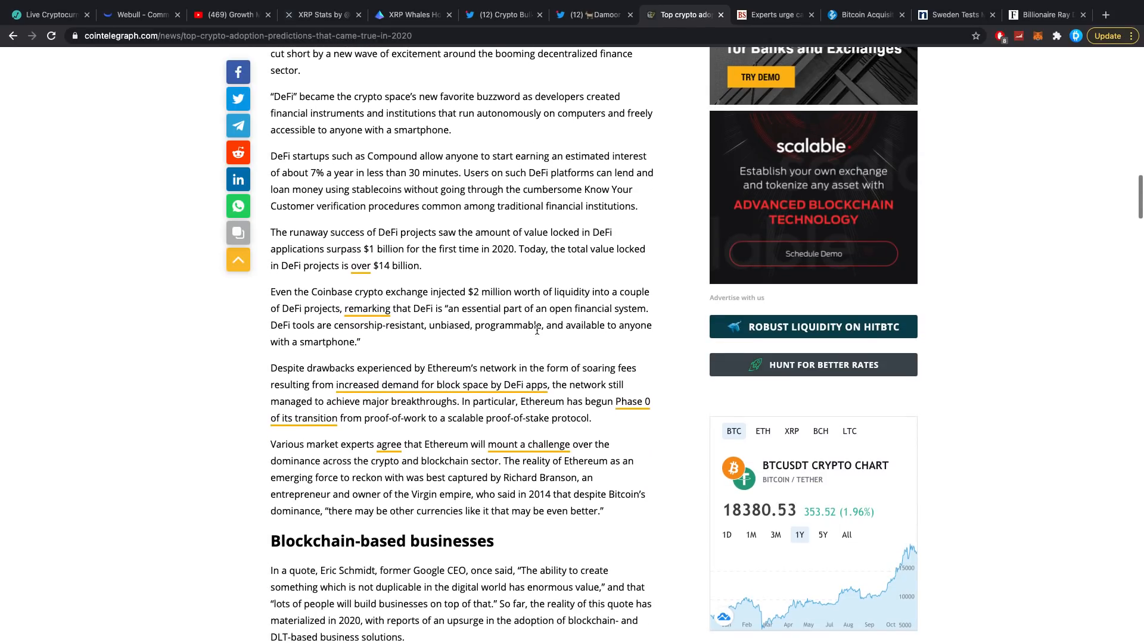
scroll(down, 3)
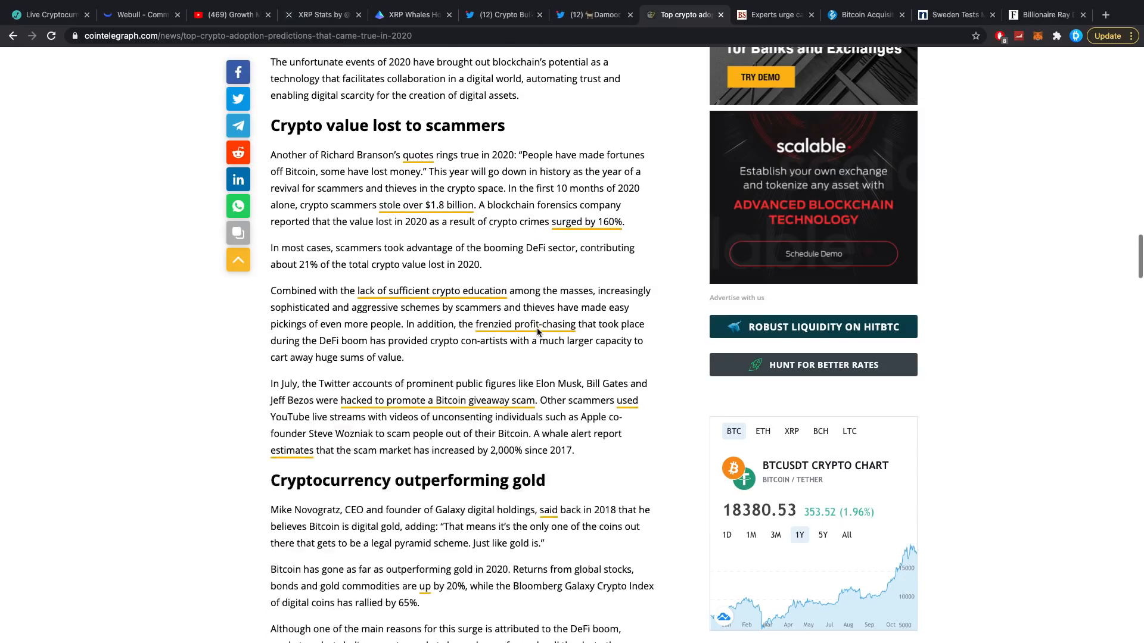
scroll(down, 3)
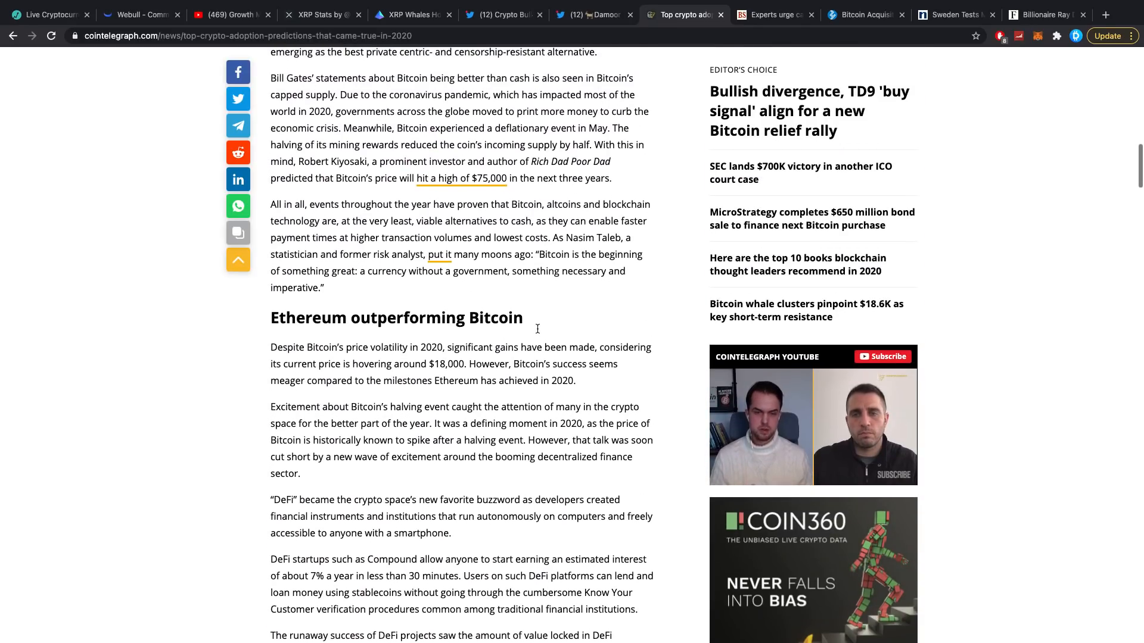
scroll(up, 3)
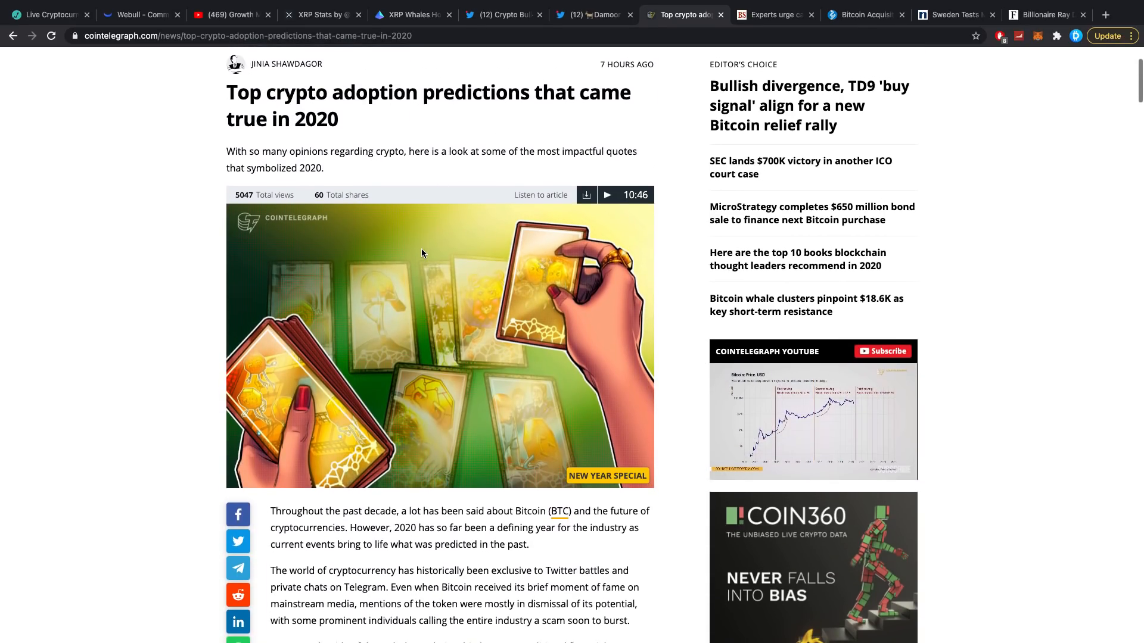
Scroll to 'Crypto is better than cash?' and highlight the 'cold, hard cash is still king' passage
scroll(down, 3)
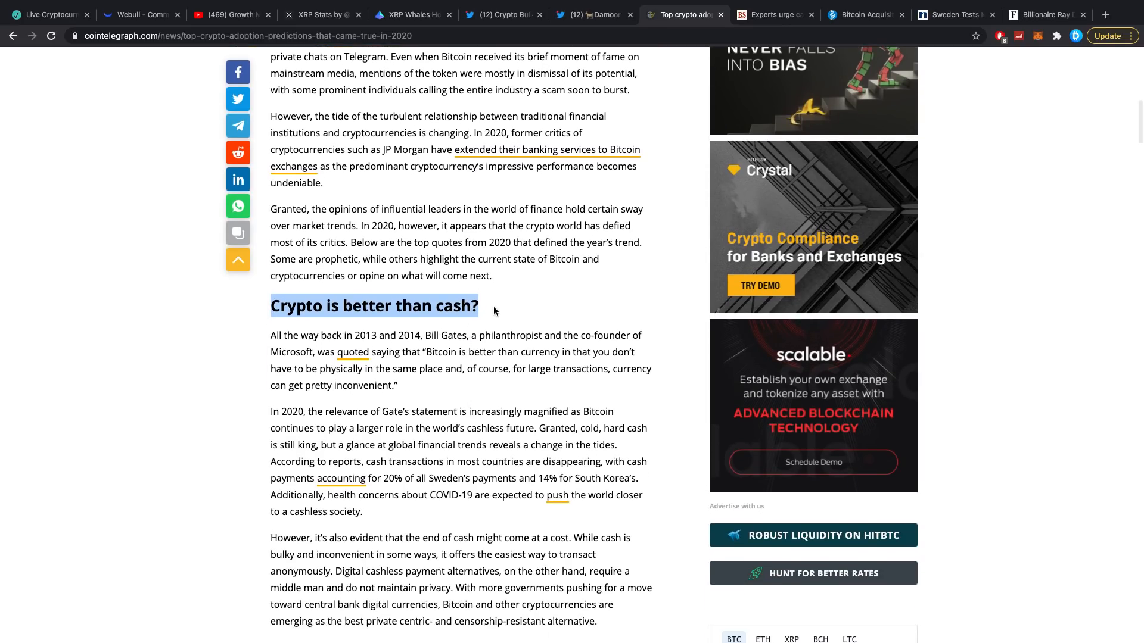
scroll(down, 3)
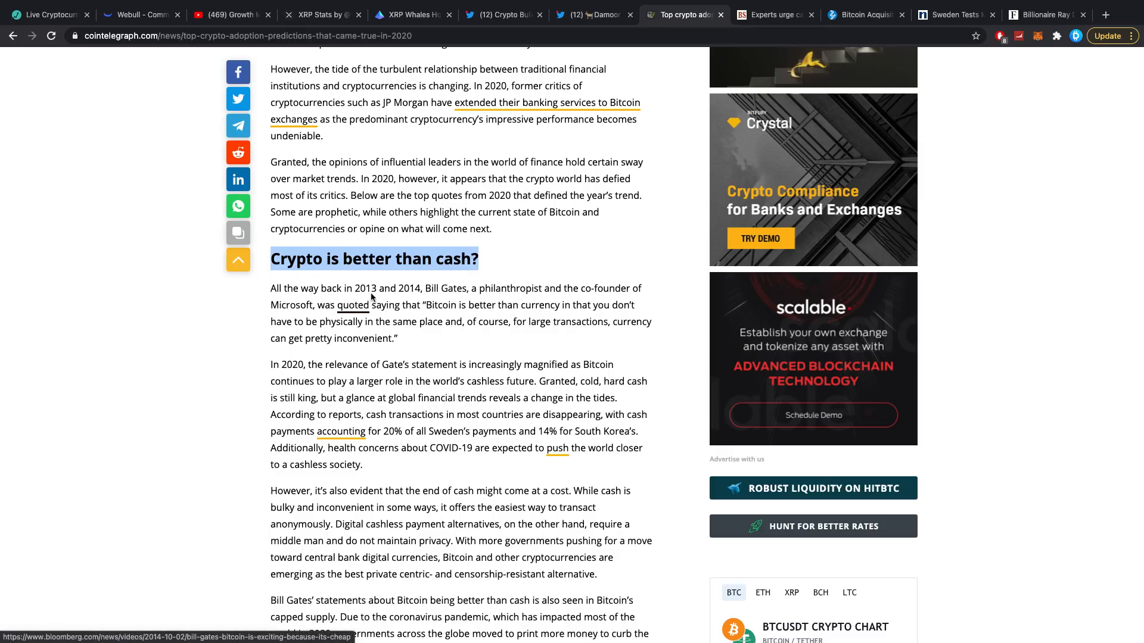
mouse_move(428, 333)
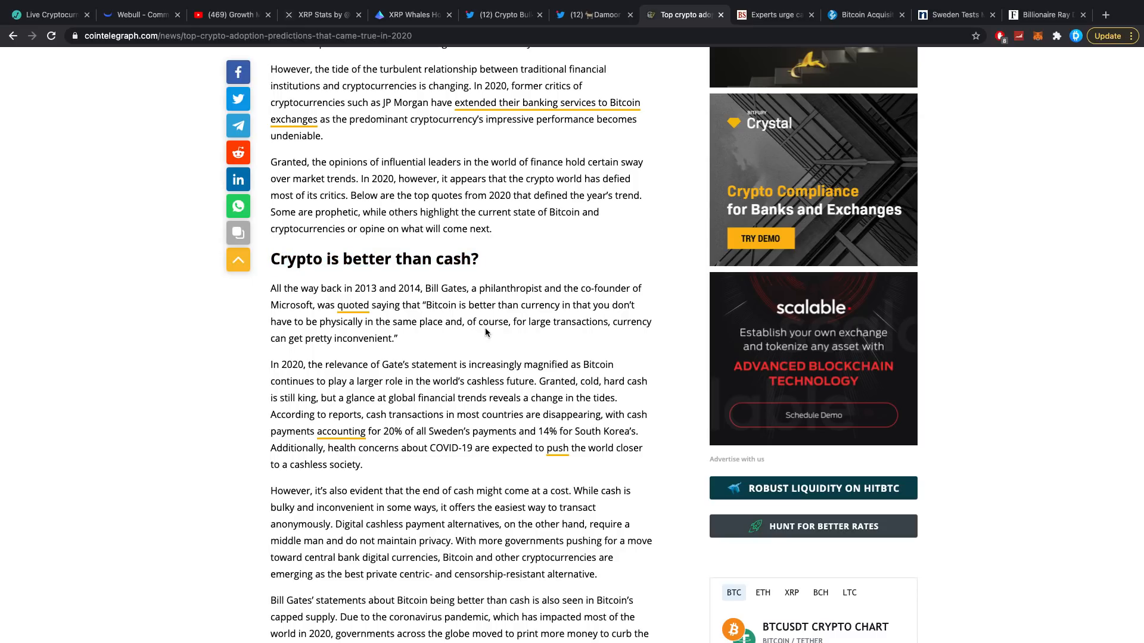
scroll(down, 3)
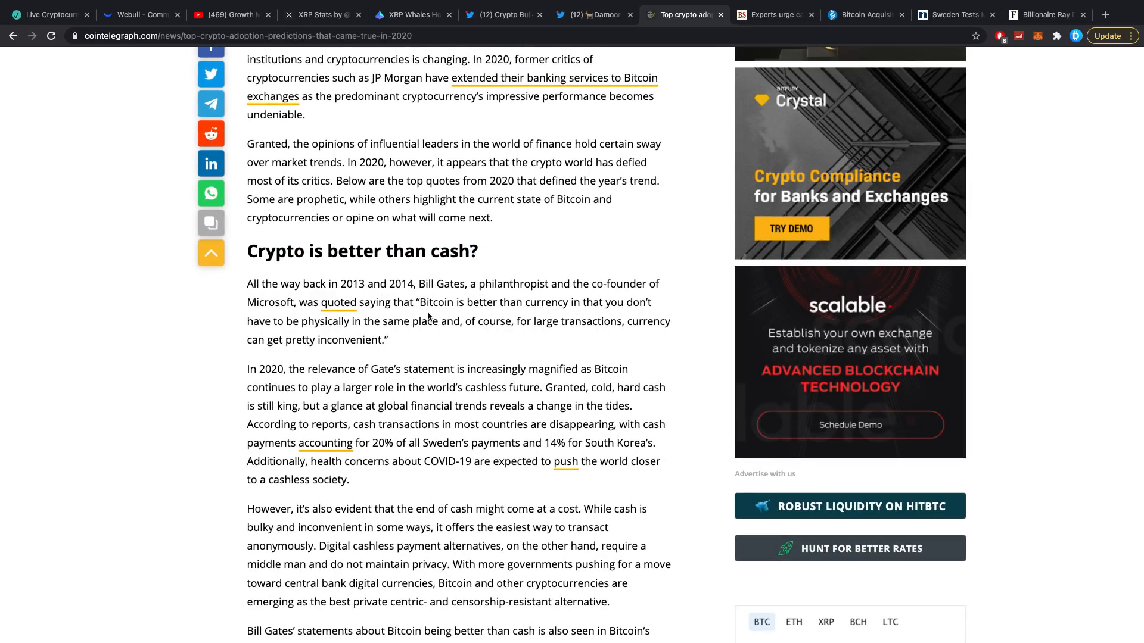
mouse_move(518, 314)
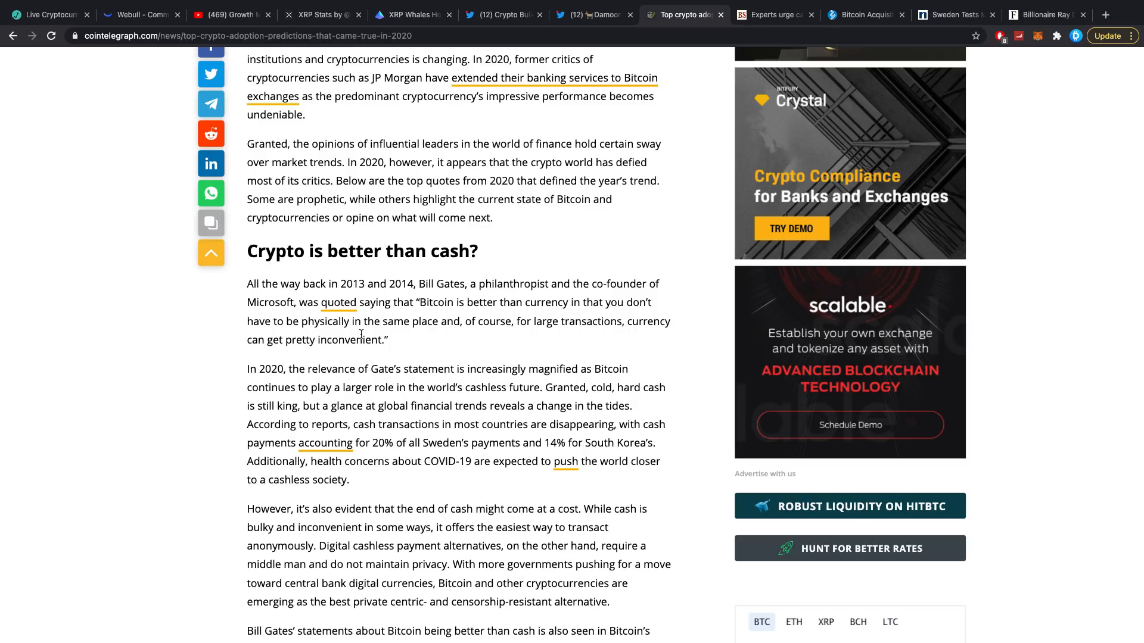
mouse_move(422, 338)
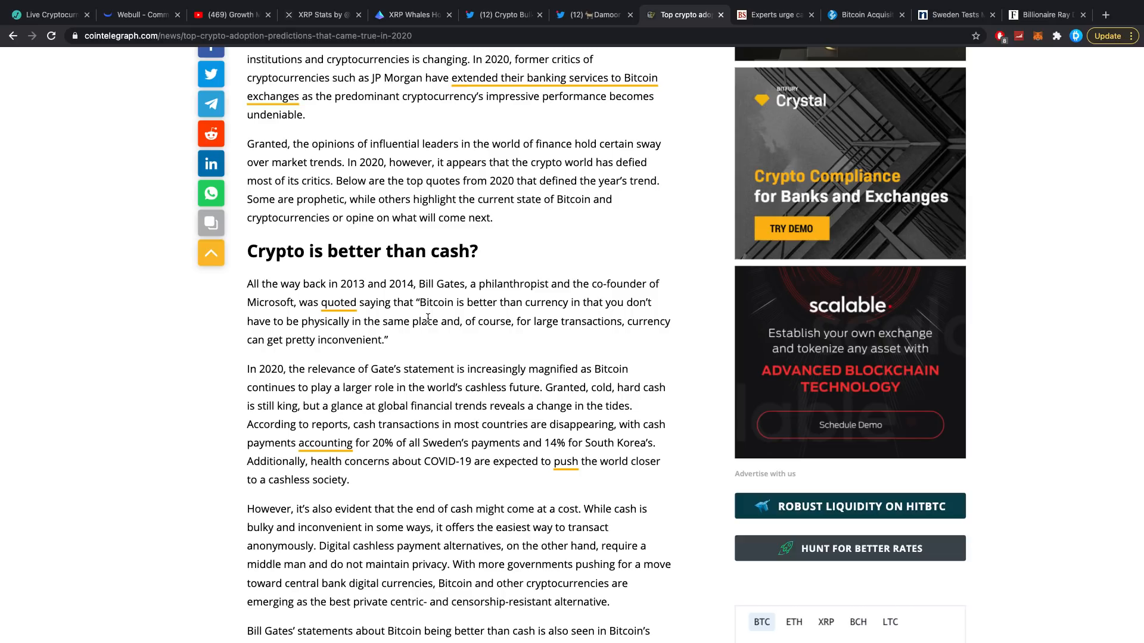
scroll(down, 3)
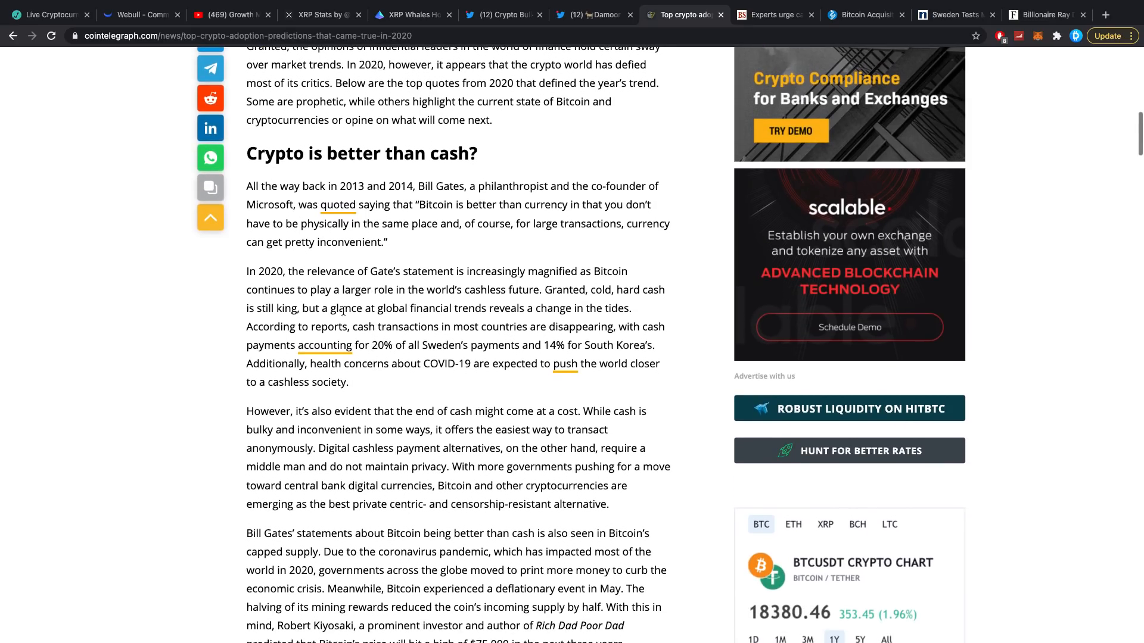
mouse_move(481, 243)
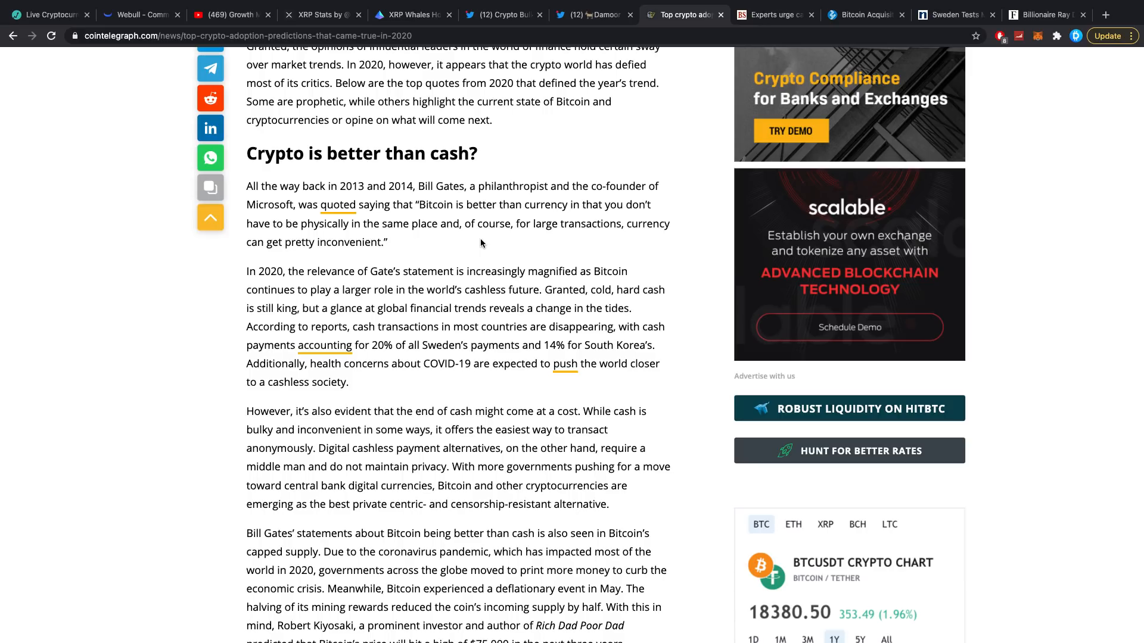
mouse_move(441, 264)
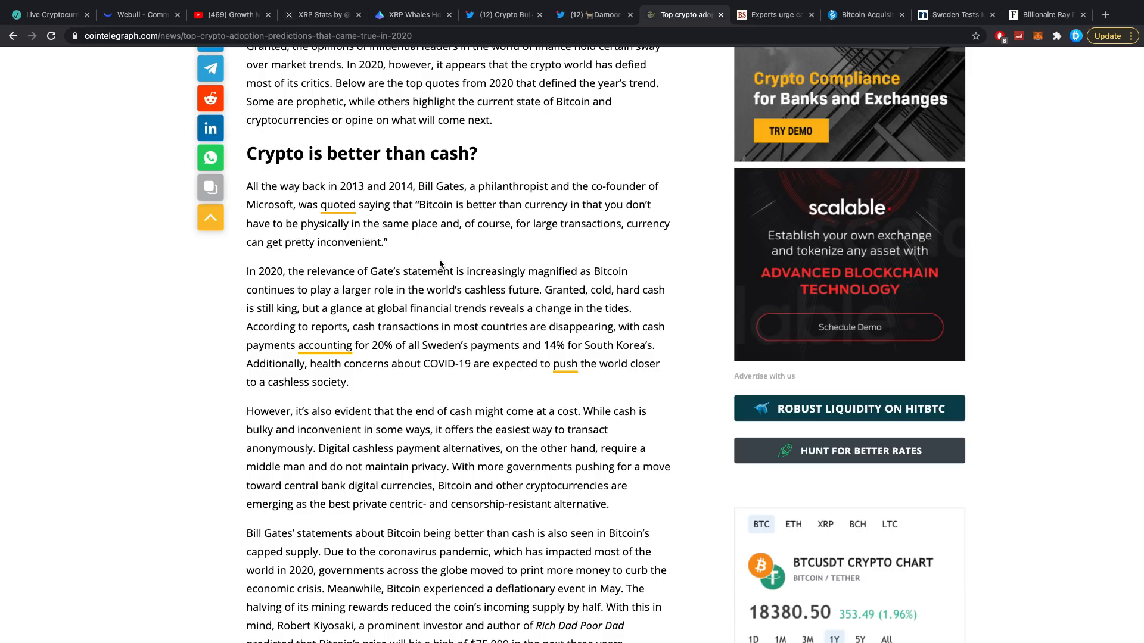
drag(332, 289, 298, 308)
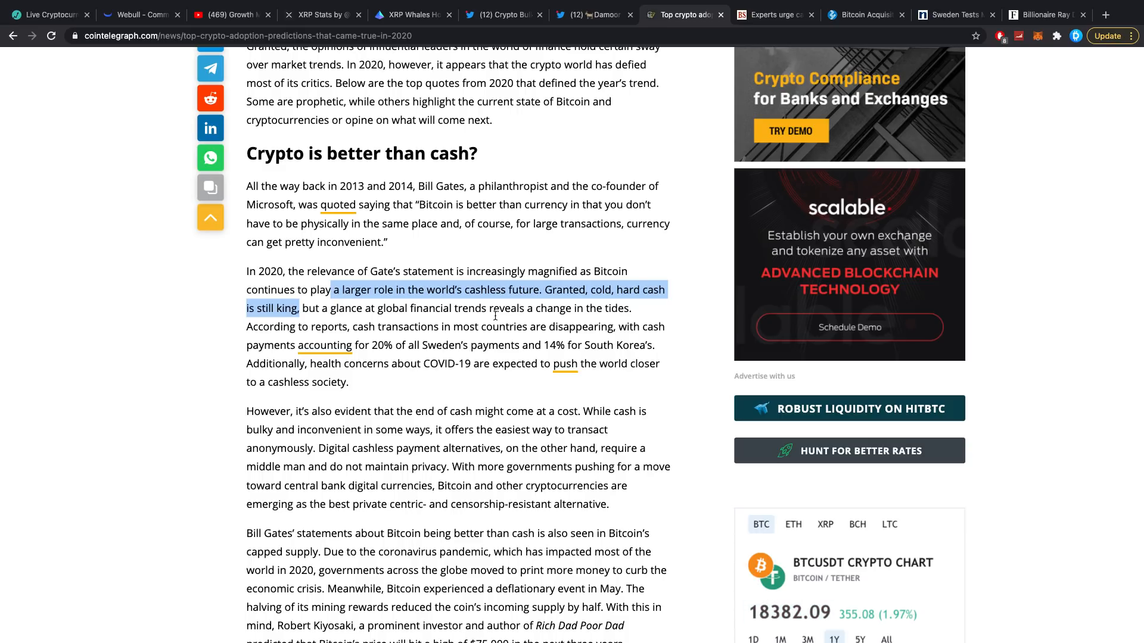
Scroll on to the section on Ethereum outperforming Bitcoin and DeFi growth
scroll(down, 3)
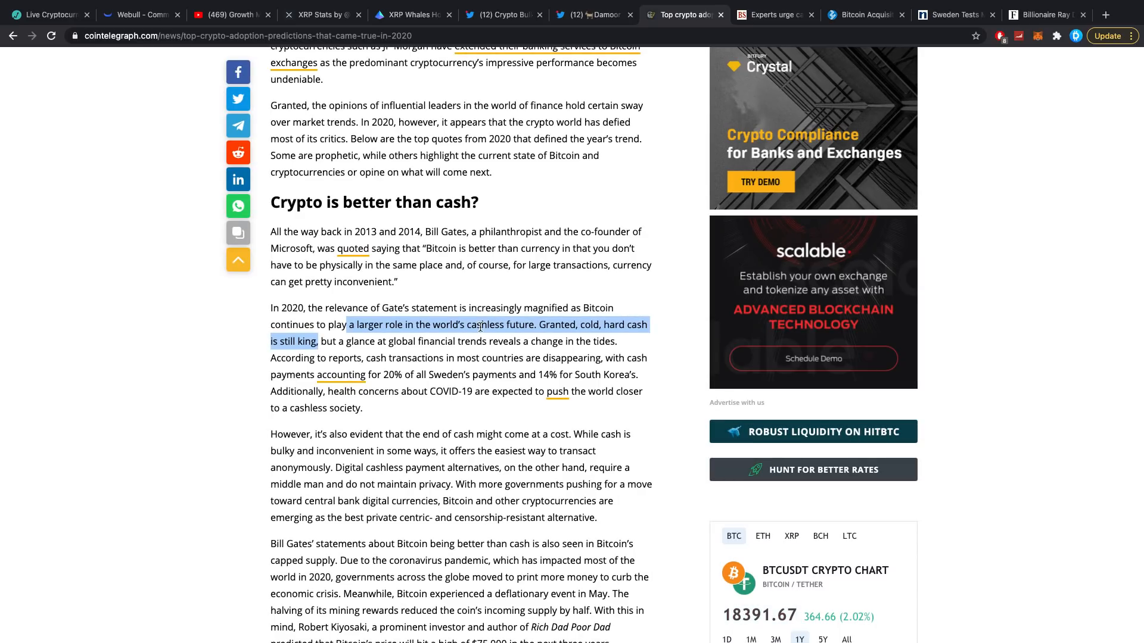
scroll(down, 3)
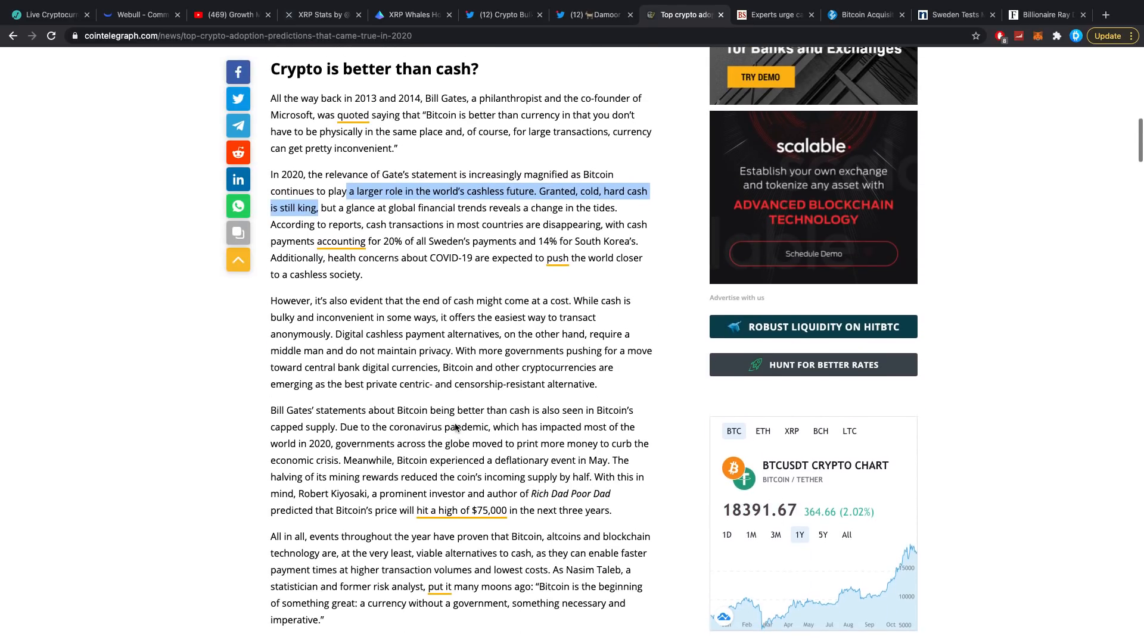
scroll(down, 3)
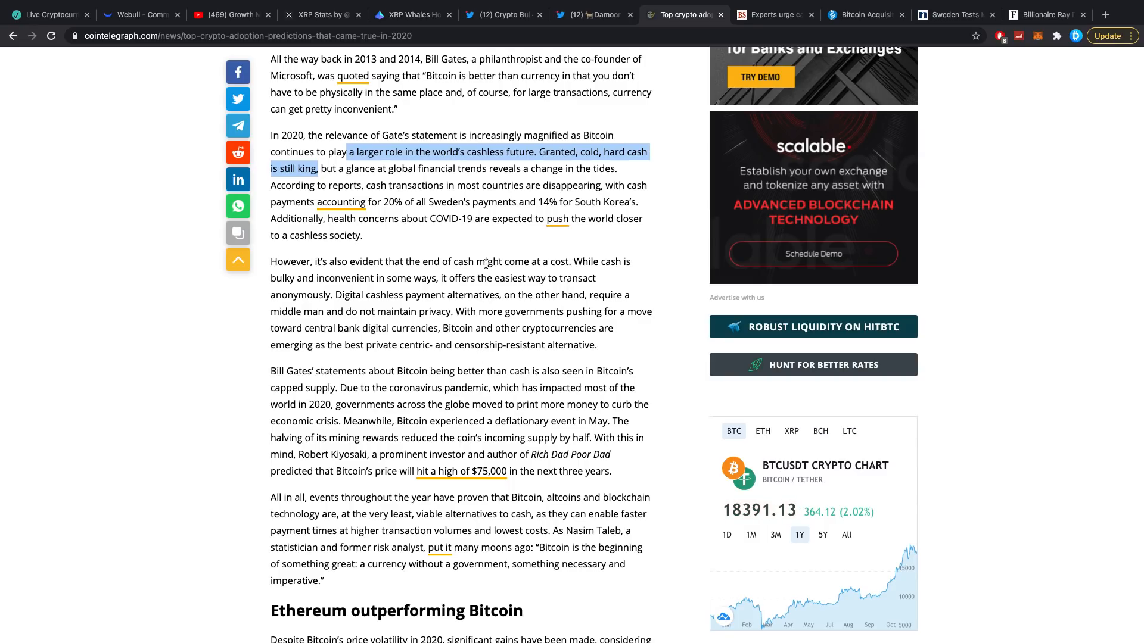
scroll(up, 3)
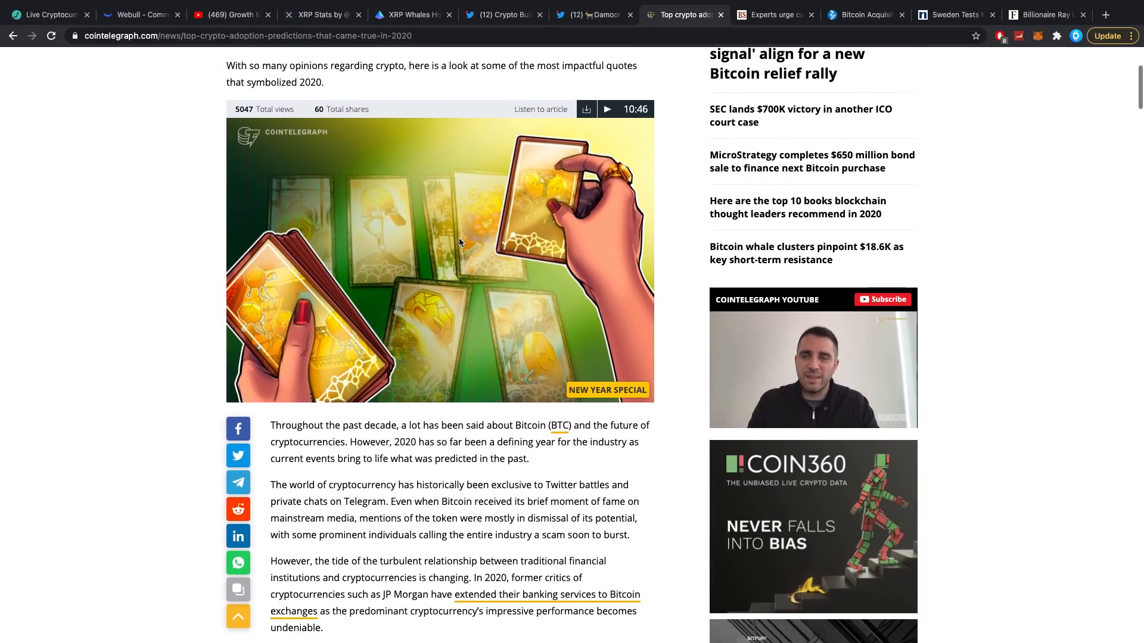
scroll(down, 3)
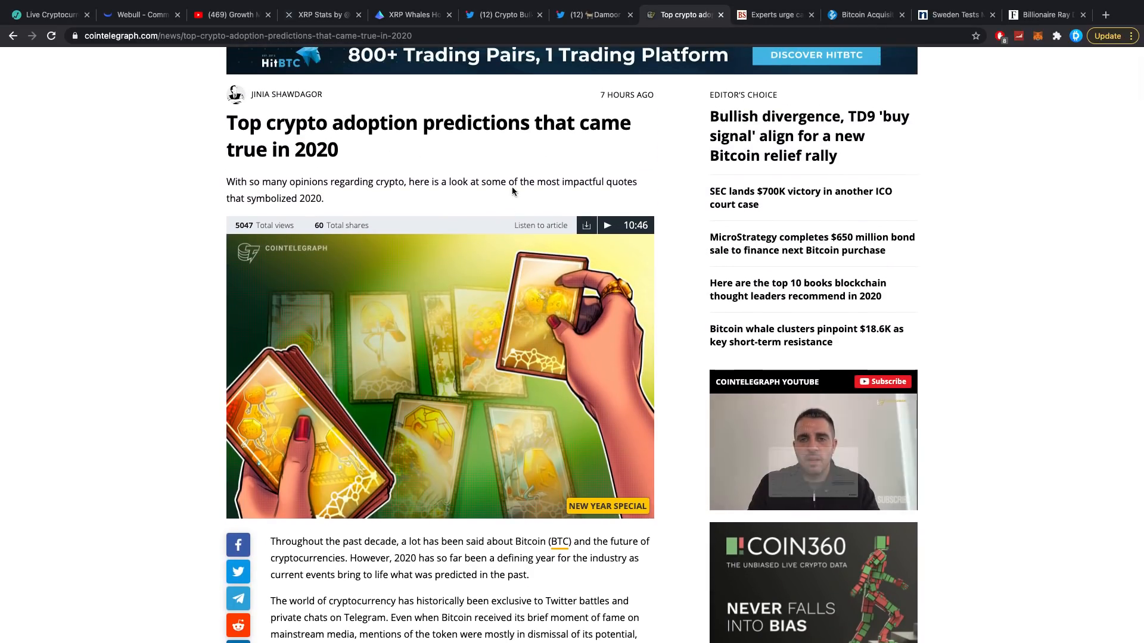
scroll(down, 3)
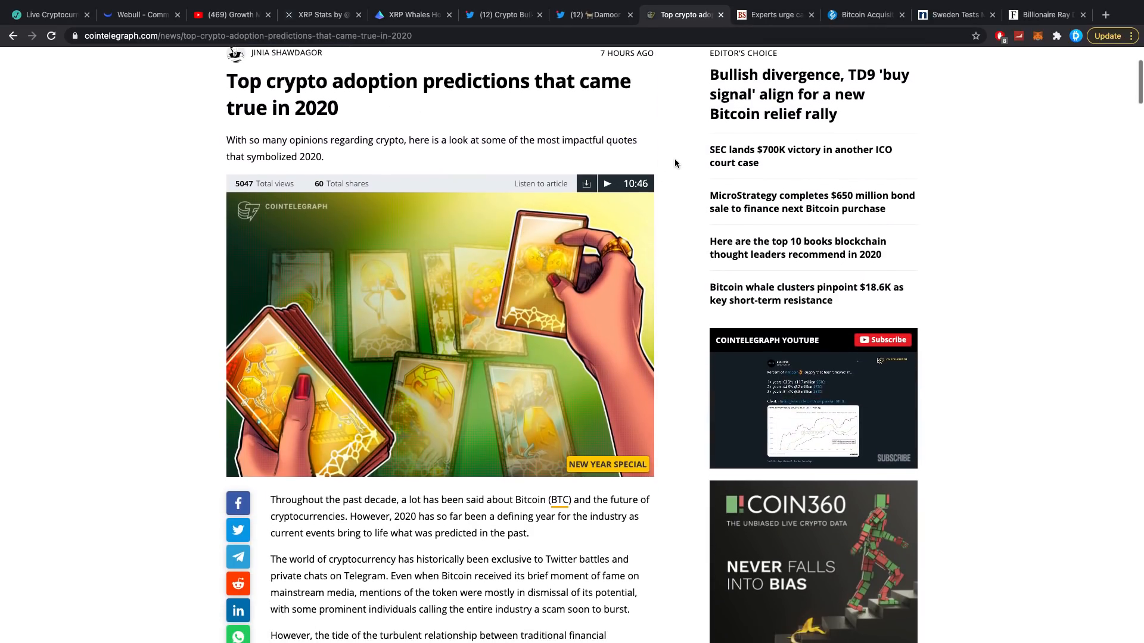
scroll(down, 3)
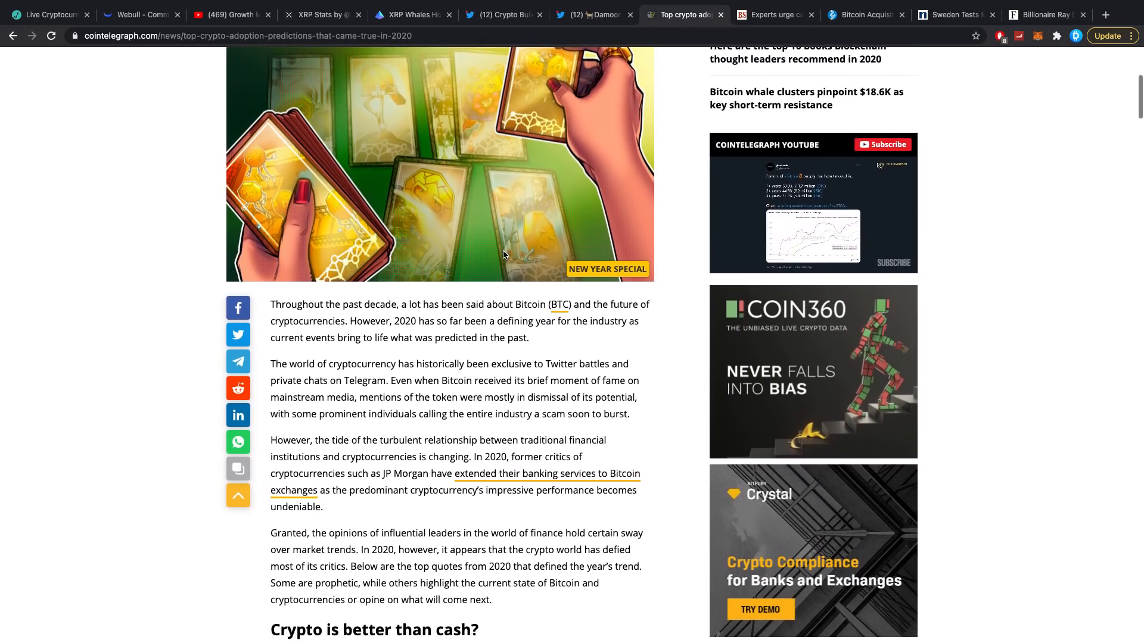
scroll(down, 3)
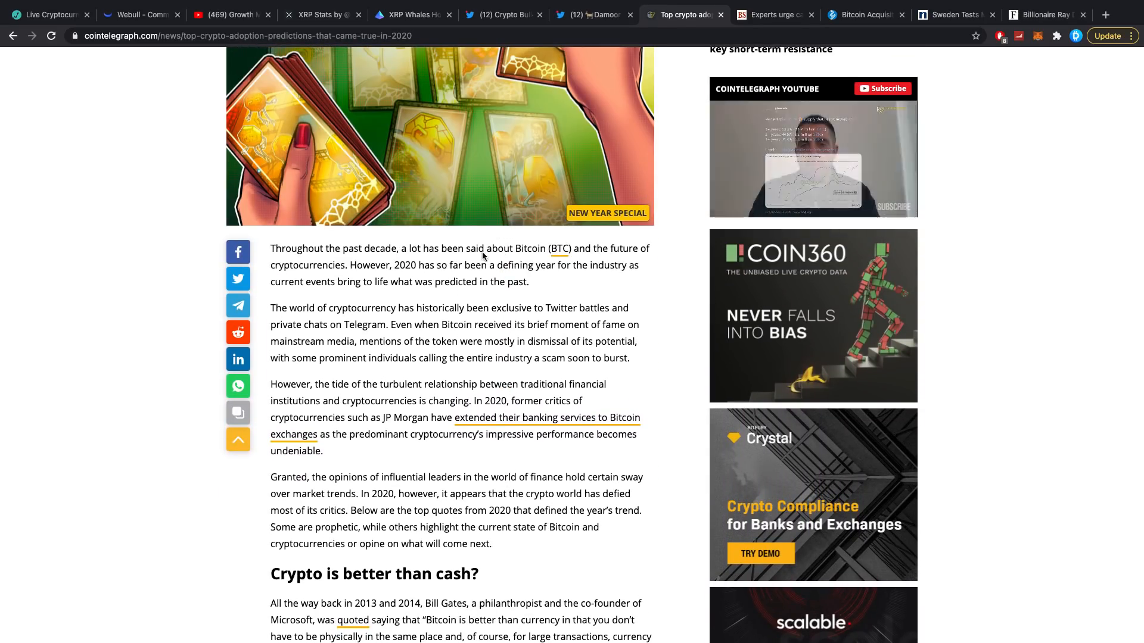
scroll(down, 3)
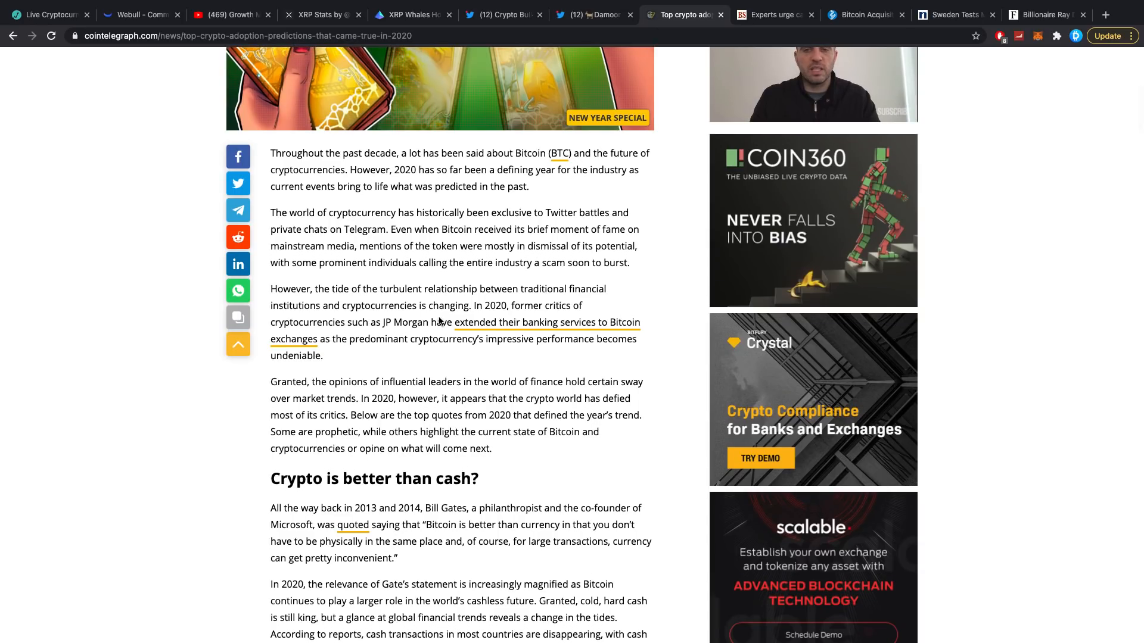
scroll(down, 3)
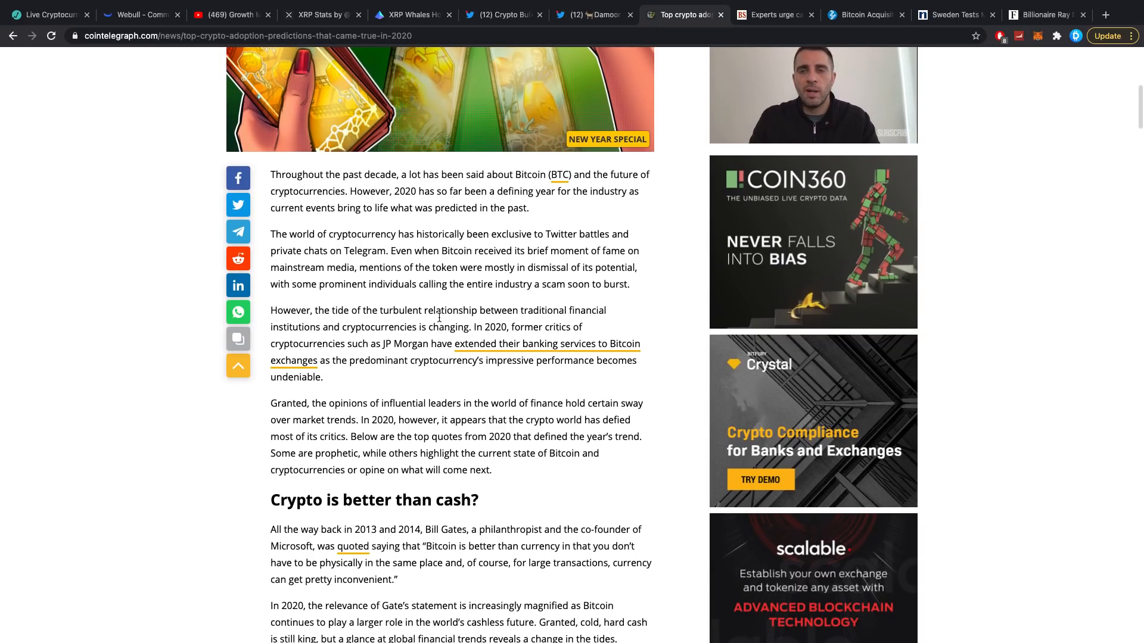
scroll(down, 3)
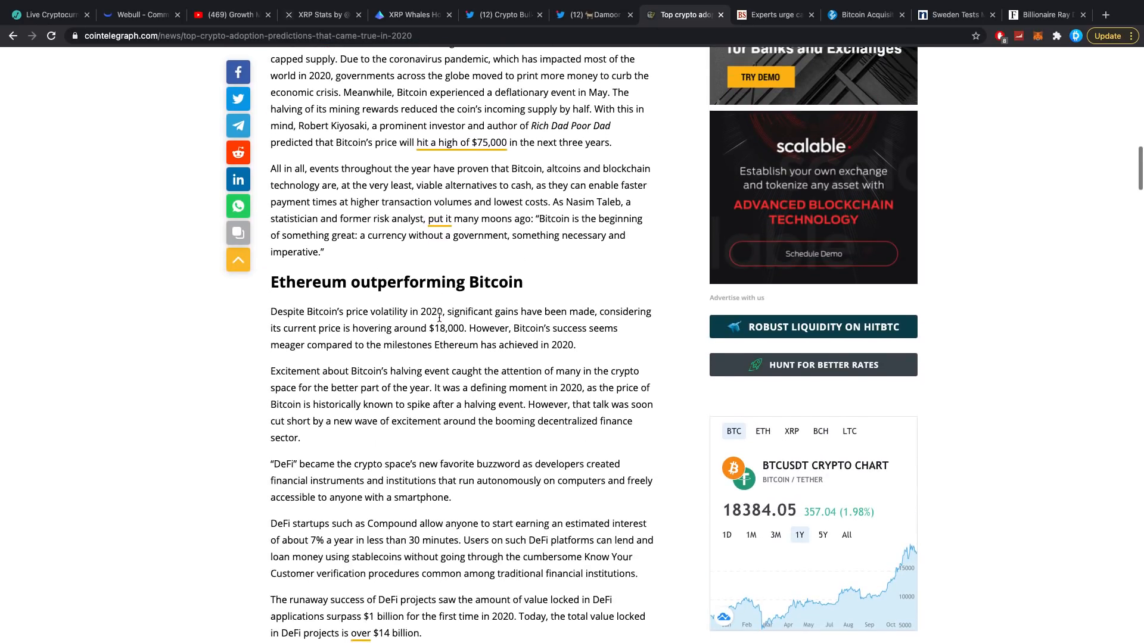
scroll(down, 3)
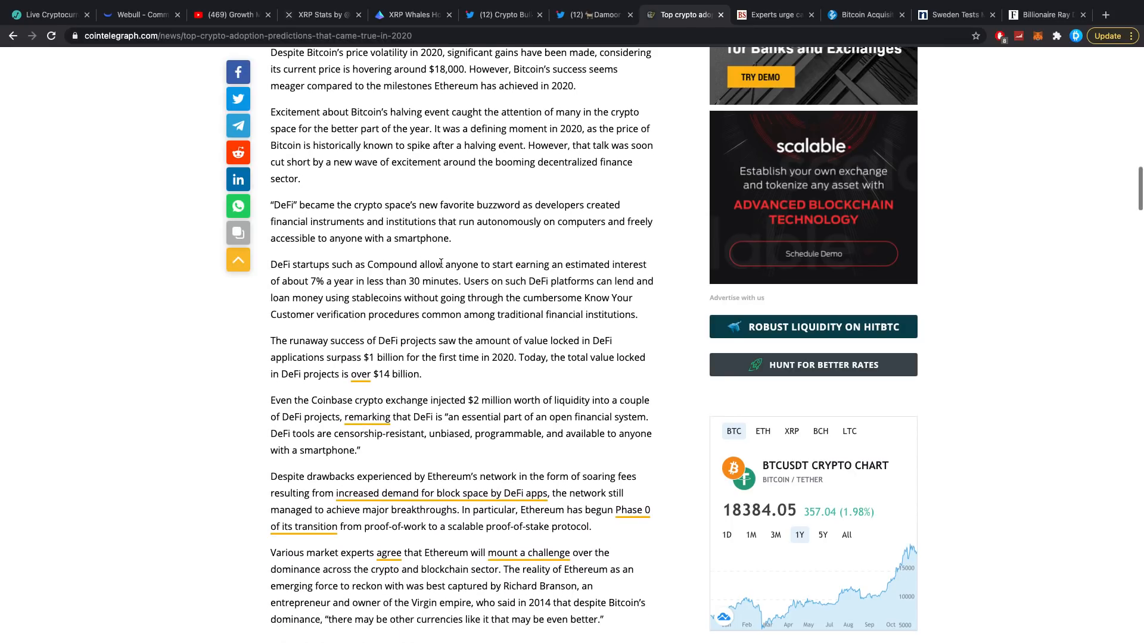
scroll(down, 3)
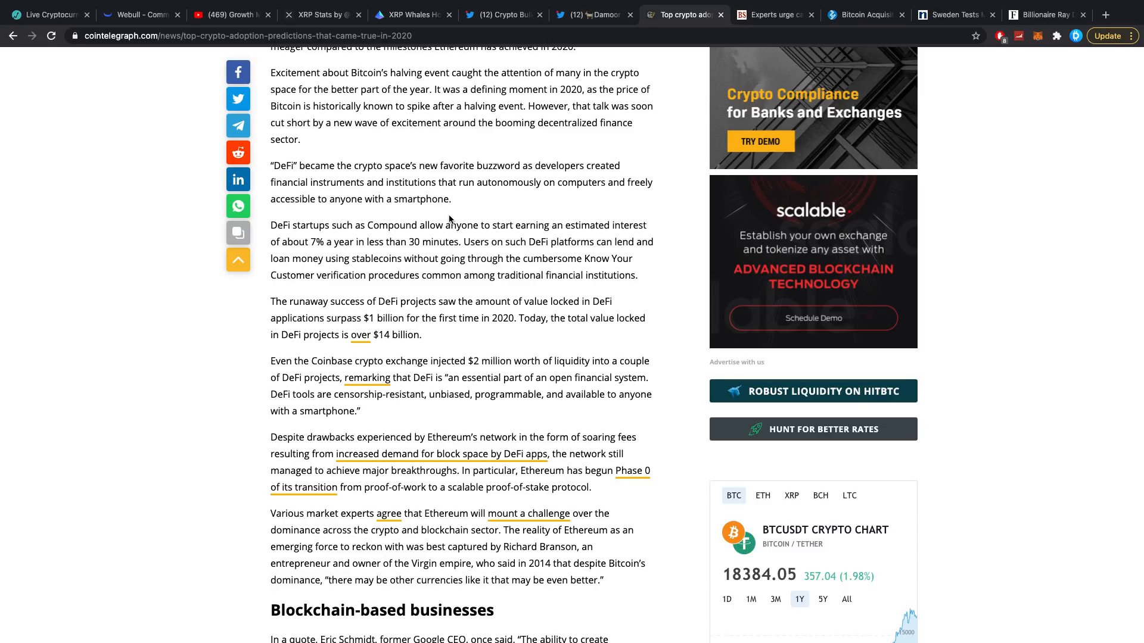
scroll(down, 3)
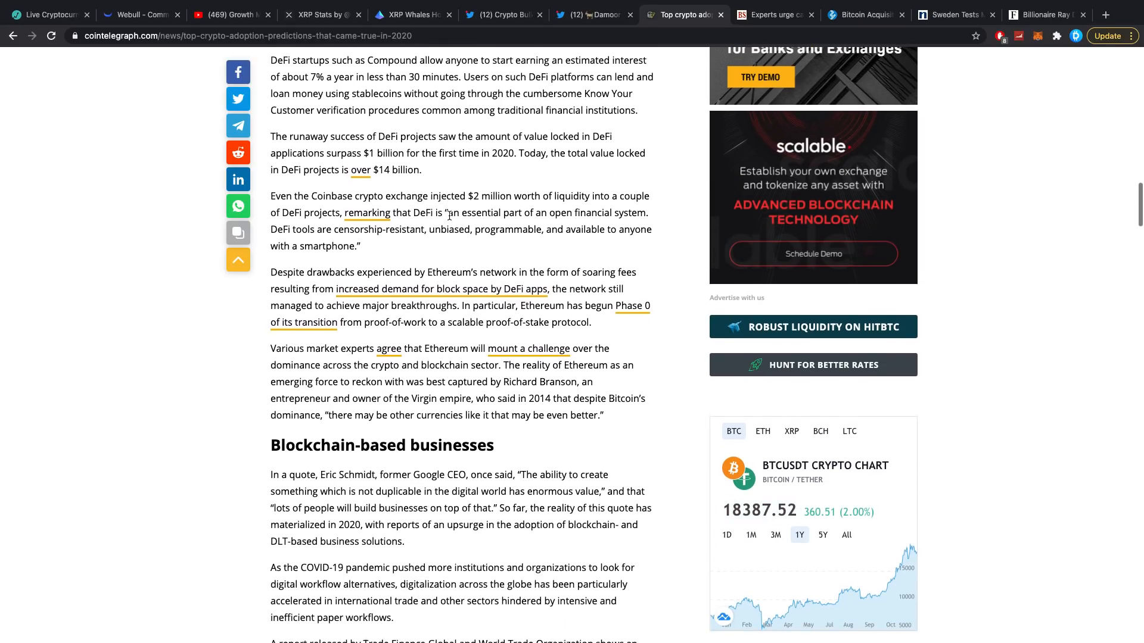
scroll(up, 3)
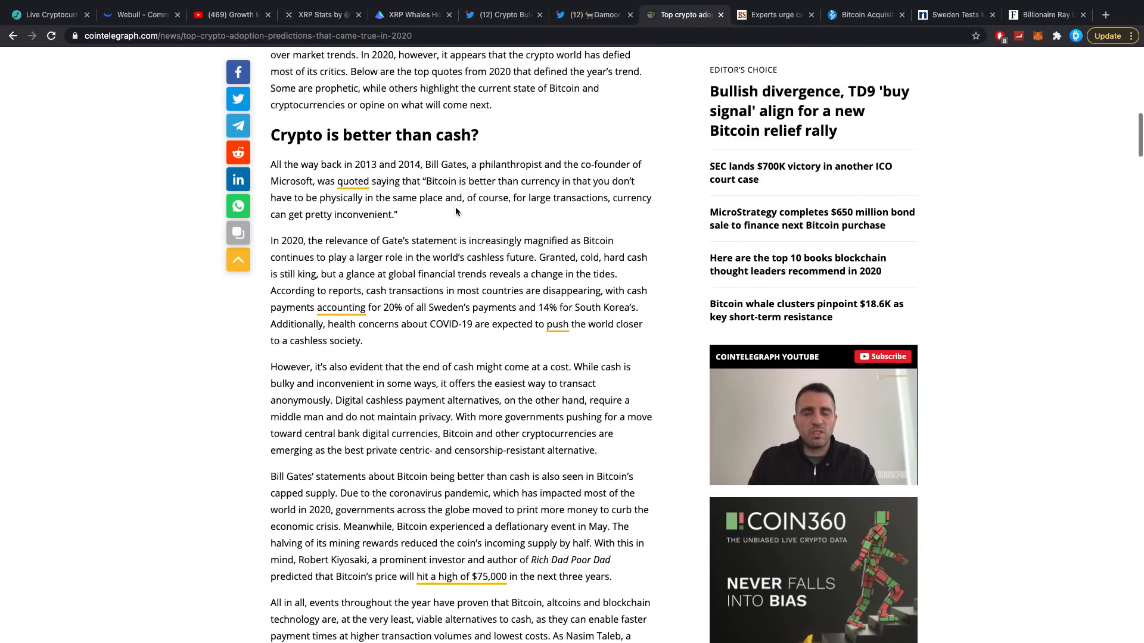
scroll(down, 3)
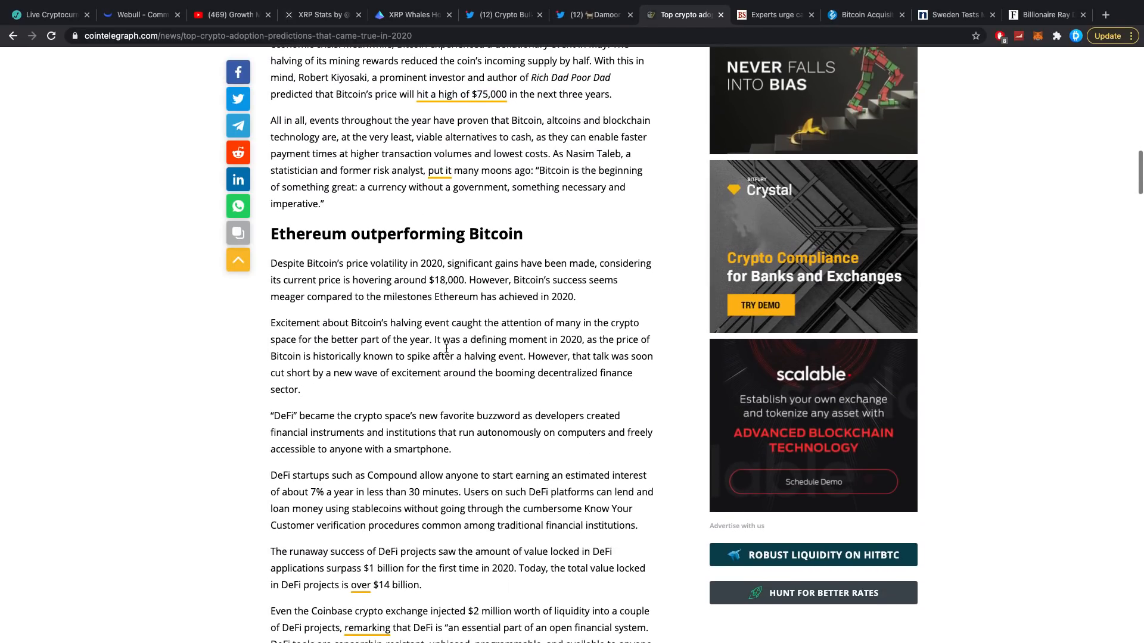
scroll(down, 3)
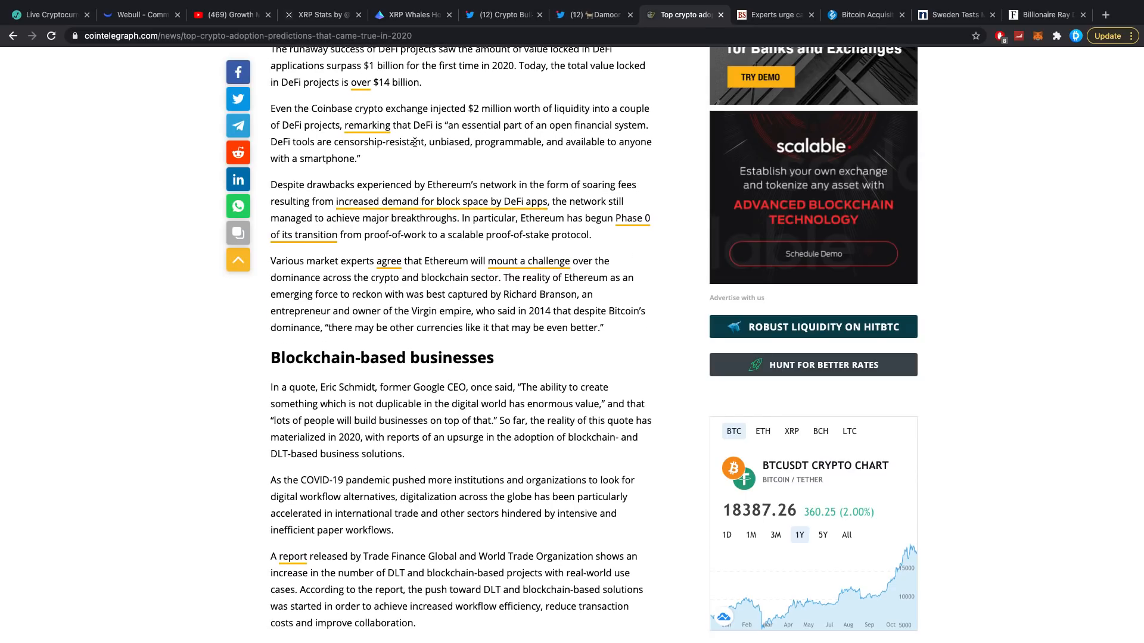
scroll(down, 3)
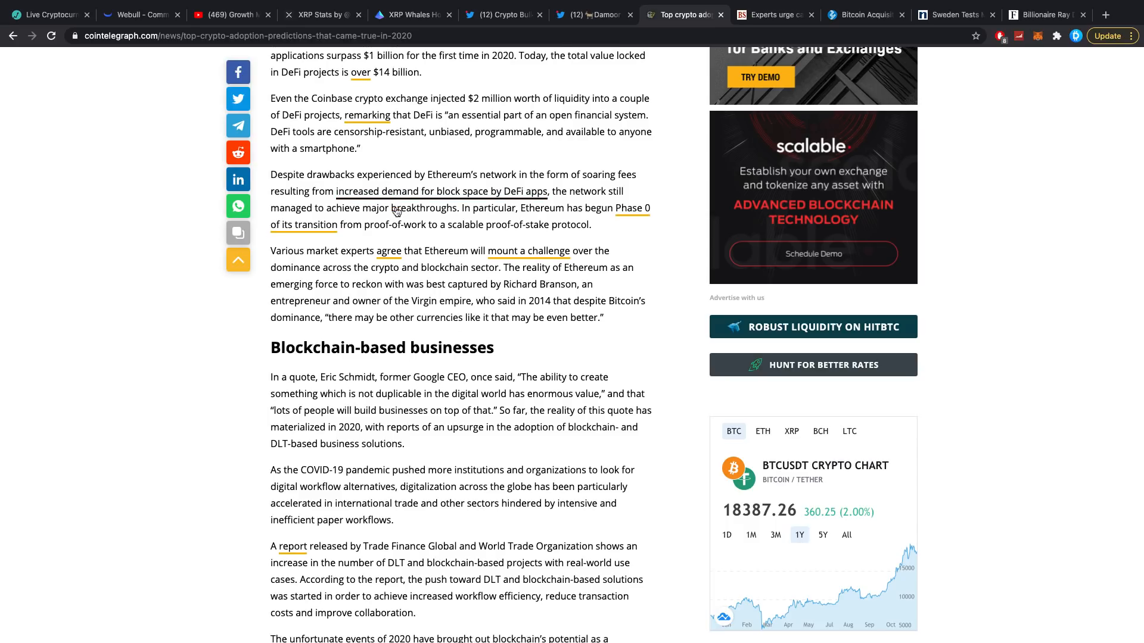
scroll(down, 3)
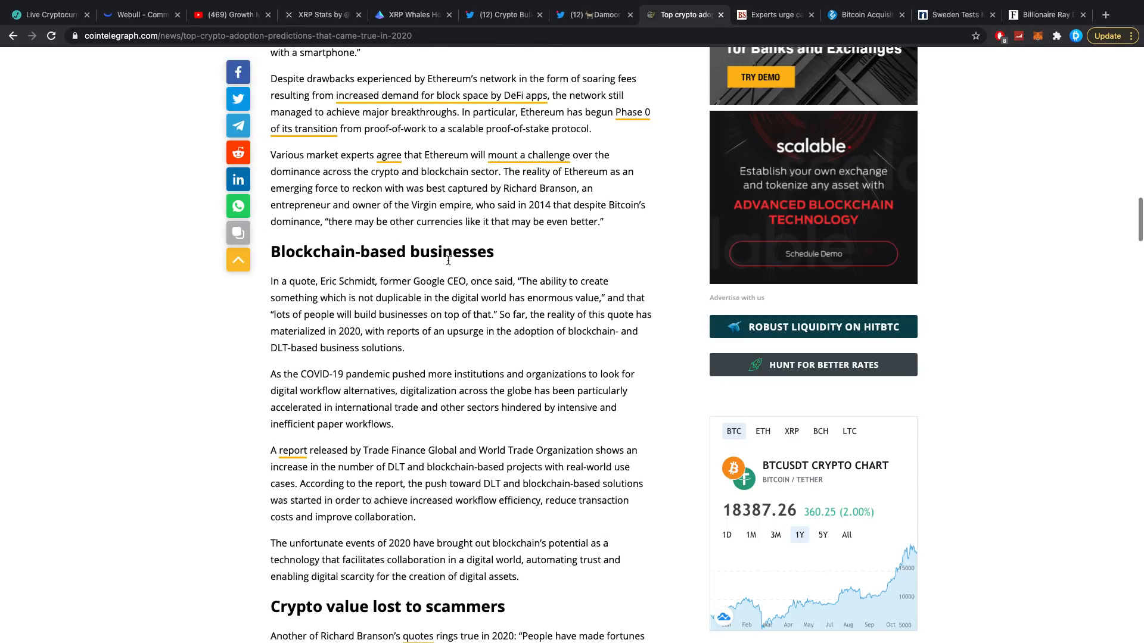
scroll(down, 3)
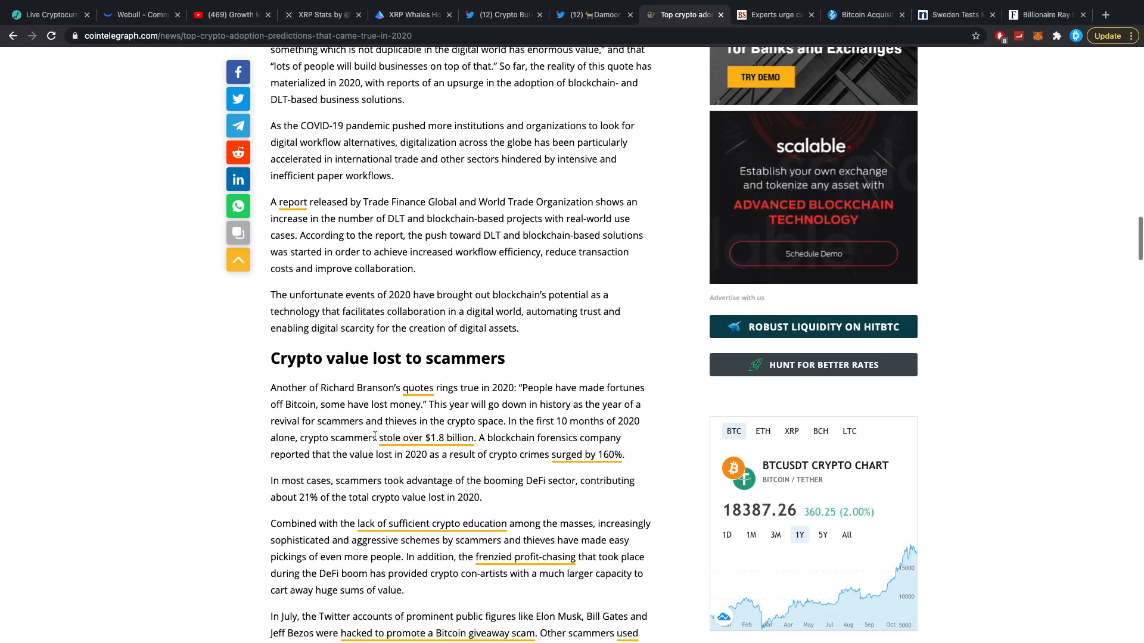
scroll(down, 3)
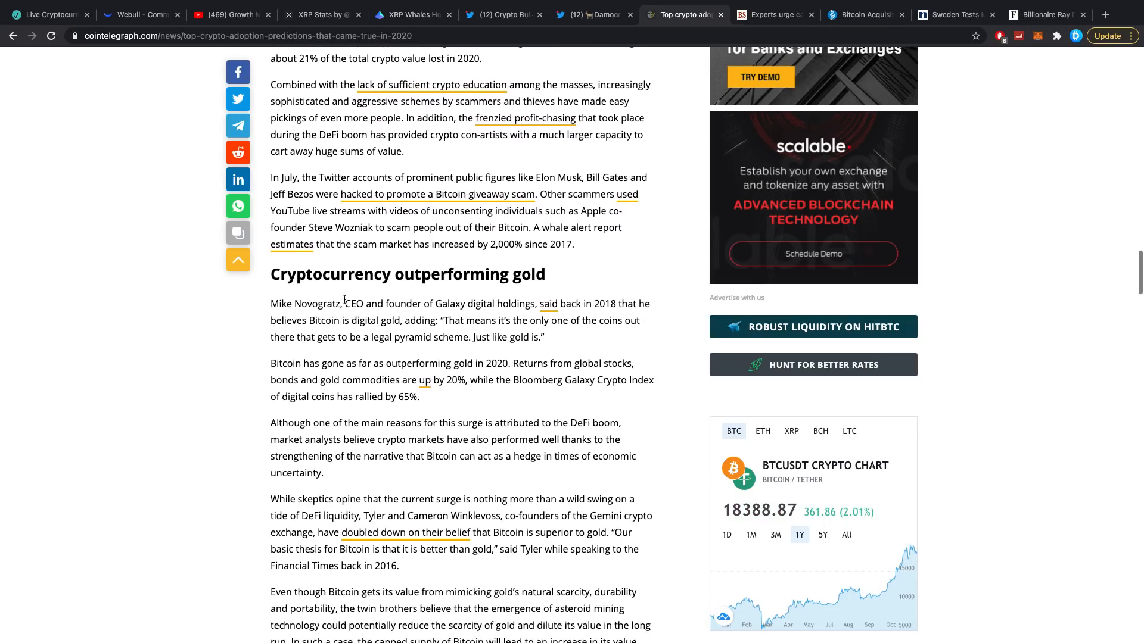
scroll(up, 3)
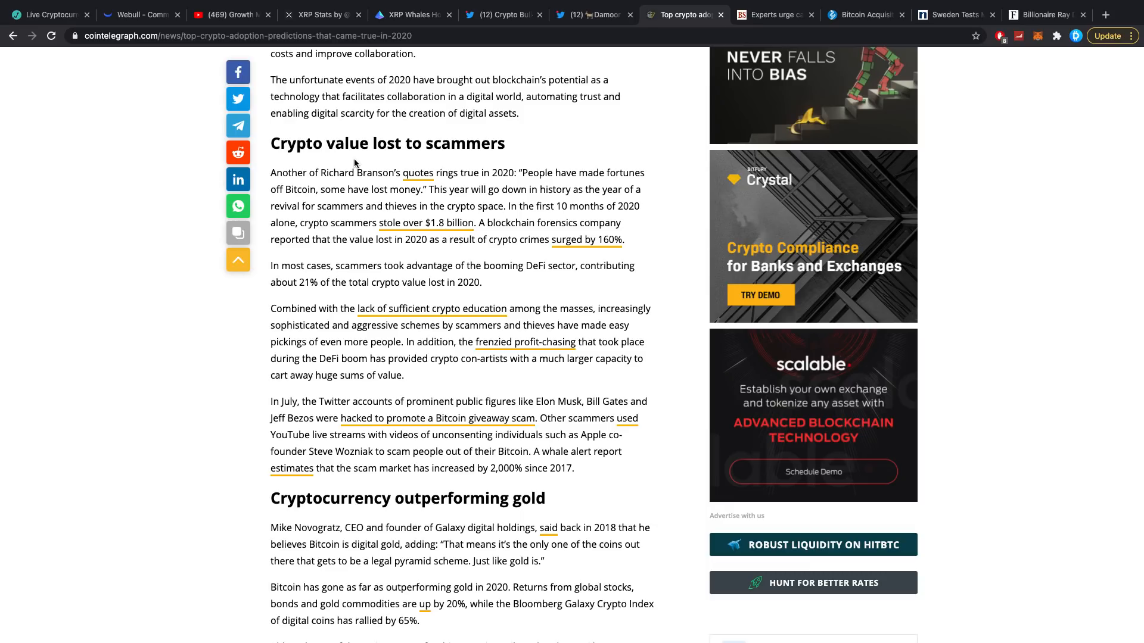
scroll(down, 3)
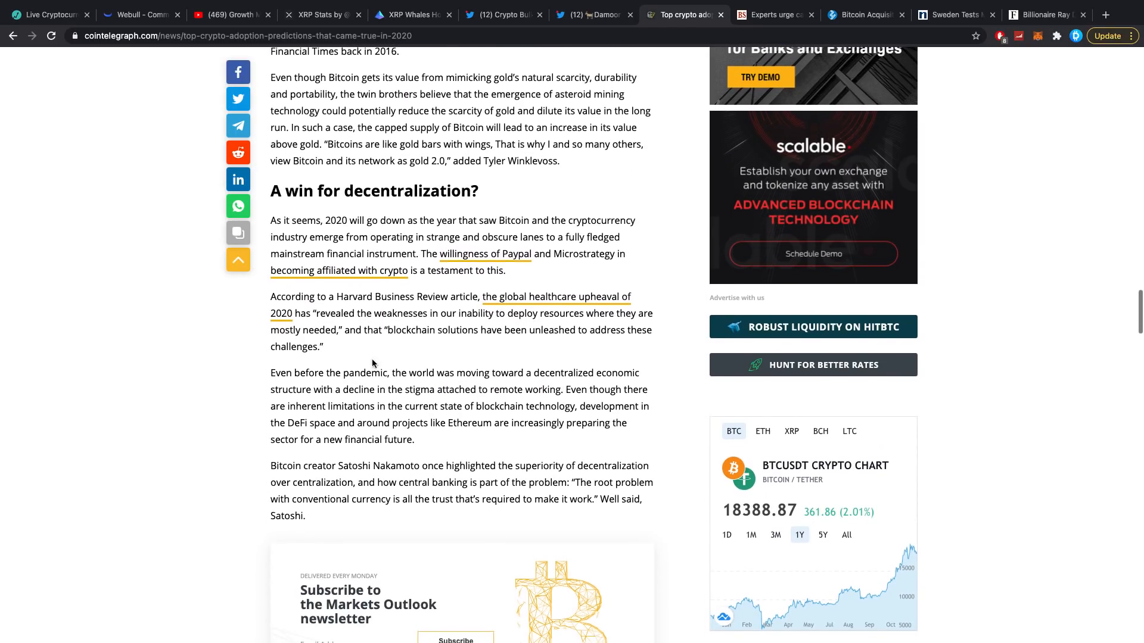
scroll(up, 3)
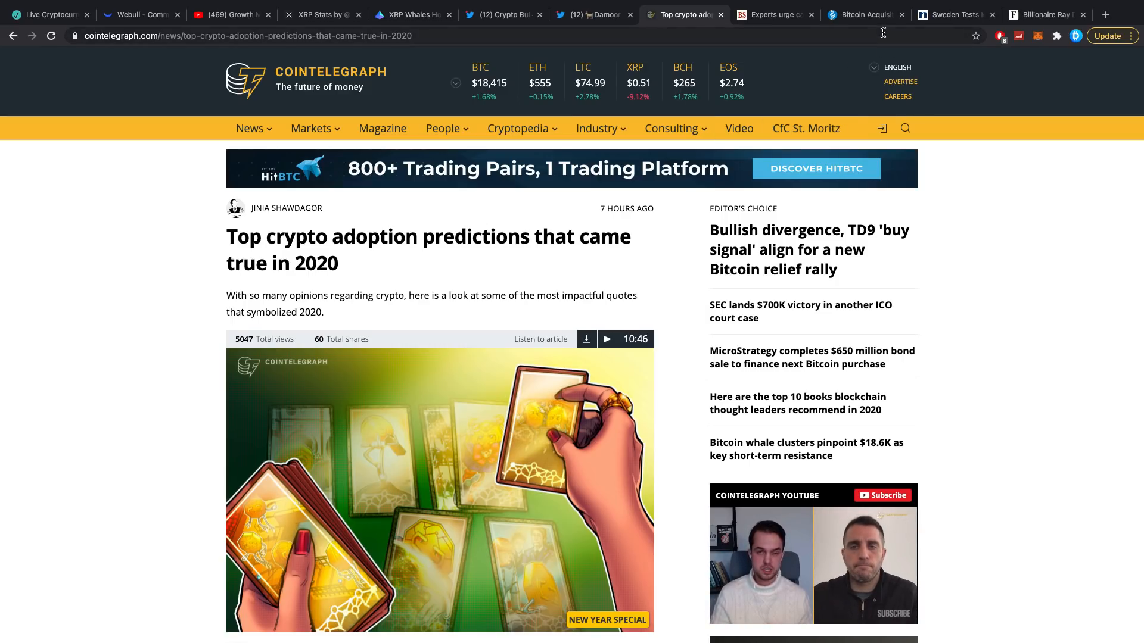
Switch to Business Standard's 'Experts urge caution on low interest rates' article and scroll its excerpt
click(774, 14)
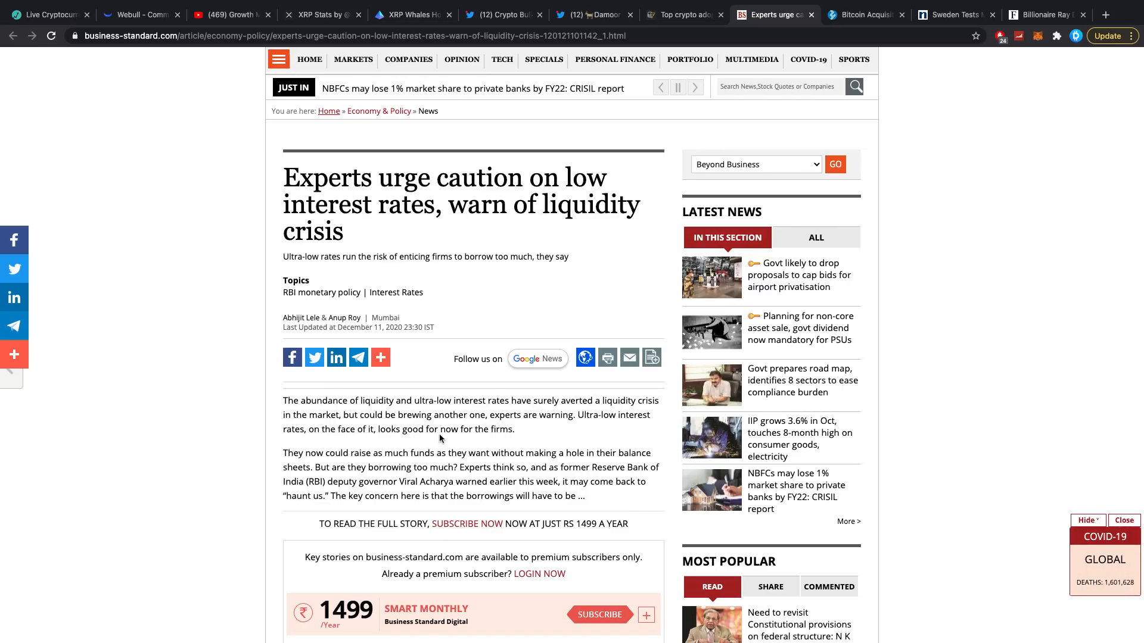
mouse_move(458, 442)
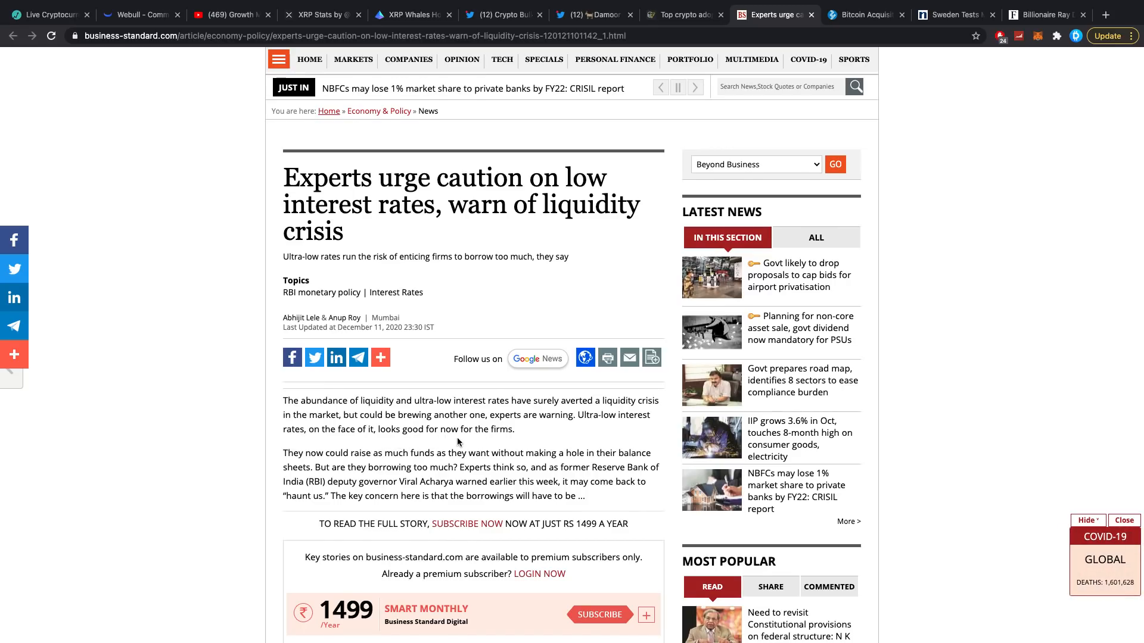
scroll(down, 3)
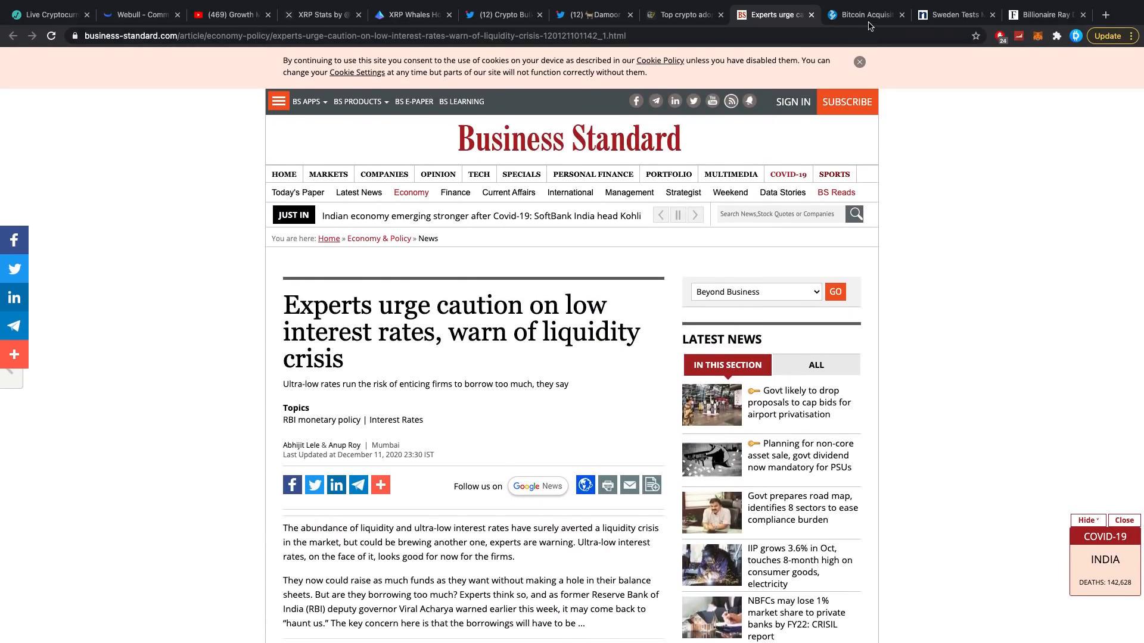
click(865, 14)
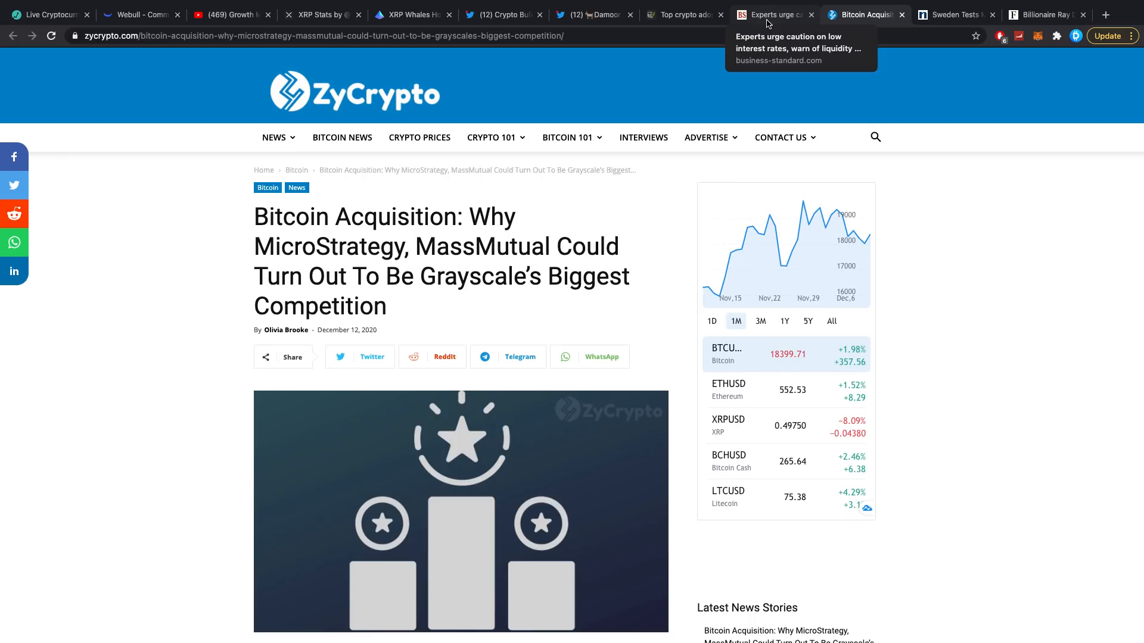
Scroll through ZyCrypto's MicroStrategy article, then switch to Novinite's Sweden digital currency article
scroll(down, 3)
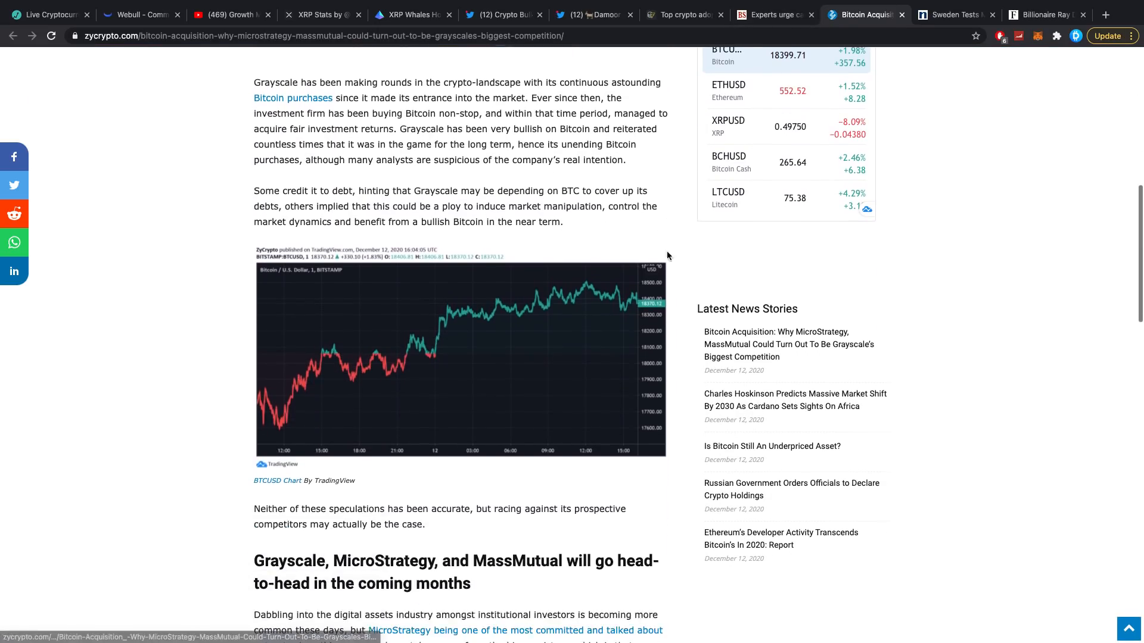
scroll(down, 3)
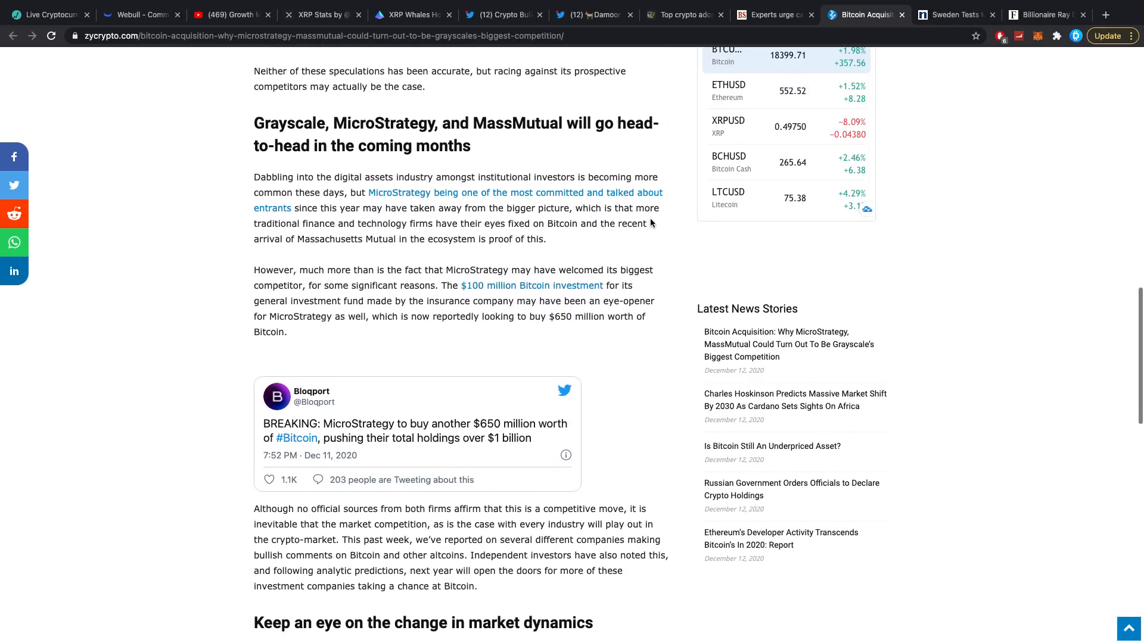
scroll(down, 3)
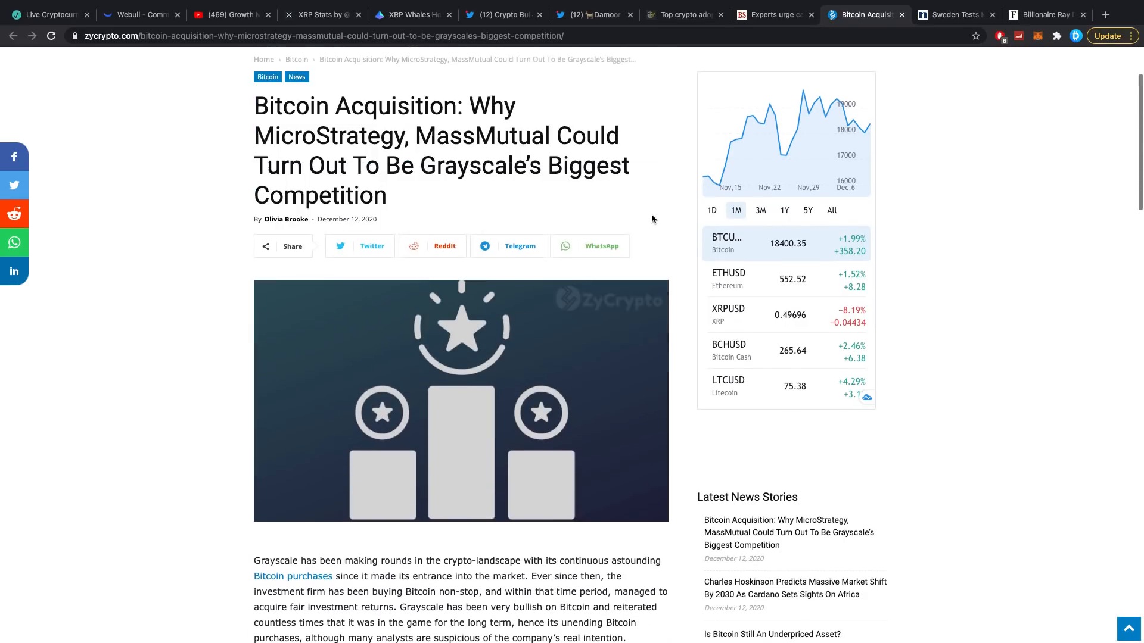
click(956, 14)
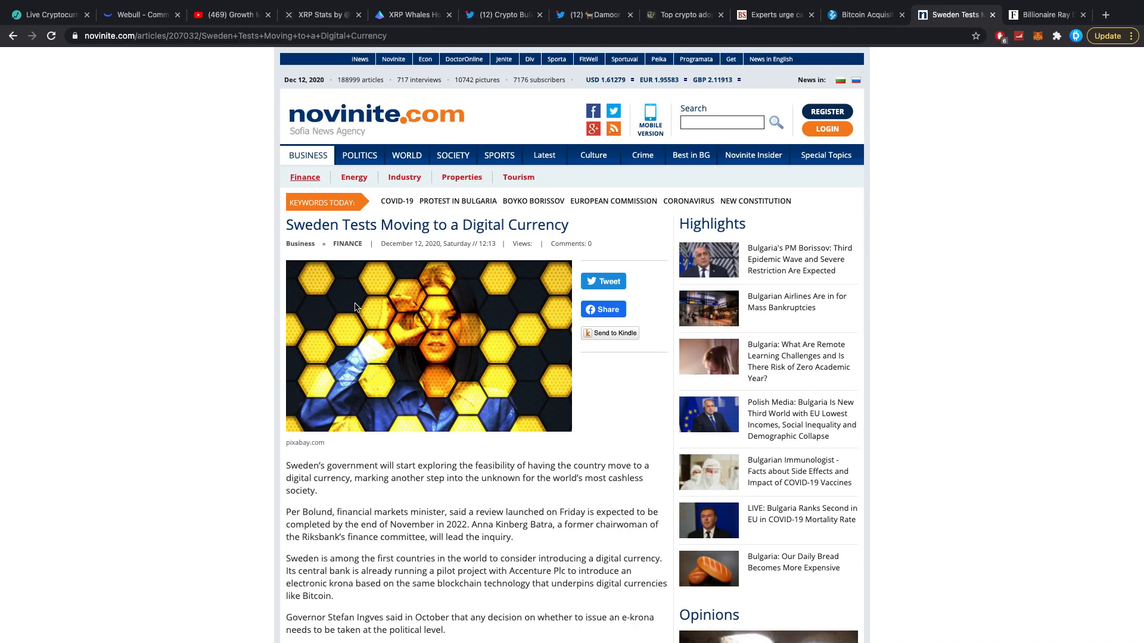
Scroll the Novinite Sweden digital-currency article down to its Bloomberg-sourced closing paragraph on cashless usage
scroll(down, 3)
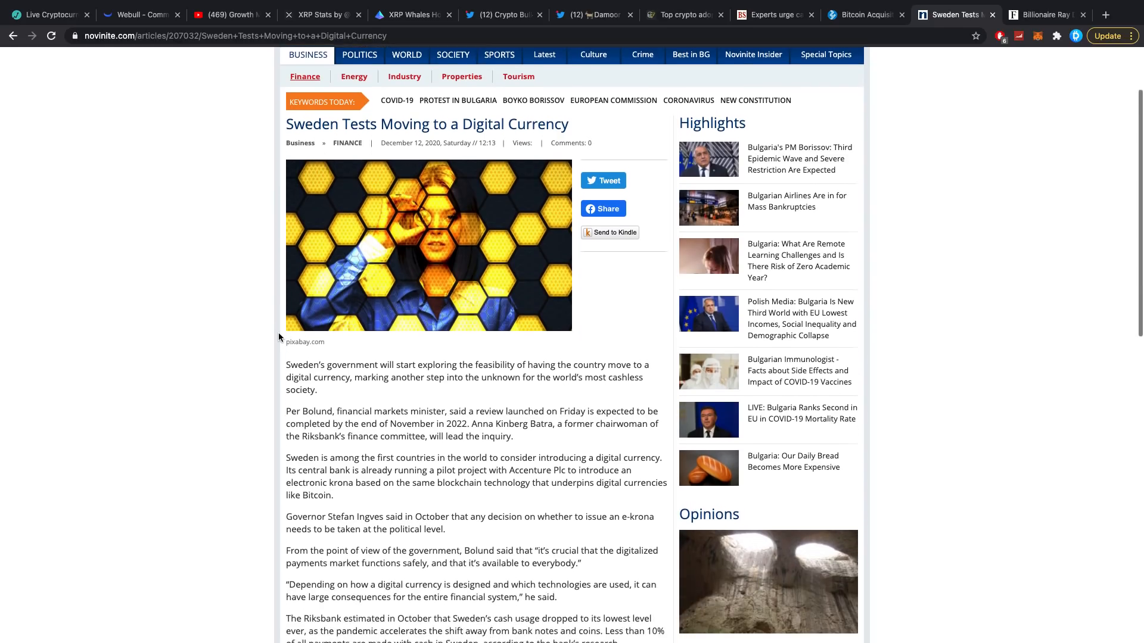
scroll(down, 3)
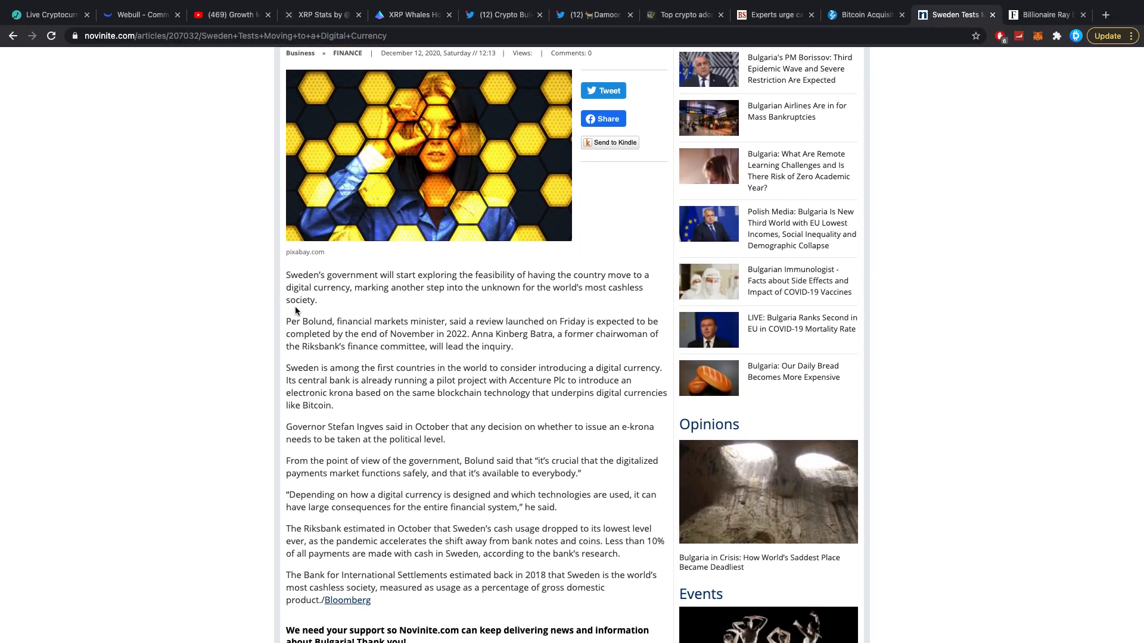
scroll(down, 3)
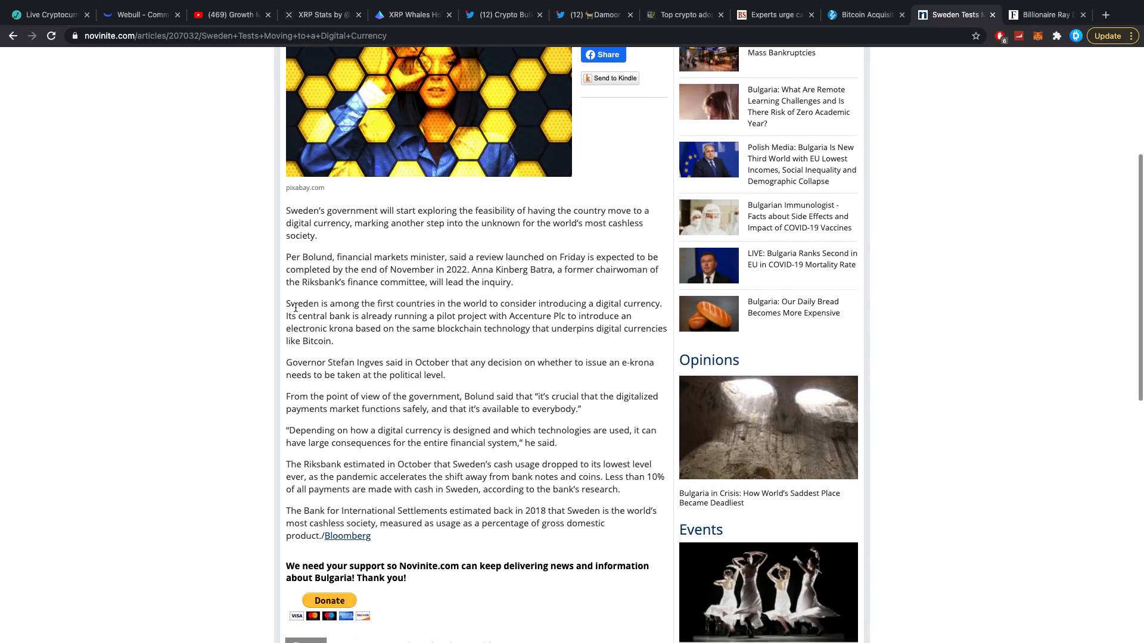
mouse_move(344, 234)
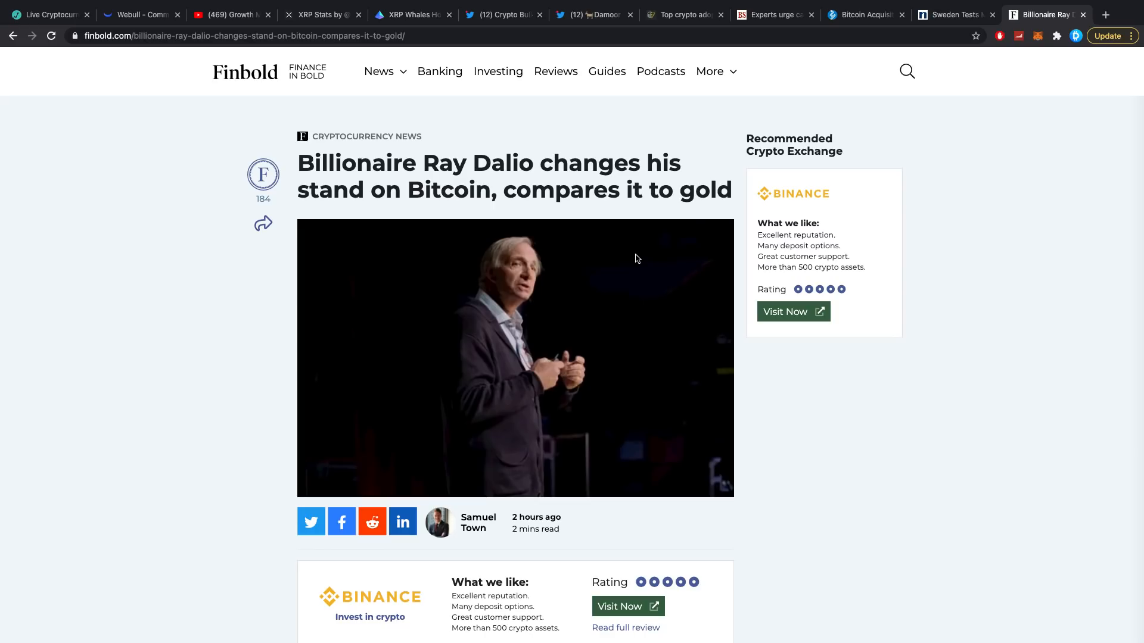
scroll(down, 3)
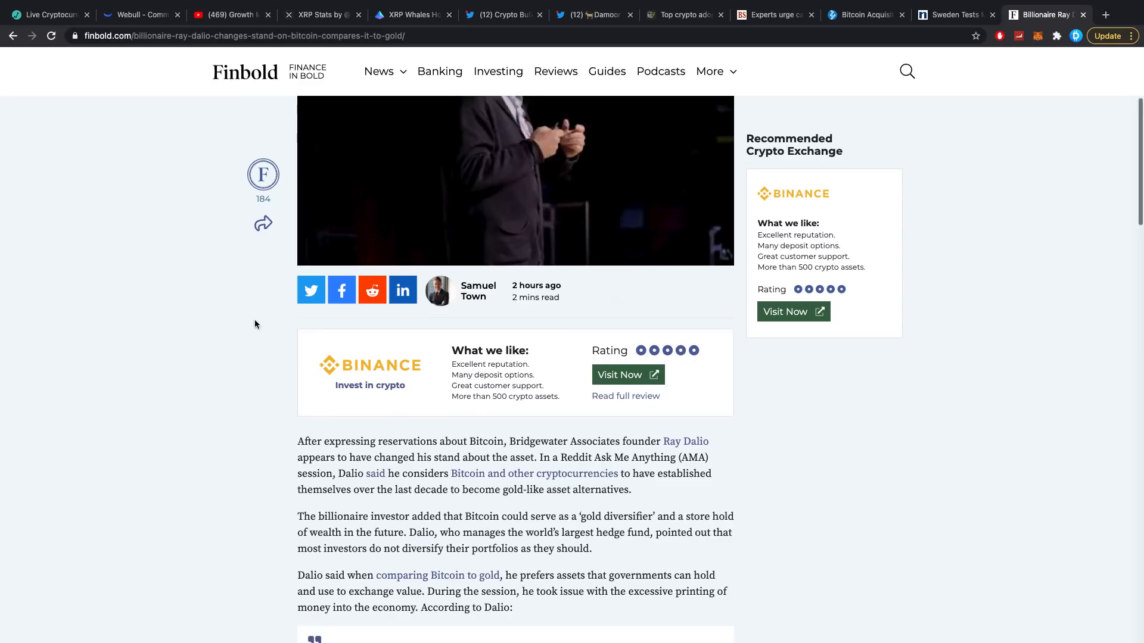
scroll(down, 3)
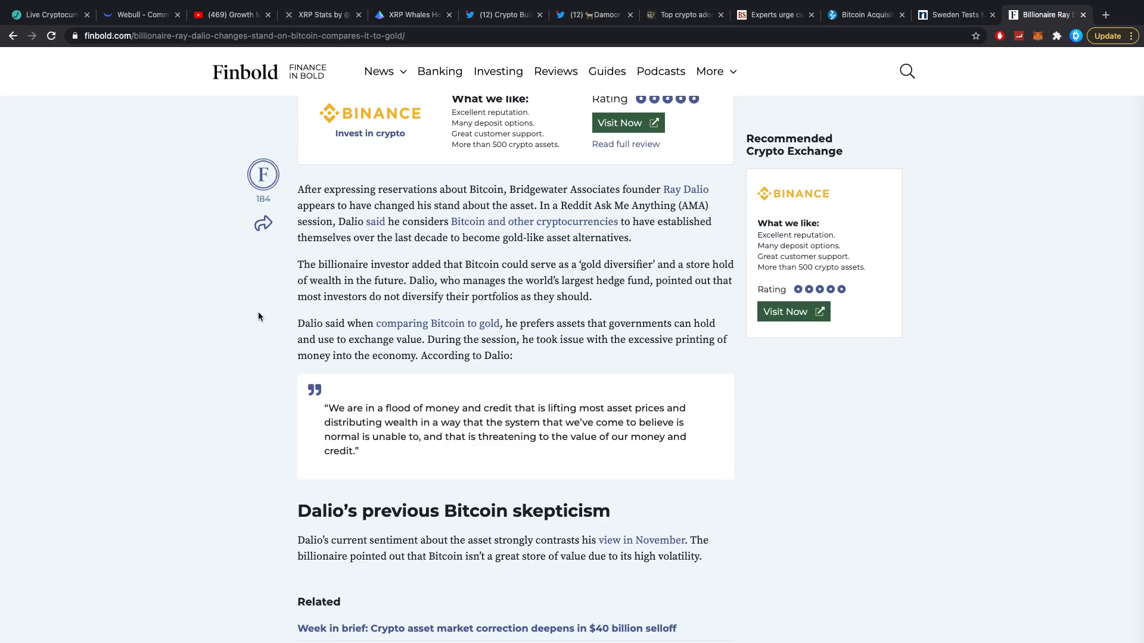
scroll(down, 3)
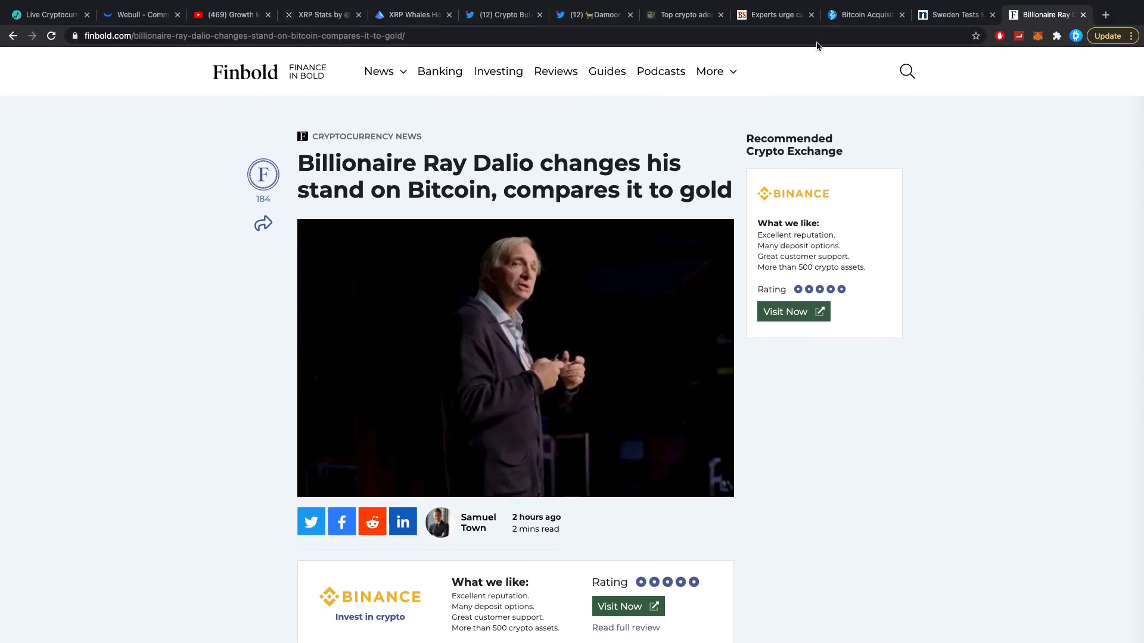
Skim ZyCrypto's Grayscale-competition article to its Bitcoin chart, then return to Growth Masters Academy's YouTube channel
click(864, 14)
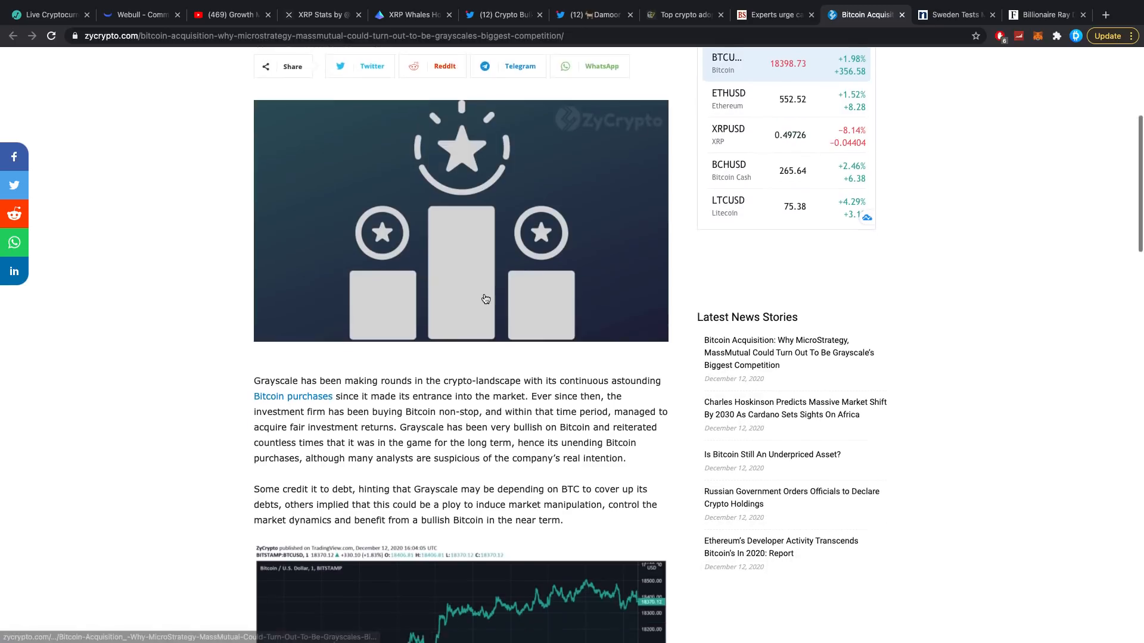
scroll(down, 3)
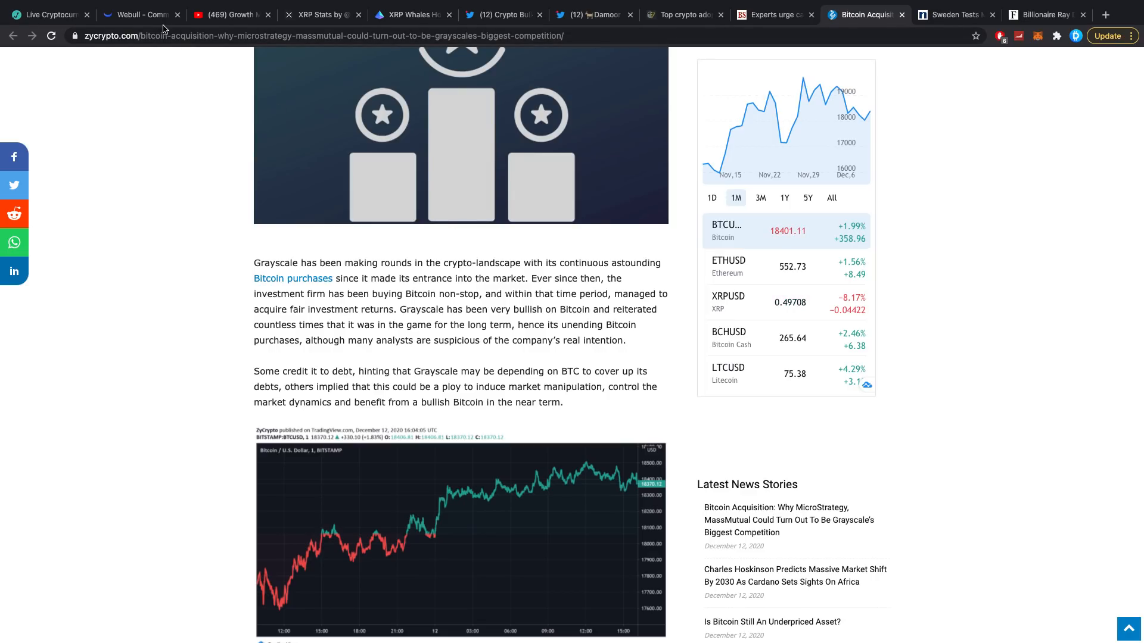
mouse_move(231, 15)
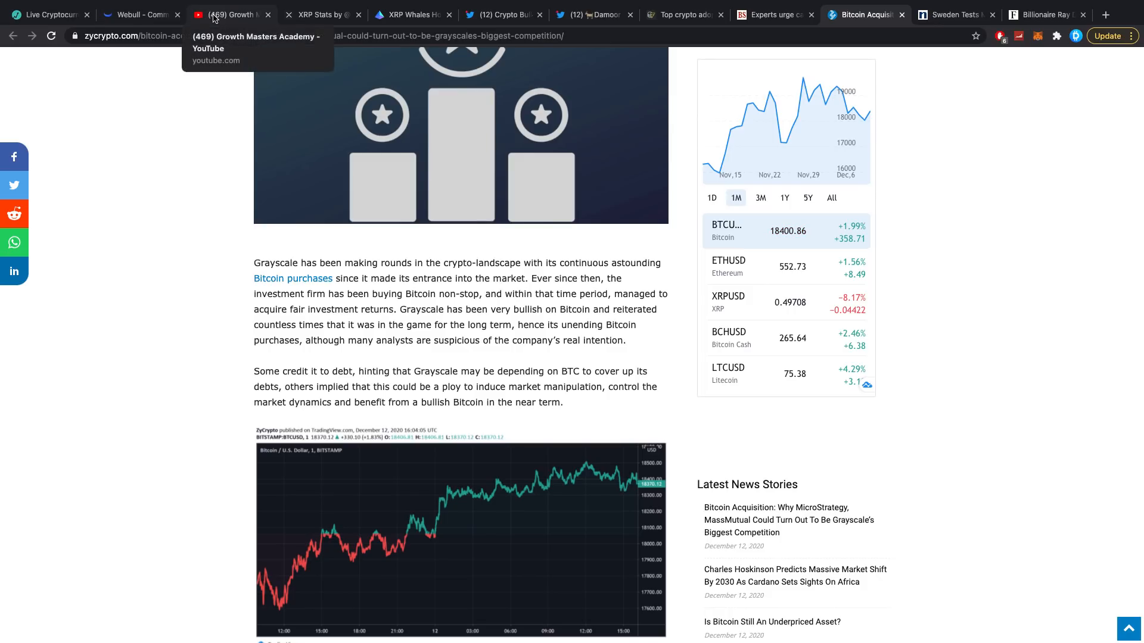
click(230, 14)
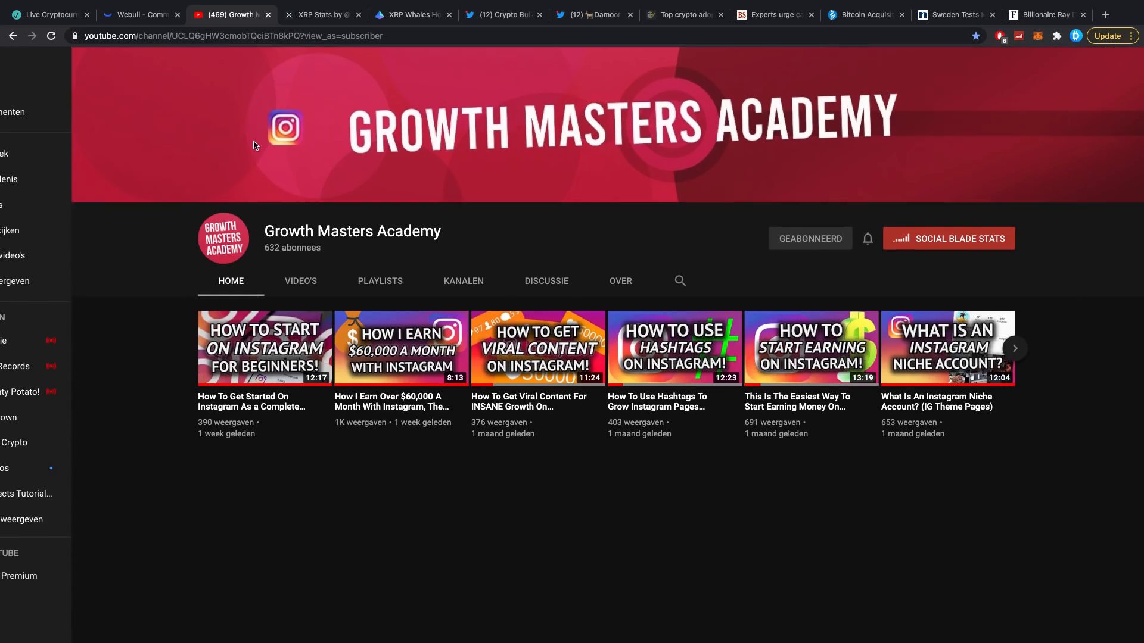